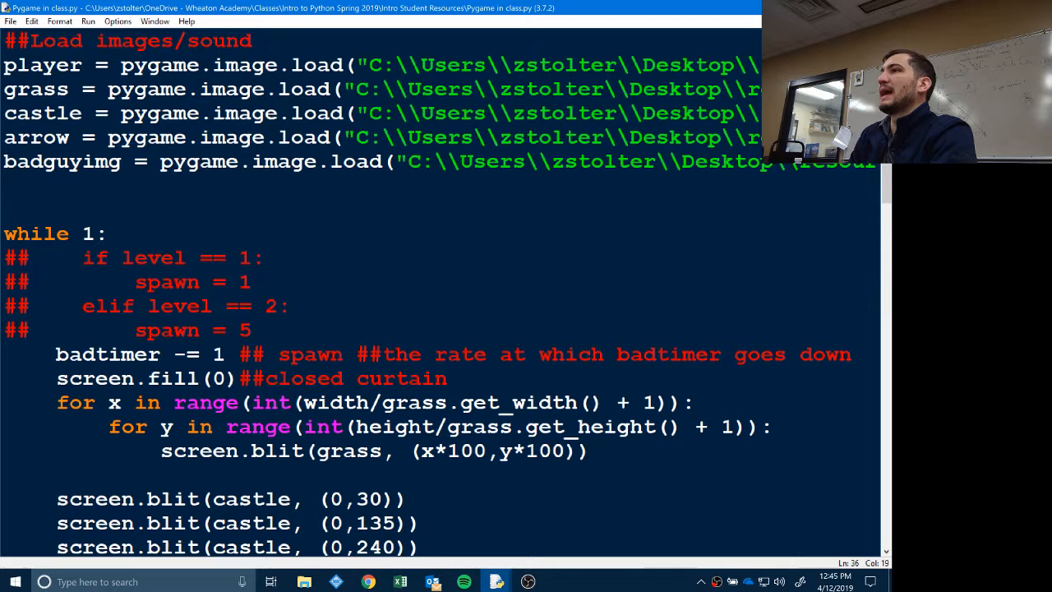
- Bring up the HUD, Clock, Health.py window and scroll to its clock and health bar drawing code
left_click(249, 283)
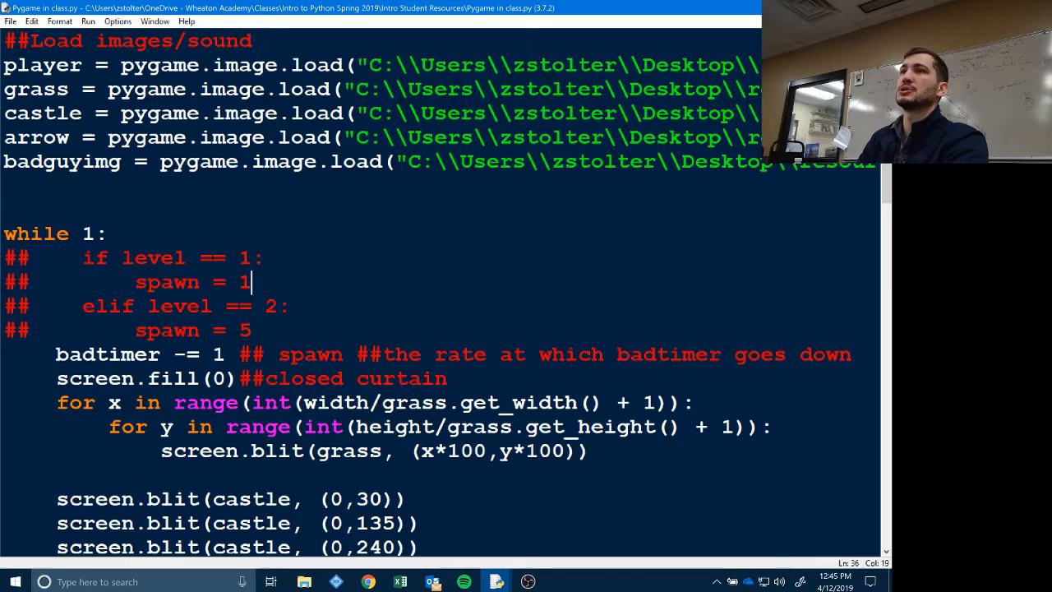
scroll("down", 3)
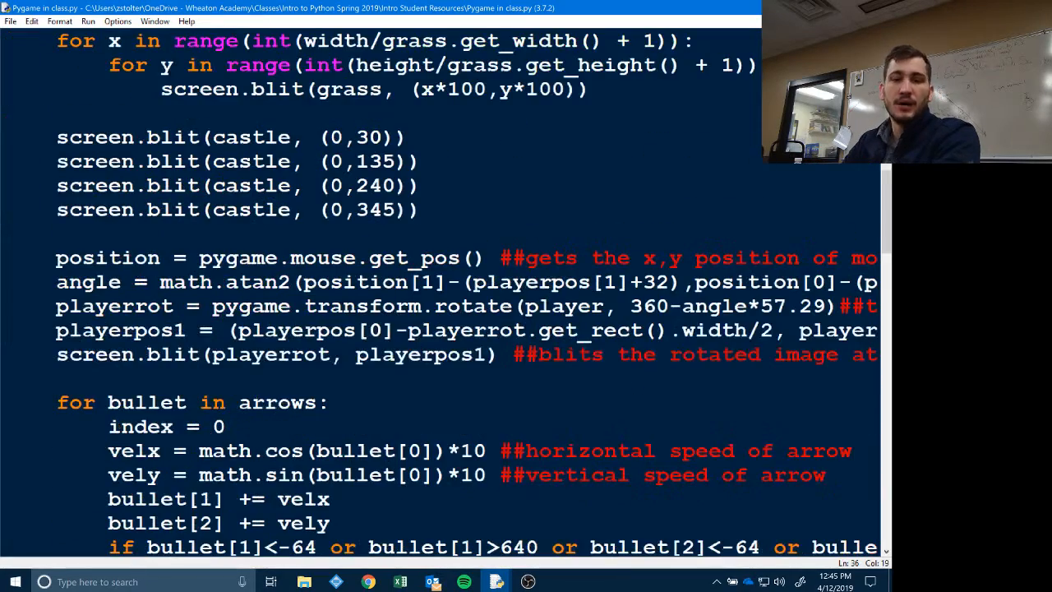
scroll("down", 3)
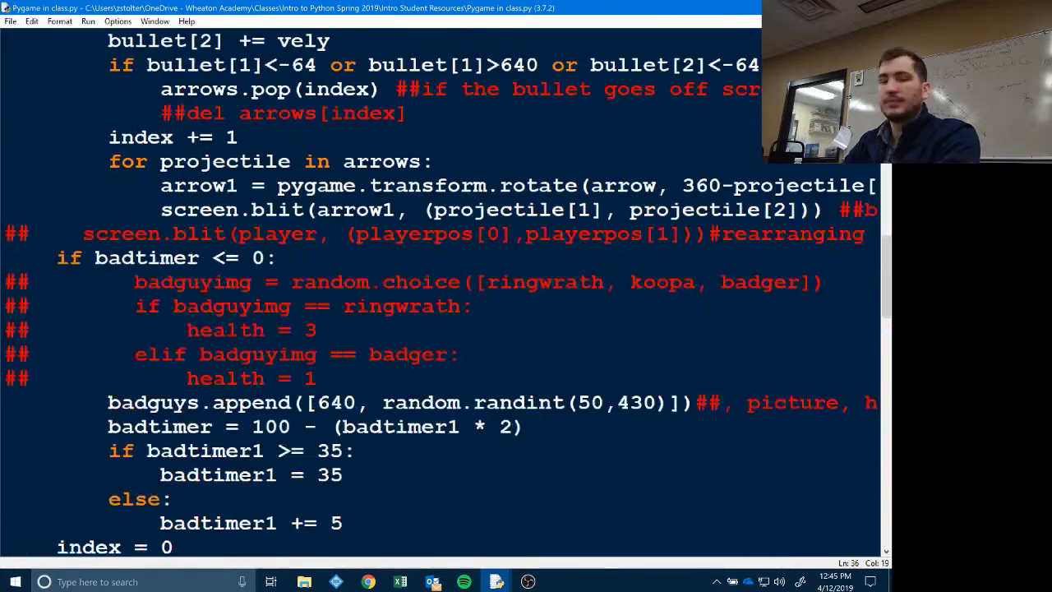
scroll("down", 3)
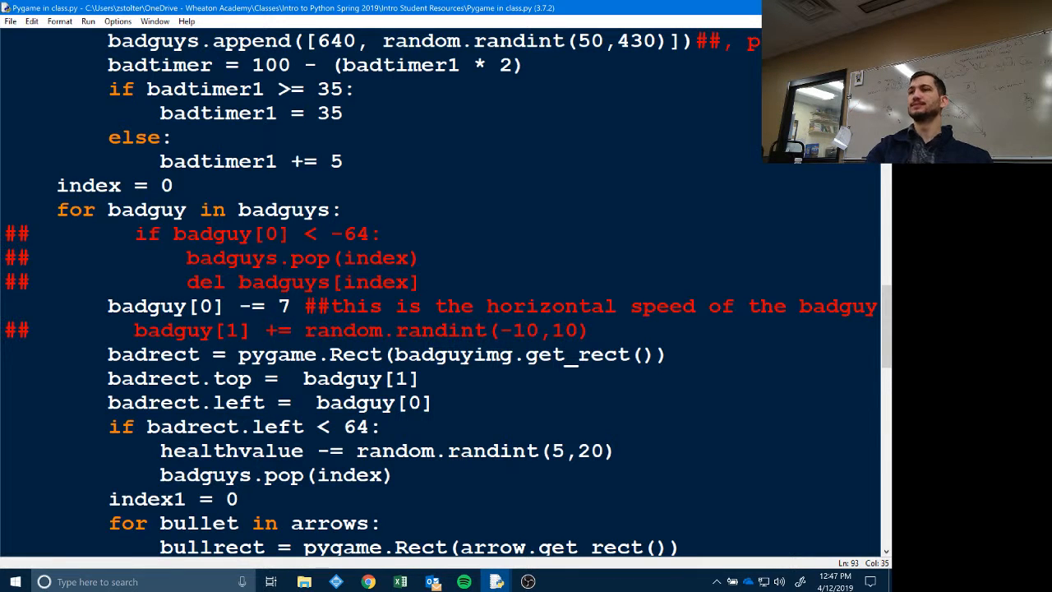
scroll("down", 3)
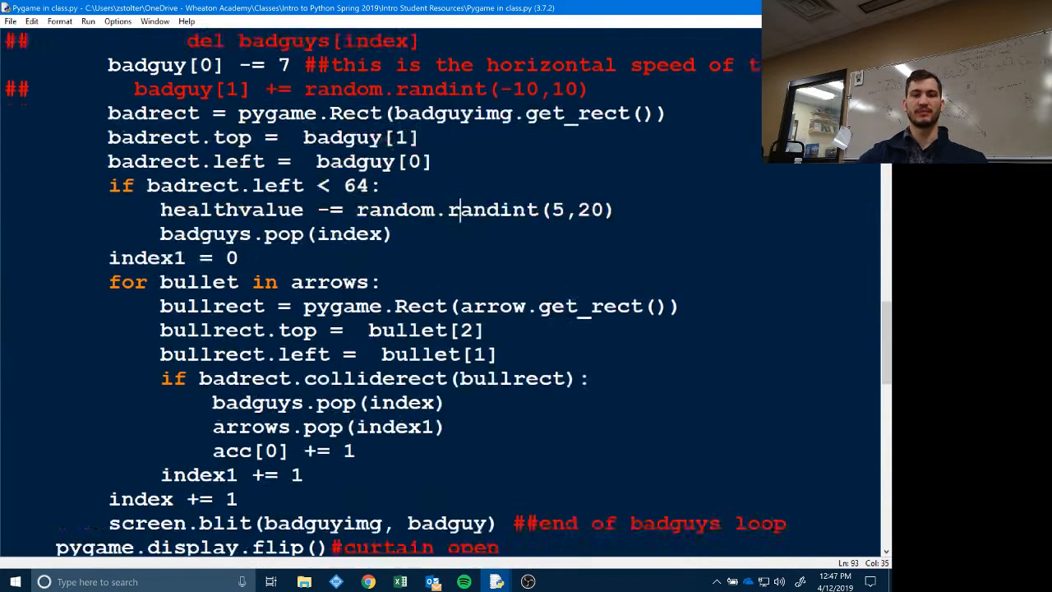
scroll("down", 3)
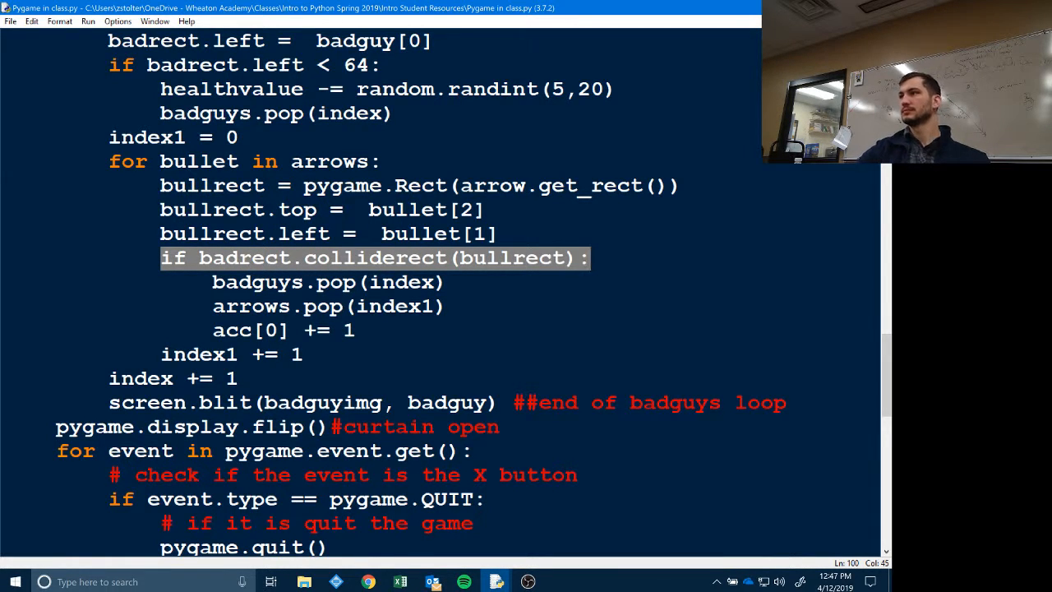
scroll("down", 3)
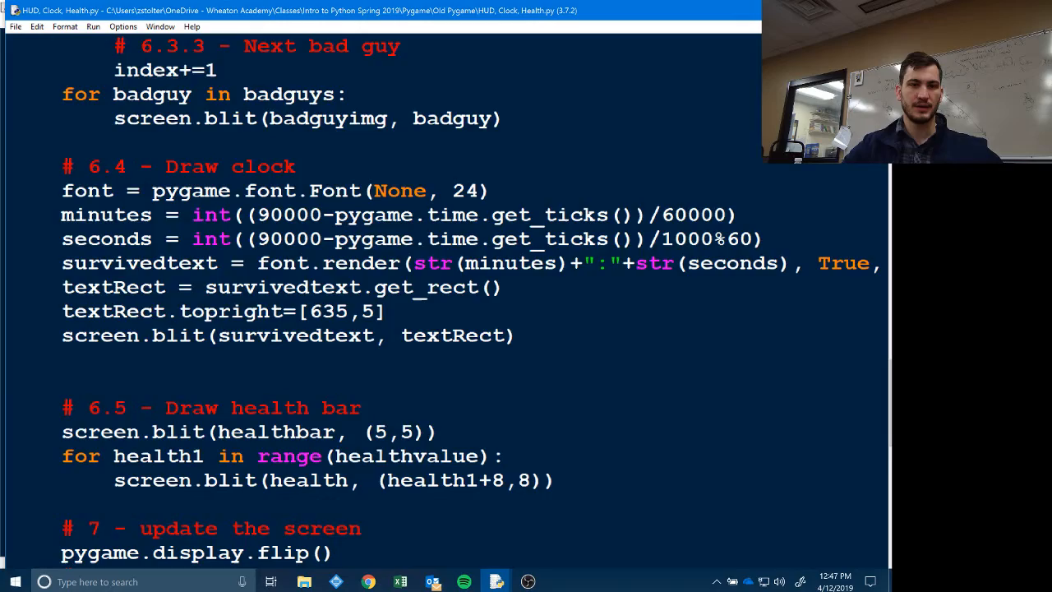
scroll("down", 3)
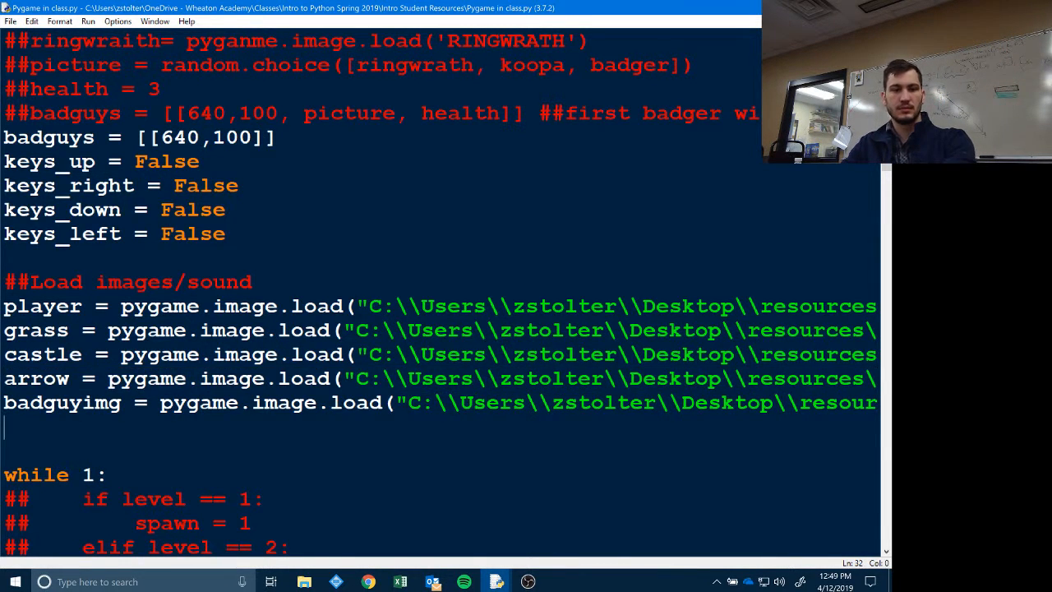
- Add image.load lines for health.png and healthbar.png after badguyimg in the class script
type("arrow = pygame.image.load(\"C:\\\\Users\\\\zstolter\\\\Desktop\\\\resources\\")
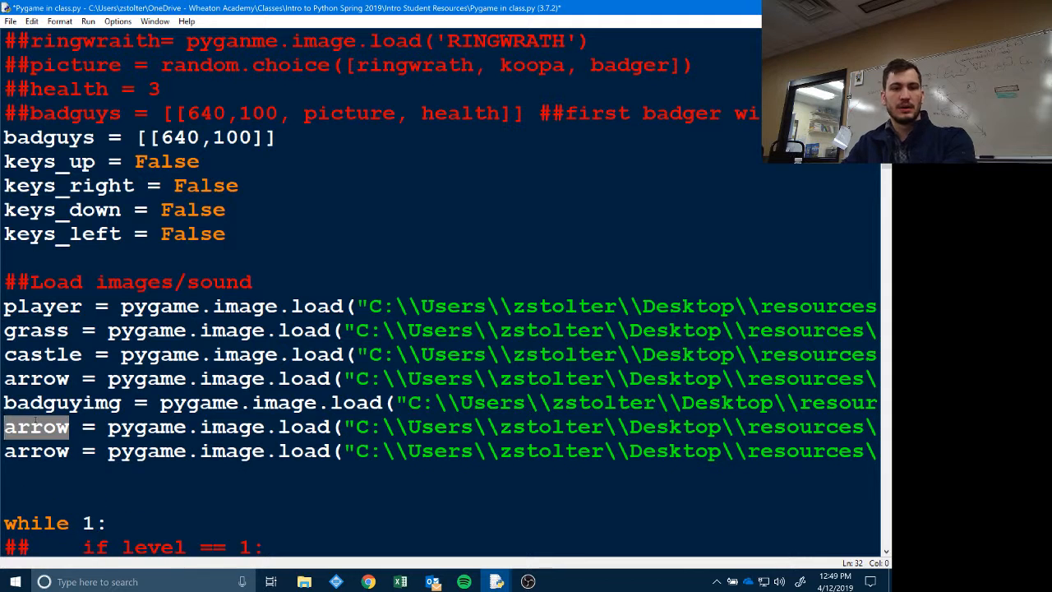
type("health")
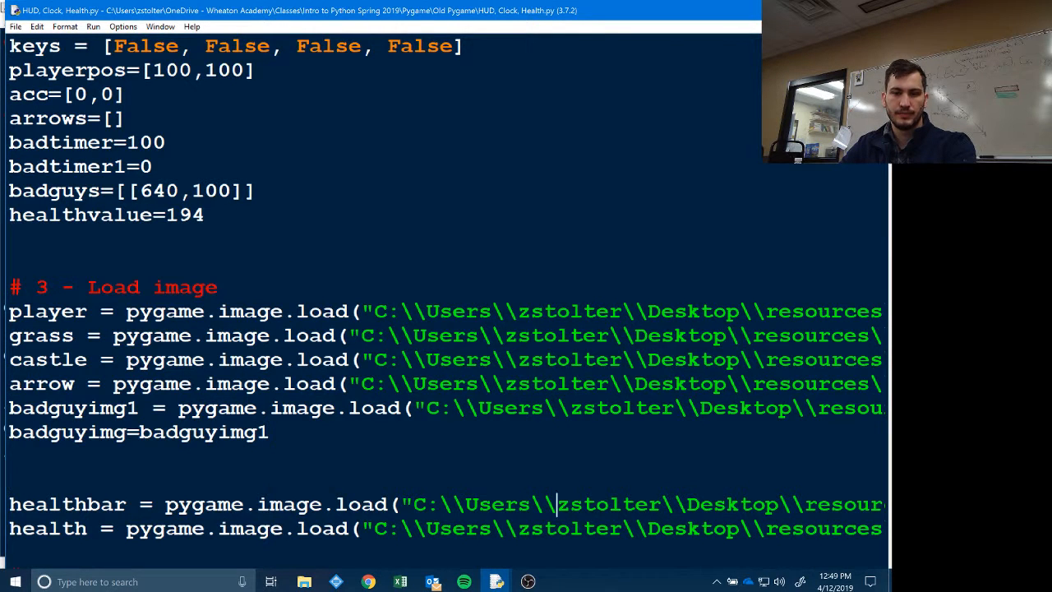
scroll("right", 3)
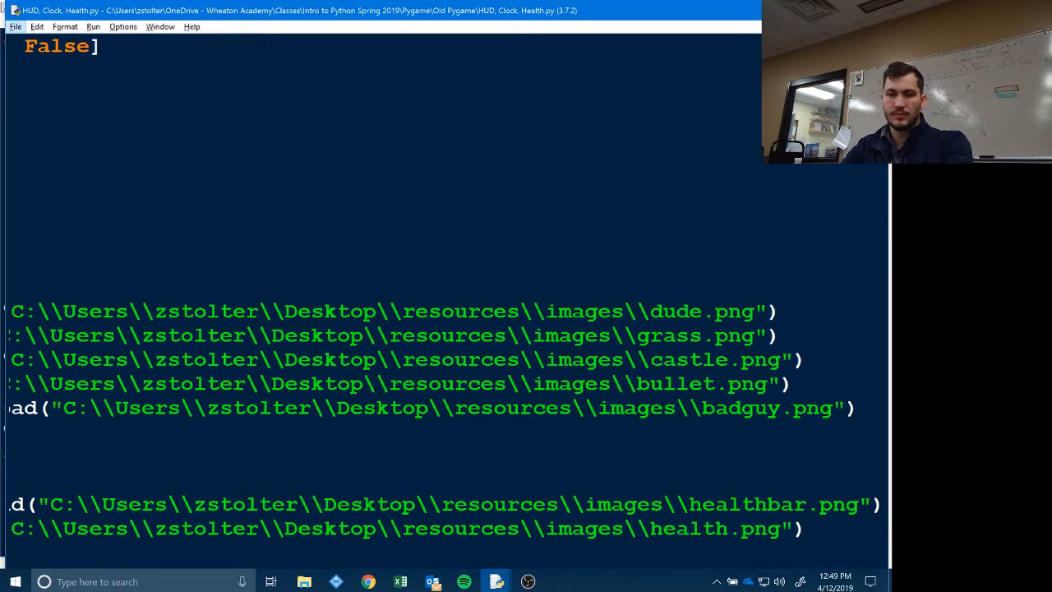
left_click(15, 26)
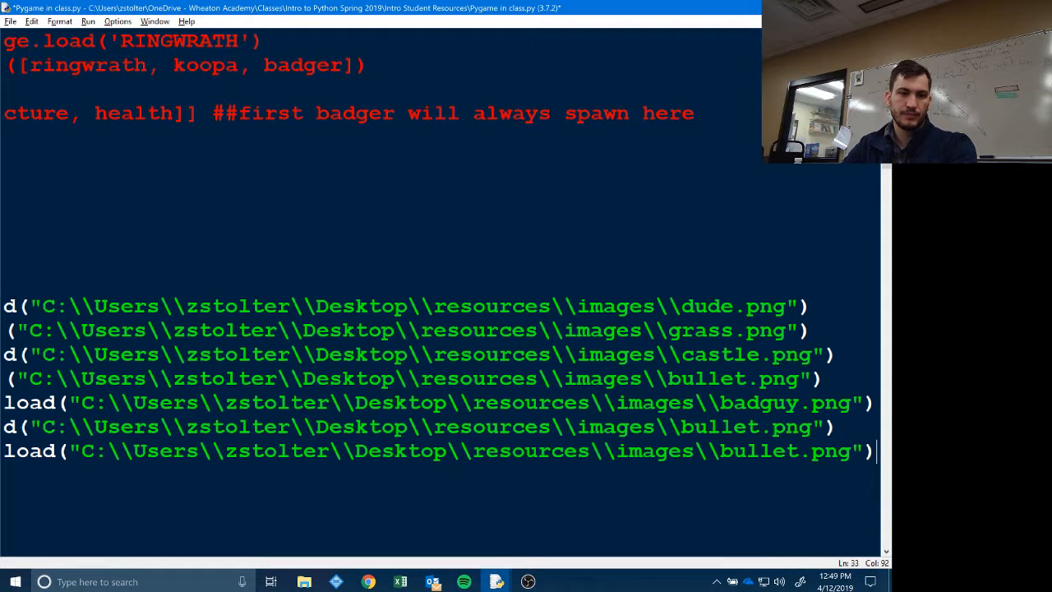
double_click(720, 426)
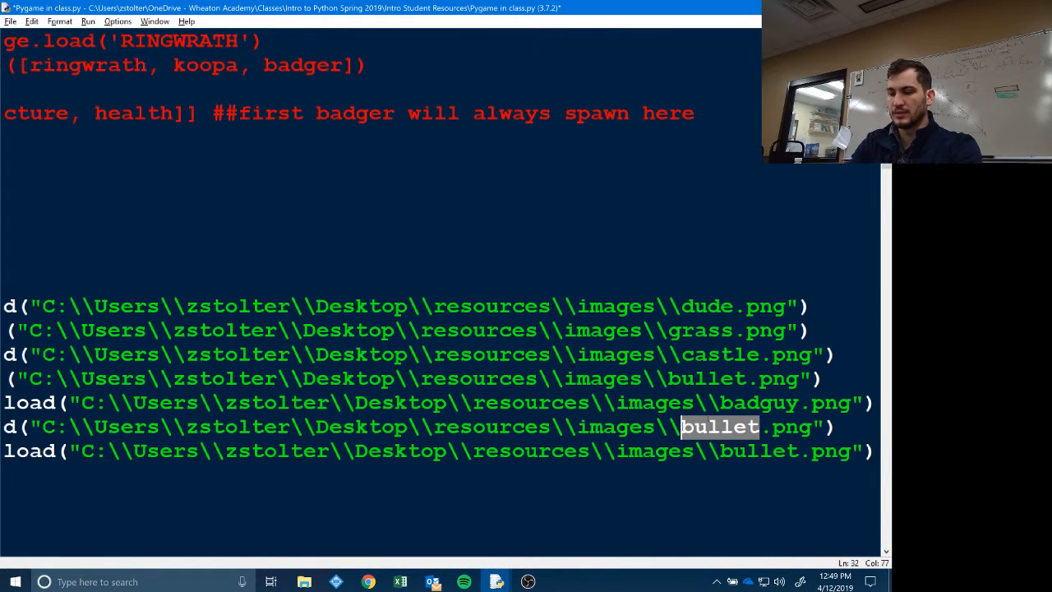
type("hr")
type("health")
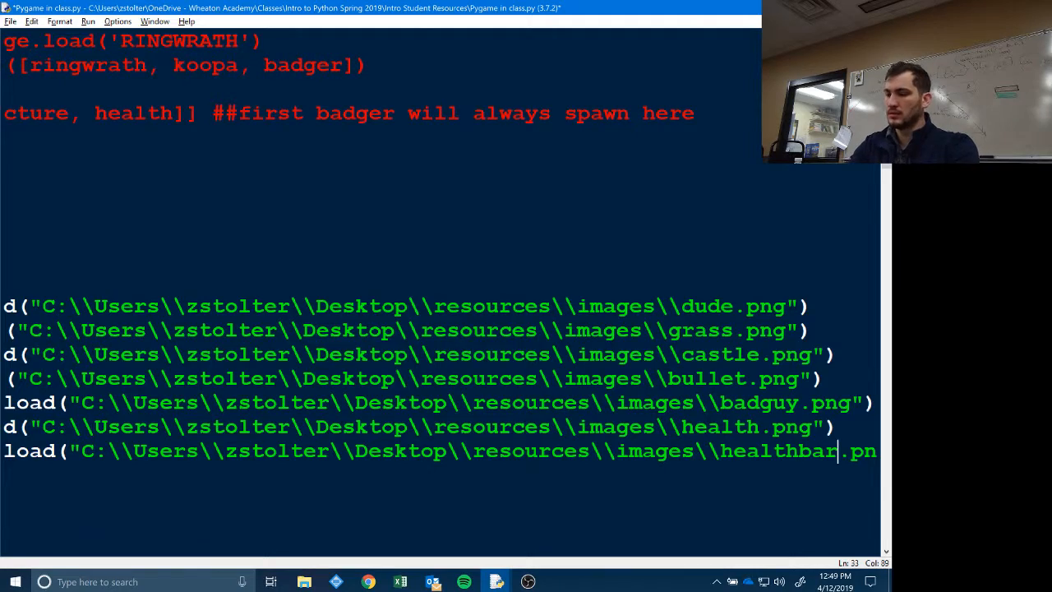
key("alt+tab")
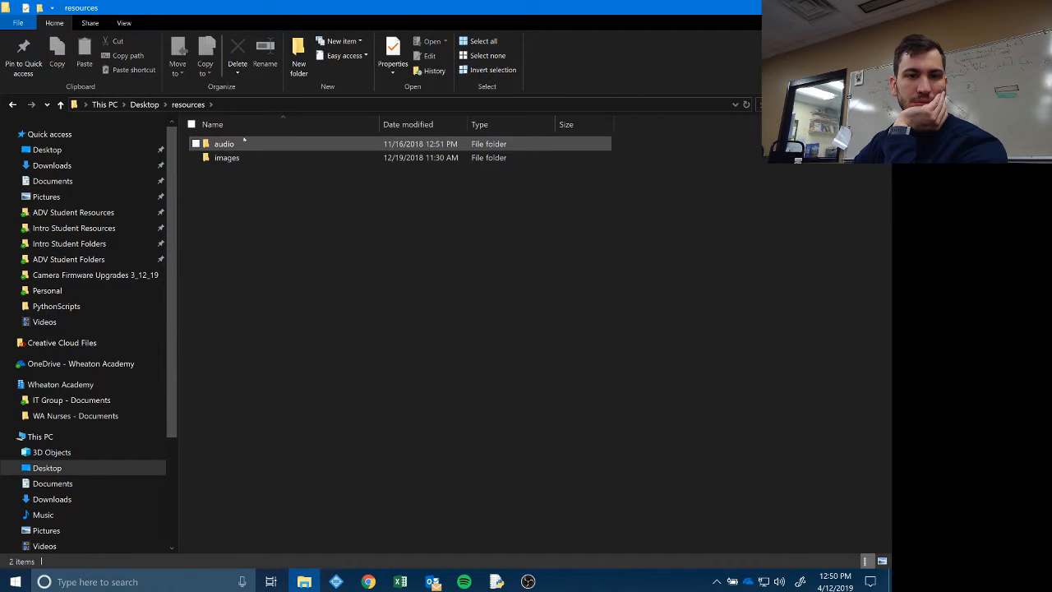
- Browse the resources images folder and inspect the health.png image and its options
double_click(227, 158)
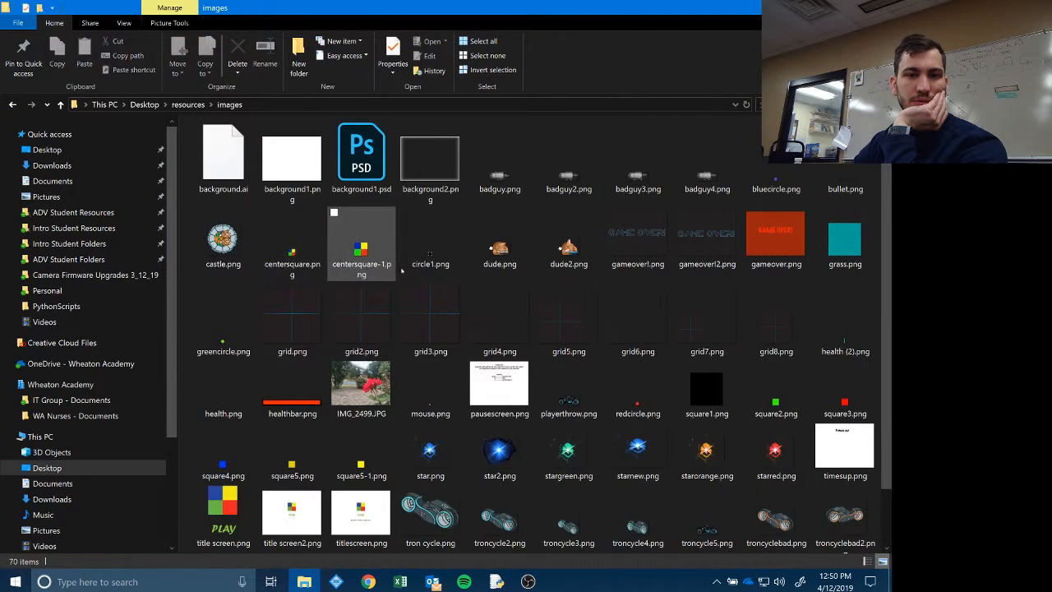
left_click(845, 316)
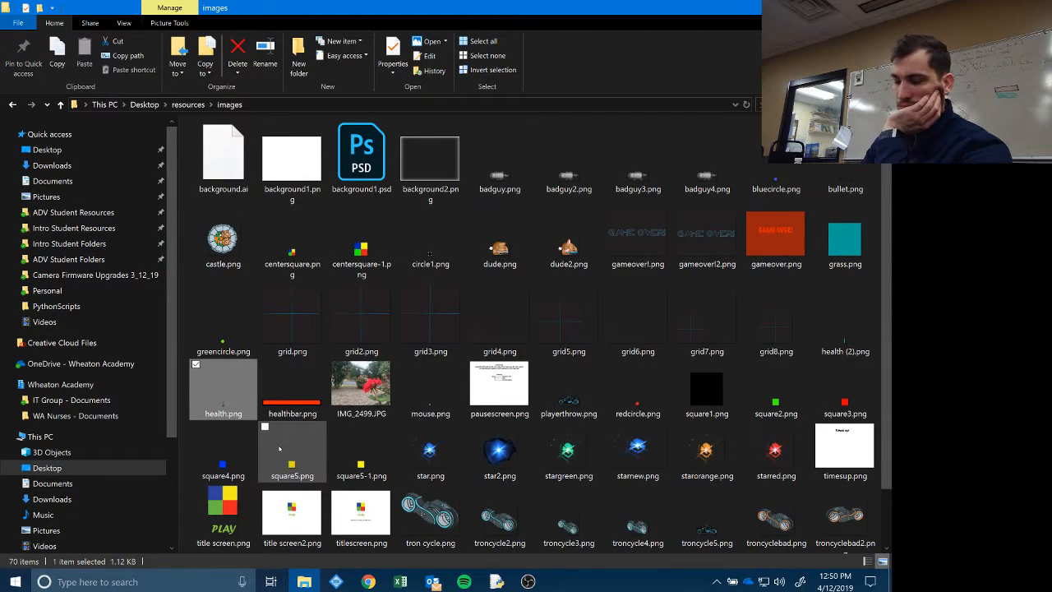
right_click(293, 386)
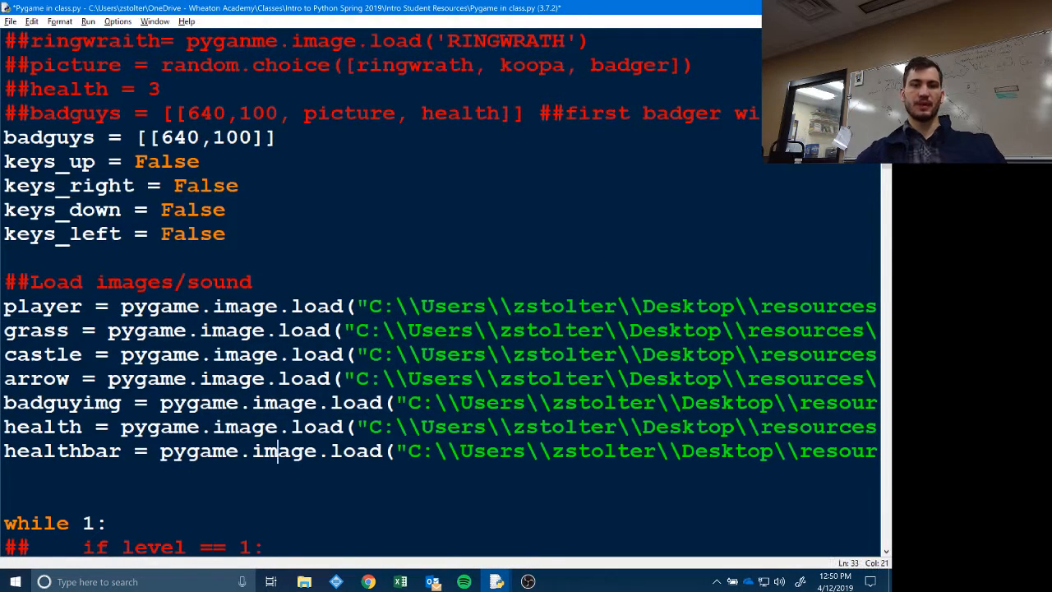
- Run the class script with F5, check the game window, then close it
scroll("down", 3)
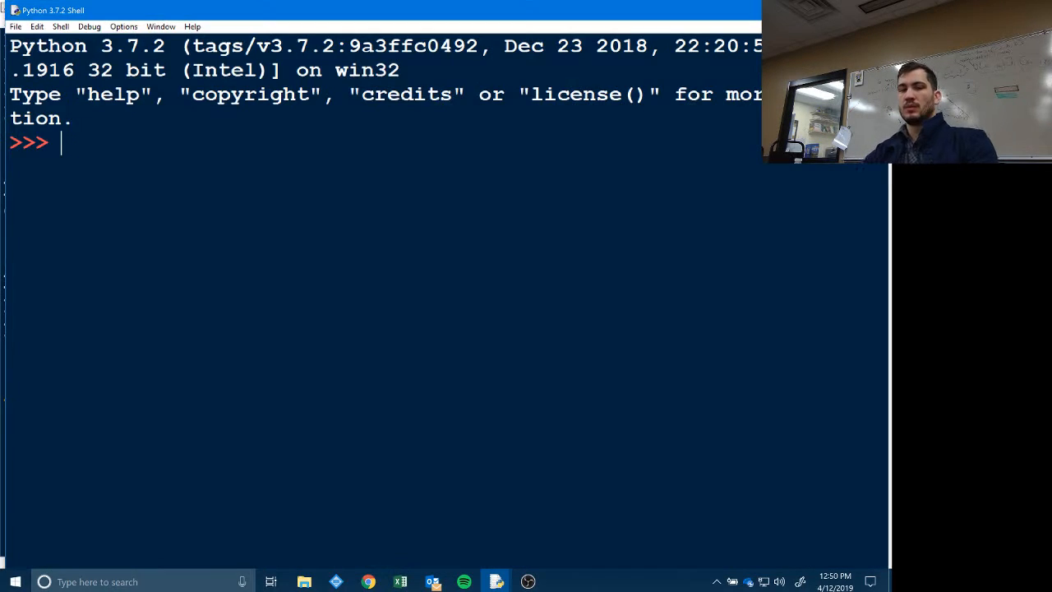
key("F5")
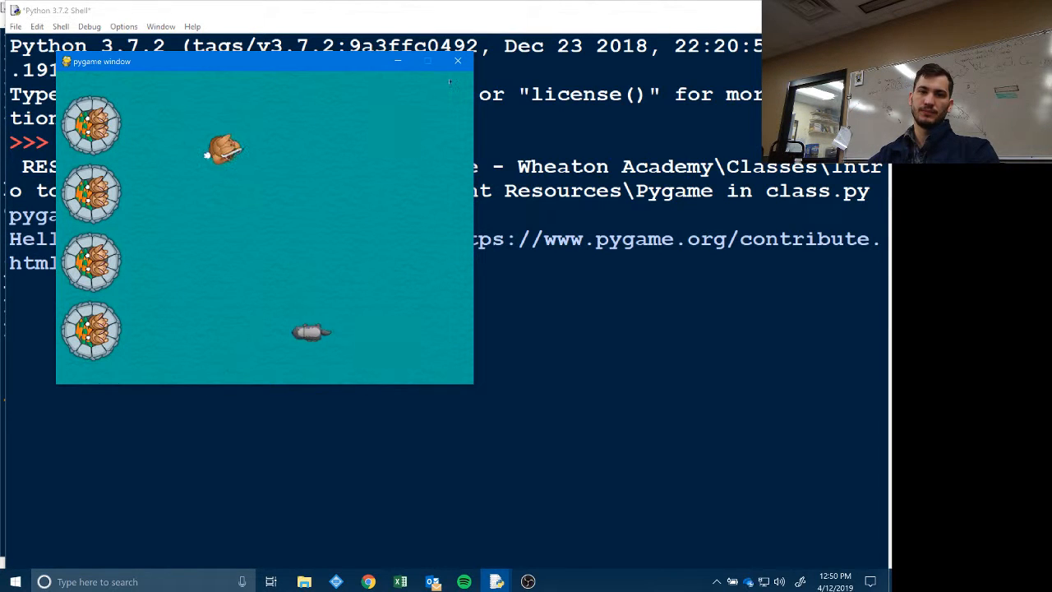
left_click(457, 61)
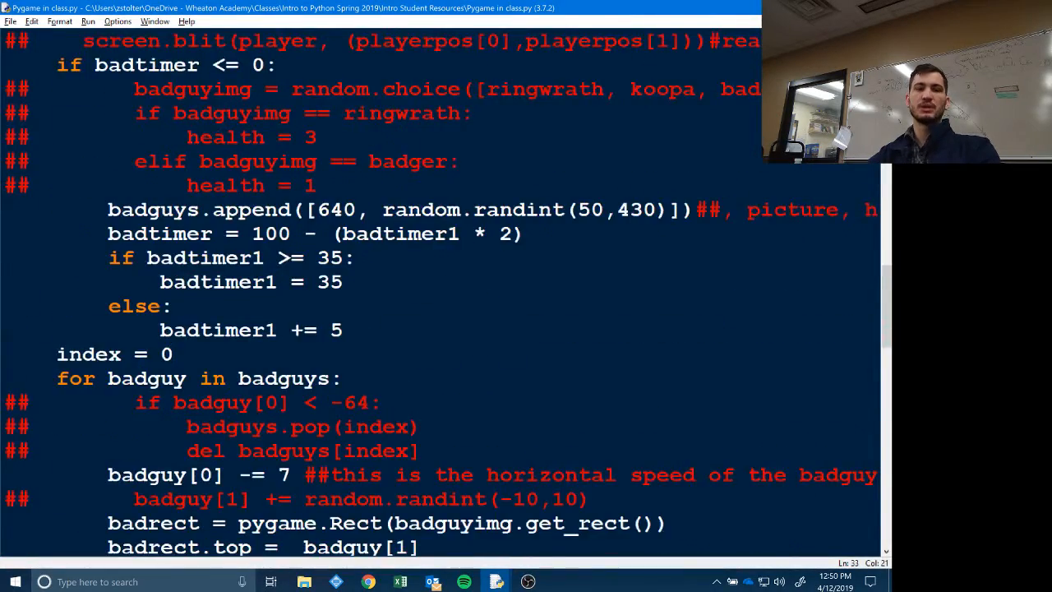
- Place the cursor in the gap after the ##end of badguys loop comment, before display.flip()
scroll("down", 3)
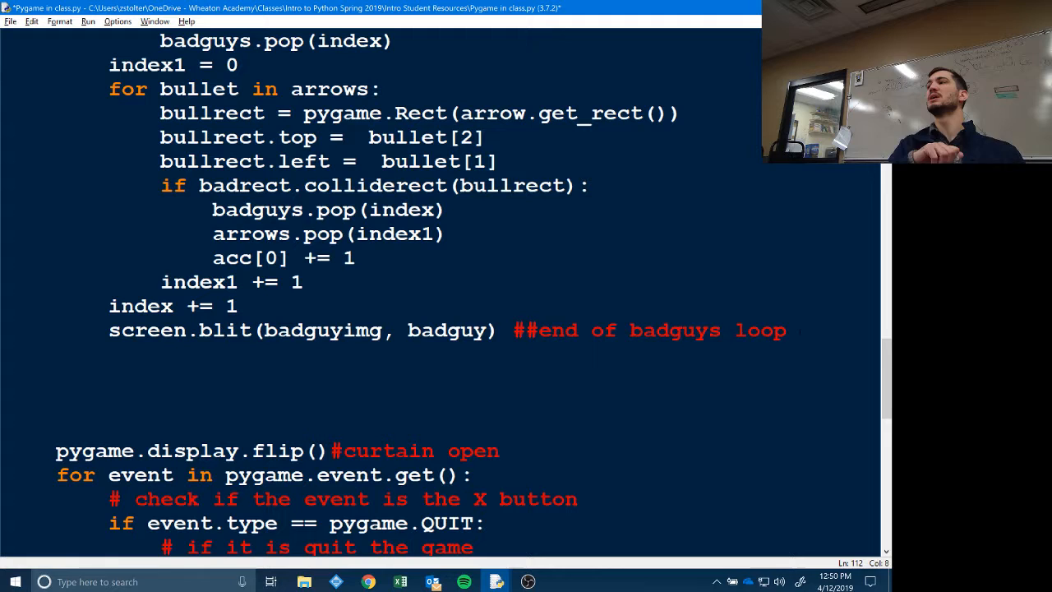
left_click(108, 426)
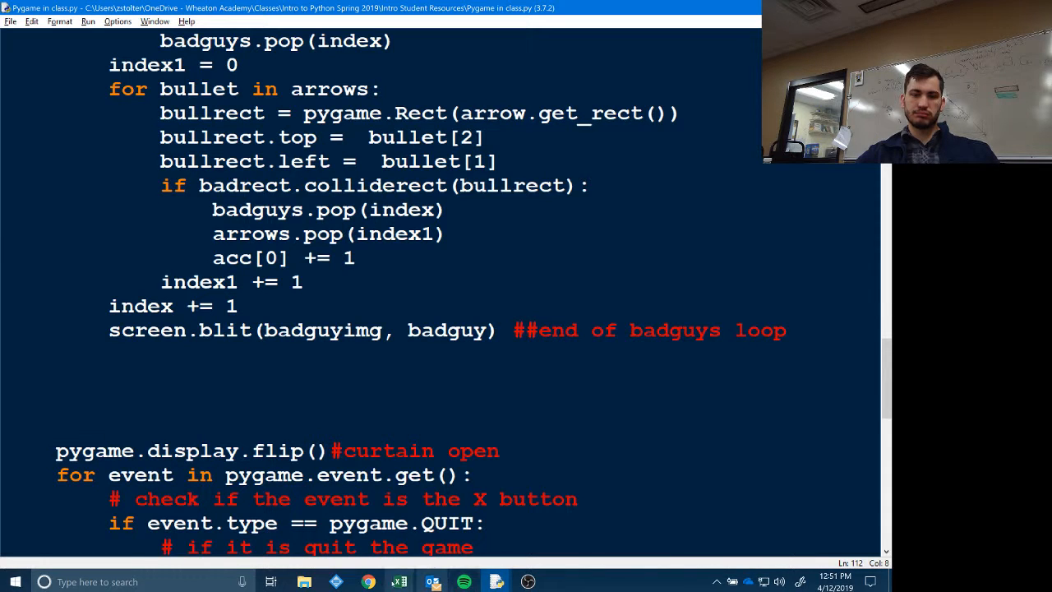
left_click(109, 424)
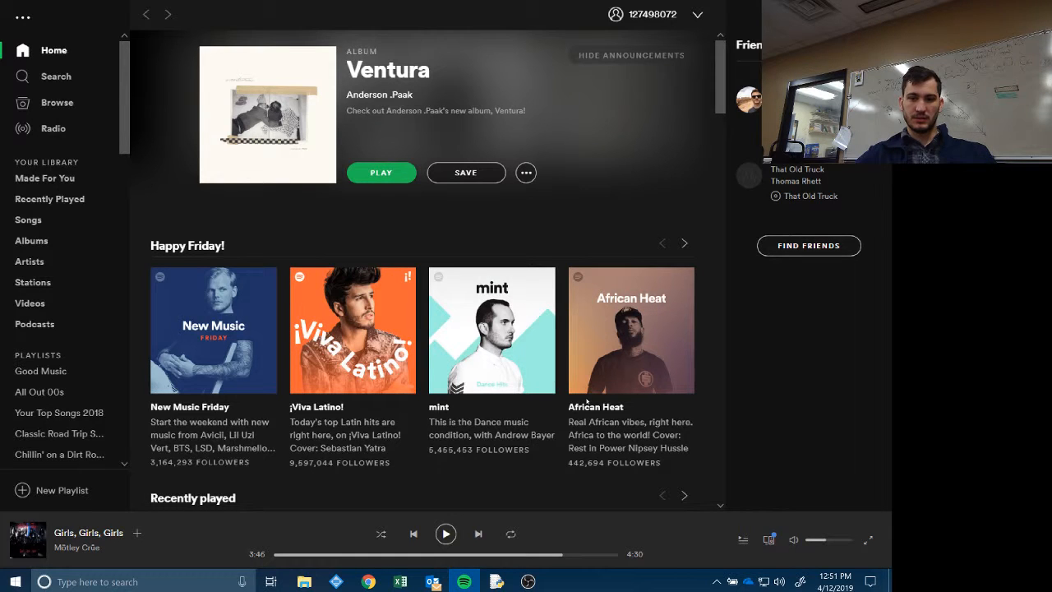
mouse_move(631, 329)
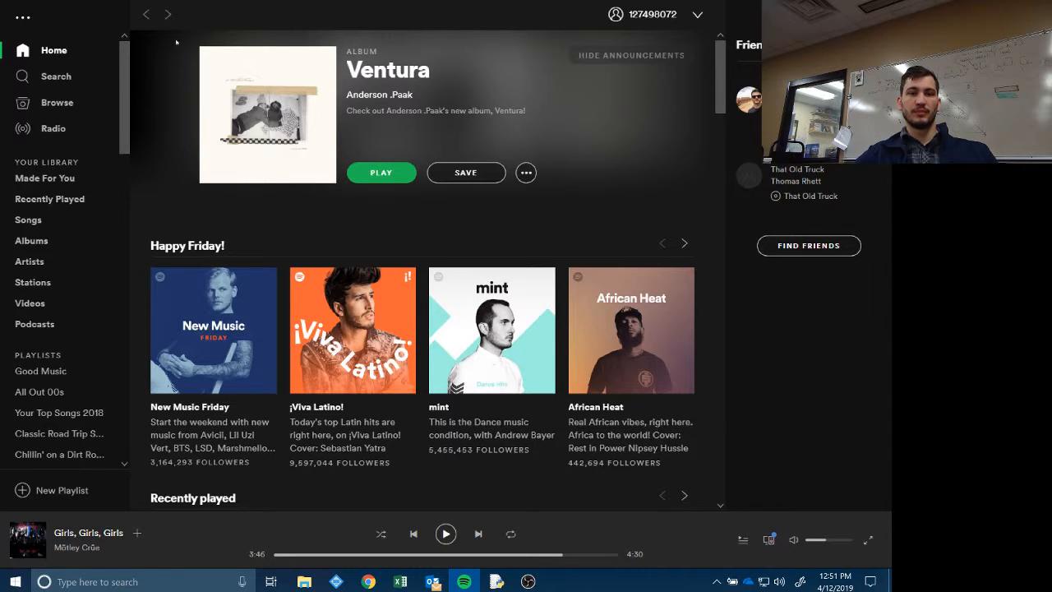
- Search Spotify for "legend of zelda" and show the results
left_click(56, 76)
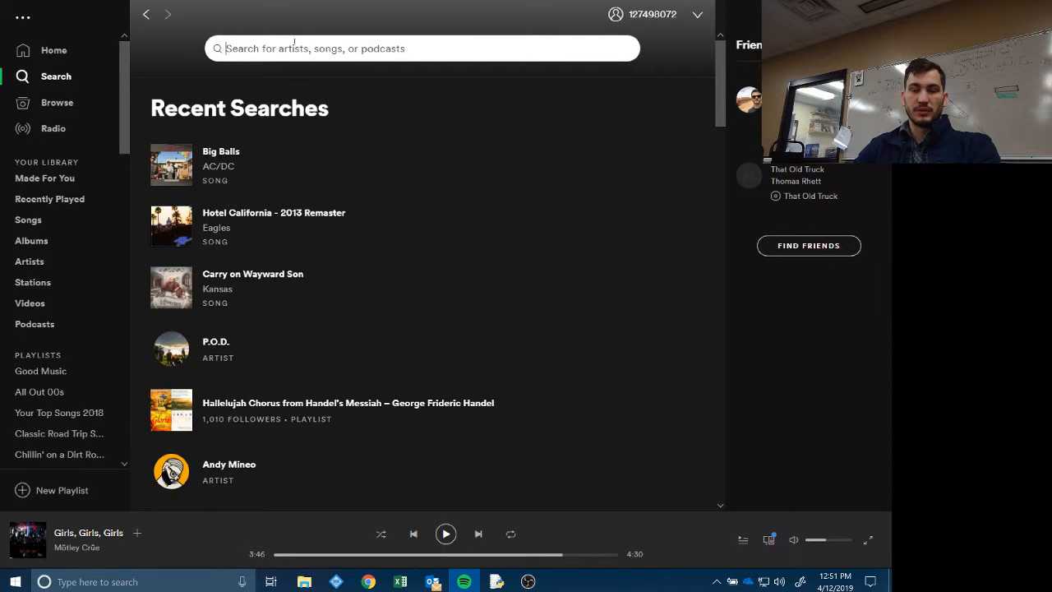
type("legen")
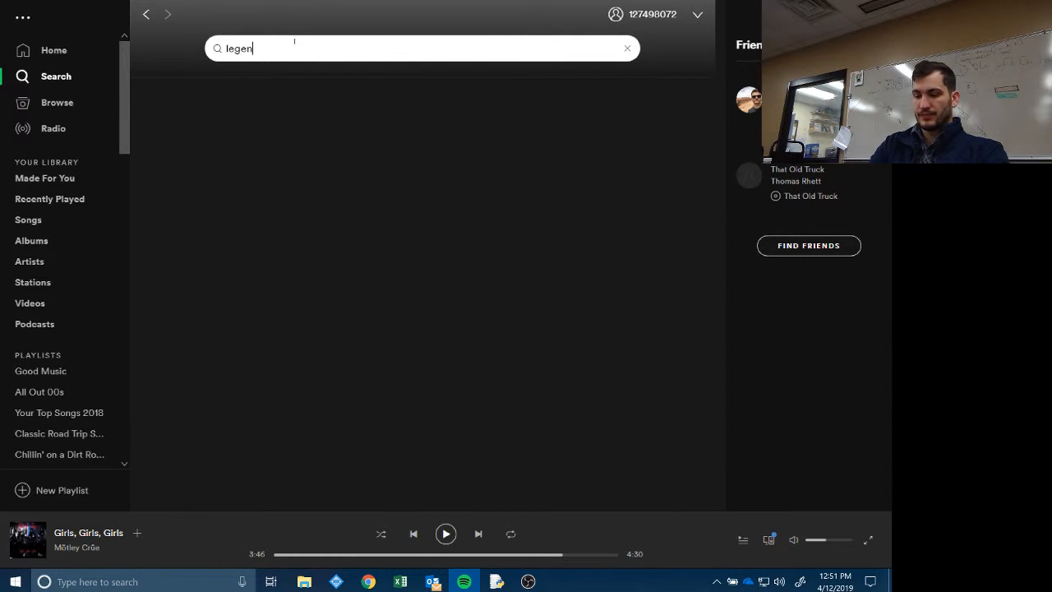
left_click(627, 47)
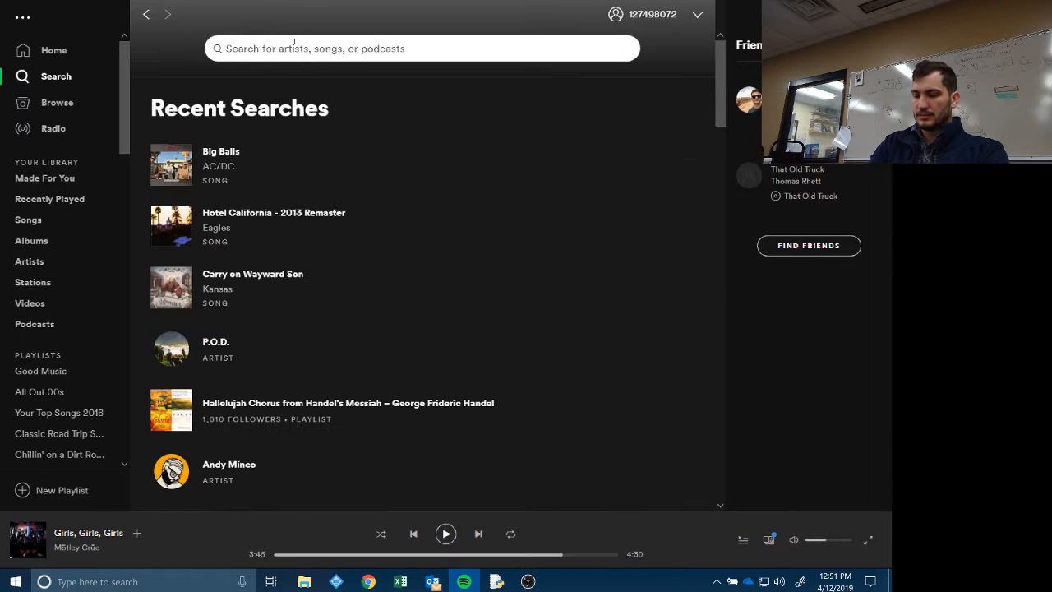
type("legend of zeldsa")
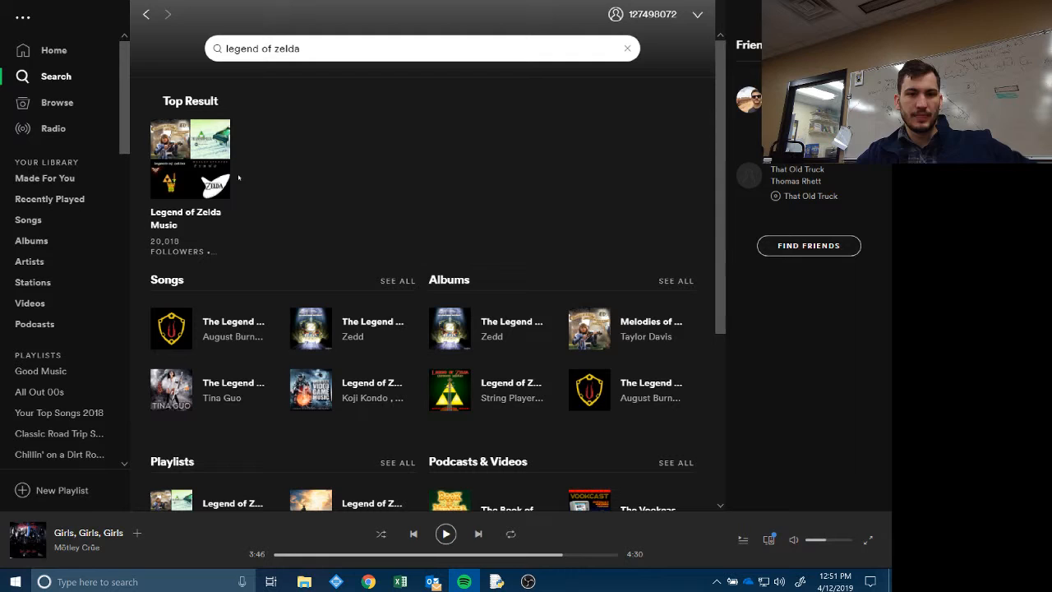
- Play the Legend of Zelda Music playlist, starting Ilia's Theme then switching to Title Theme
left_click(189, 157)
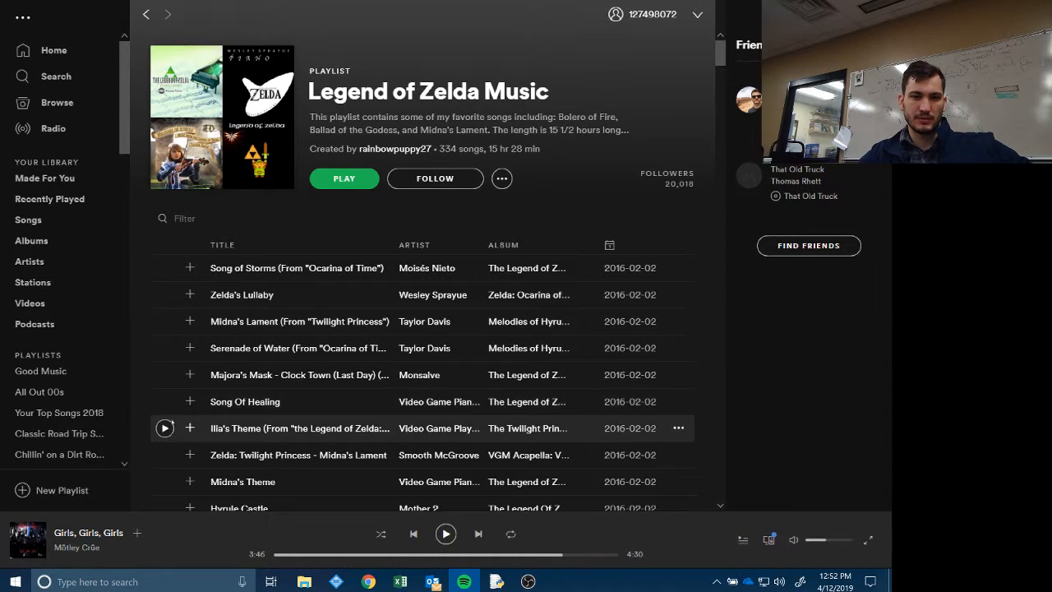
double_click(299, 427)
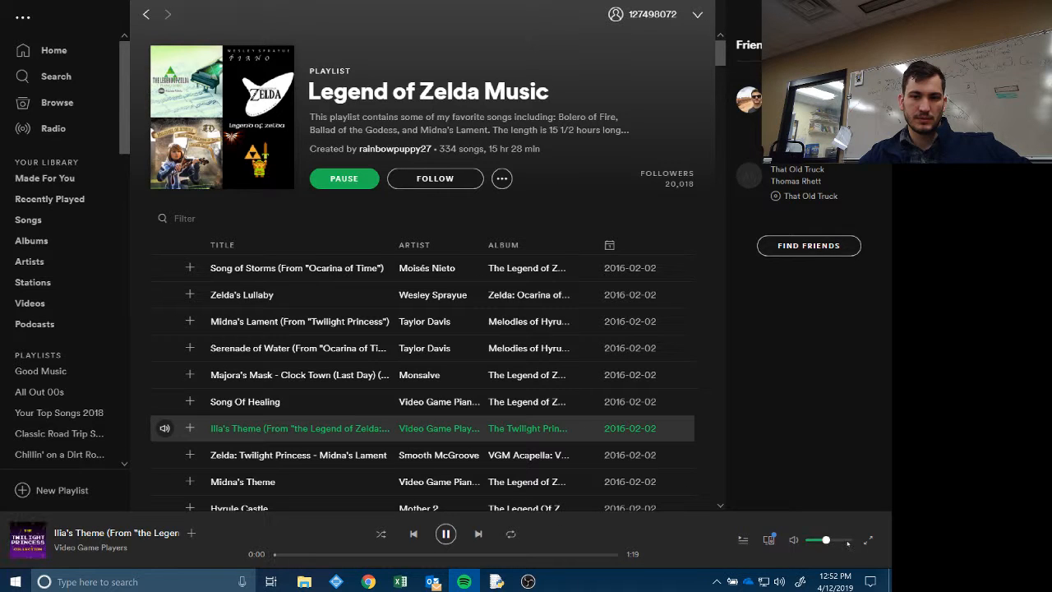
scroll("down", 3)
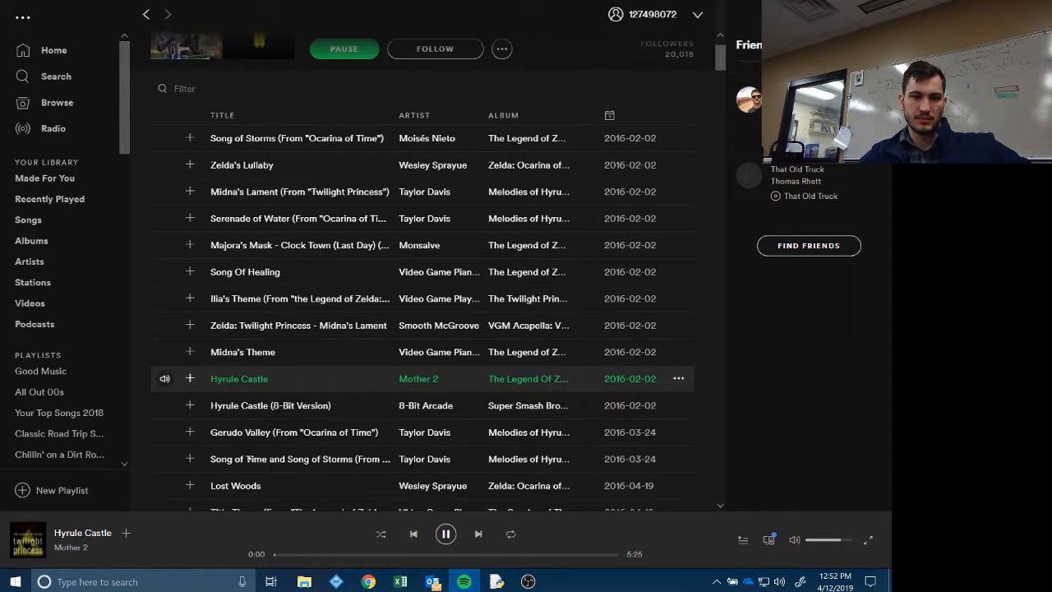
scroll("down", 3)
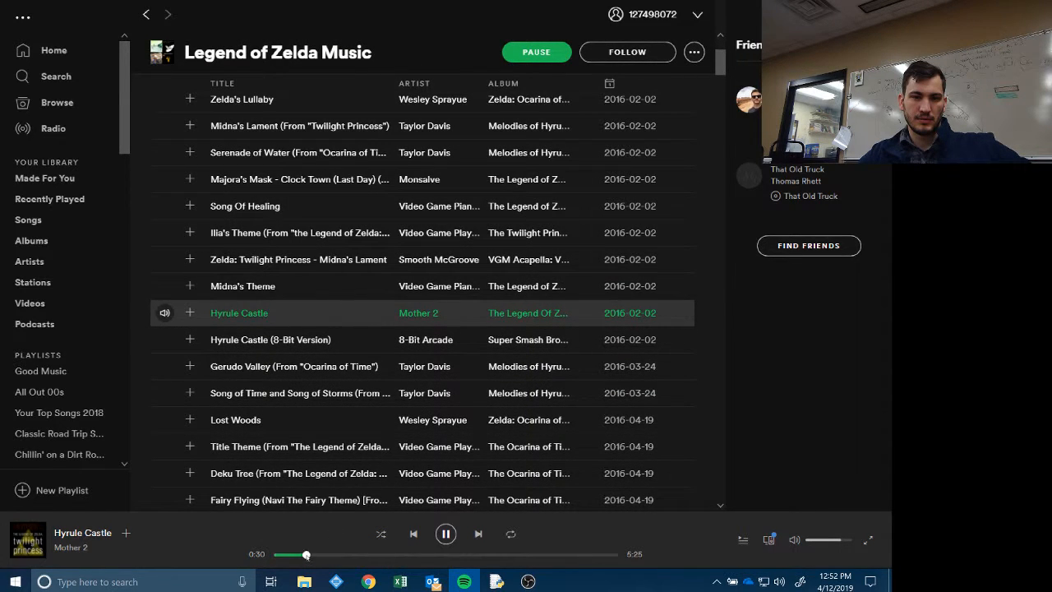
double_click(299, 447)
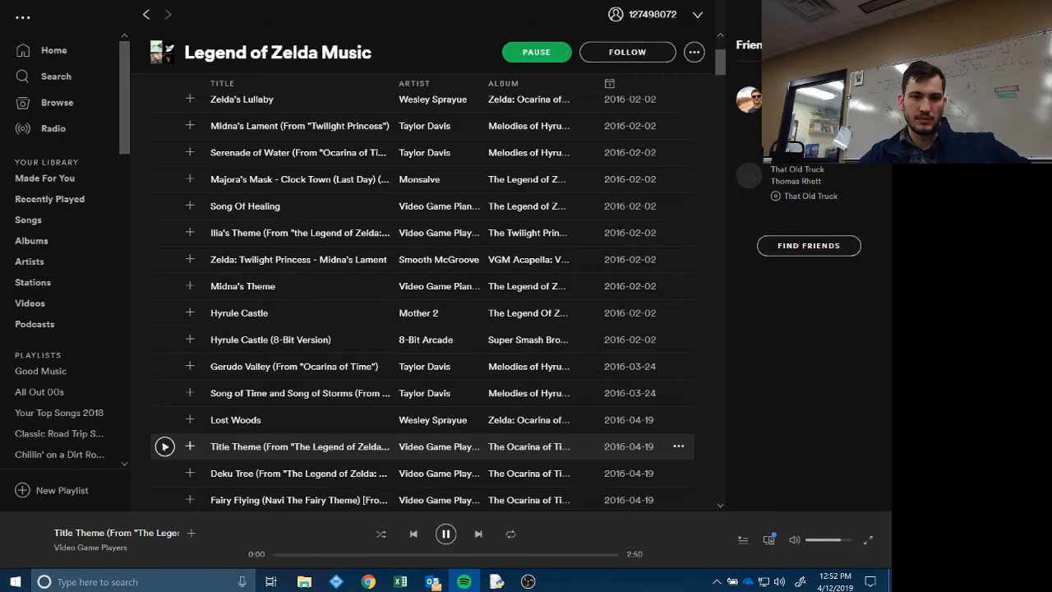
double_click(299, 447)
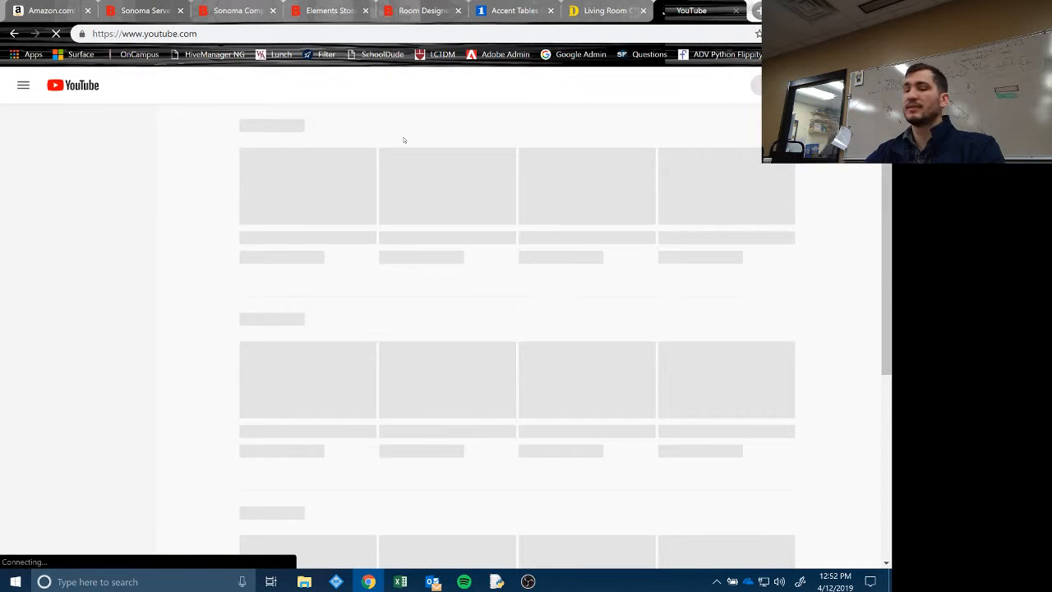
- Search YouTube for "legend of zelda theme" and start the Zelda Main Theme Song video
left_click(398, 86)
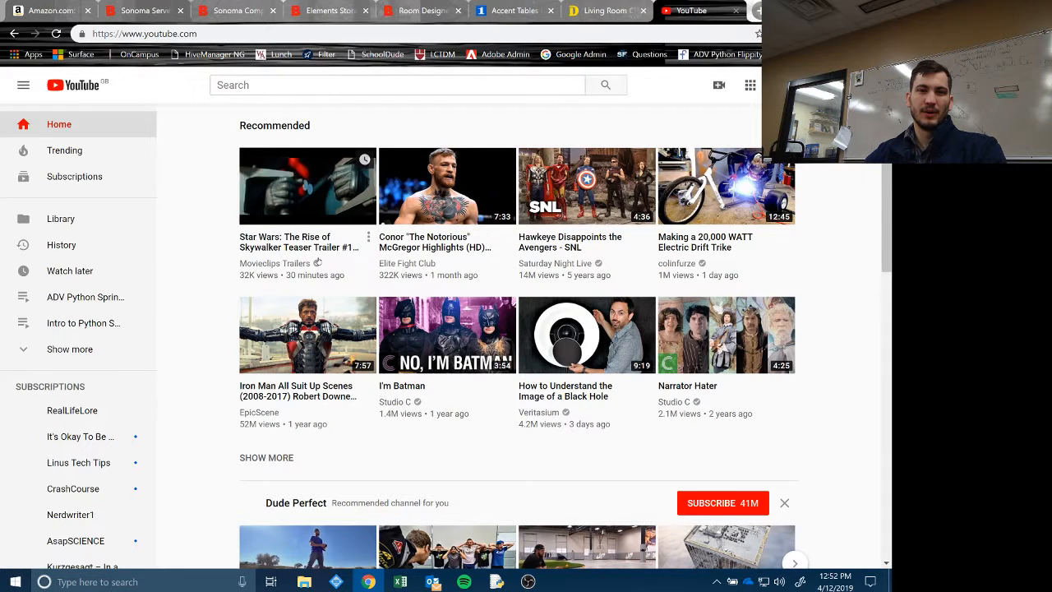
left_click(397, 86)
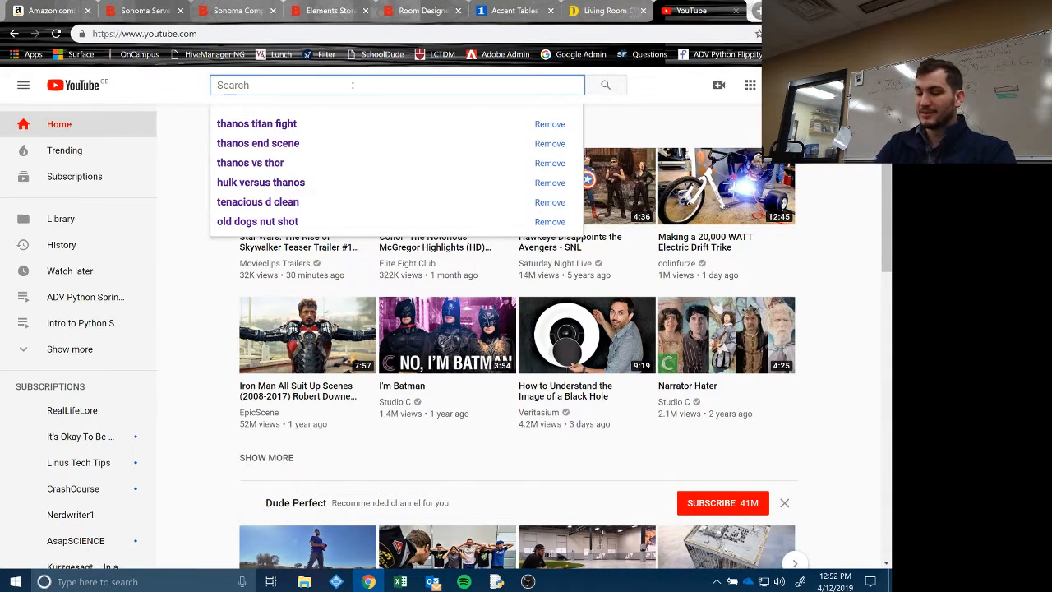
type("legend of z")
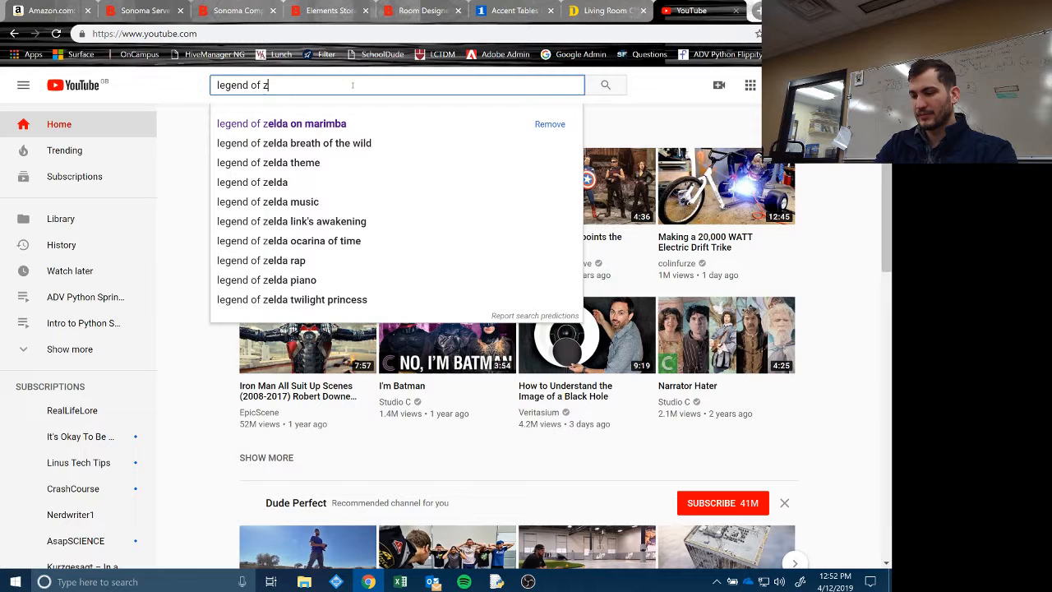
left_click(267, 163)
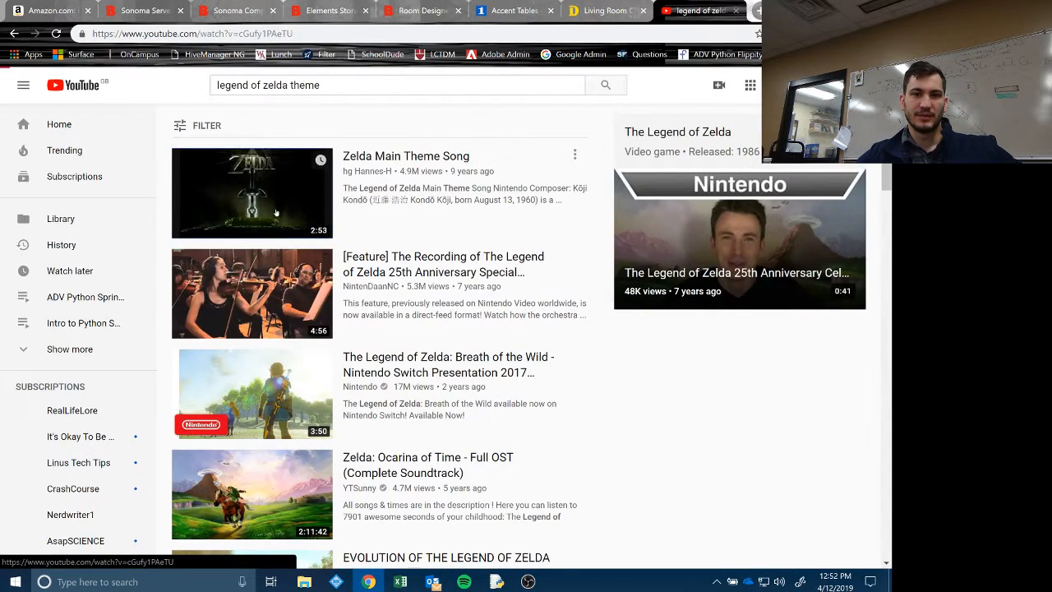
left_click(253, 192)
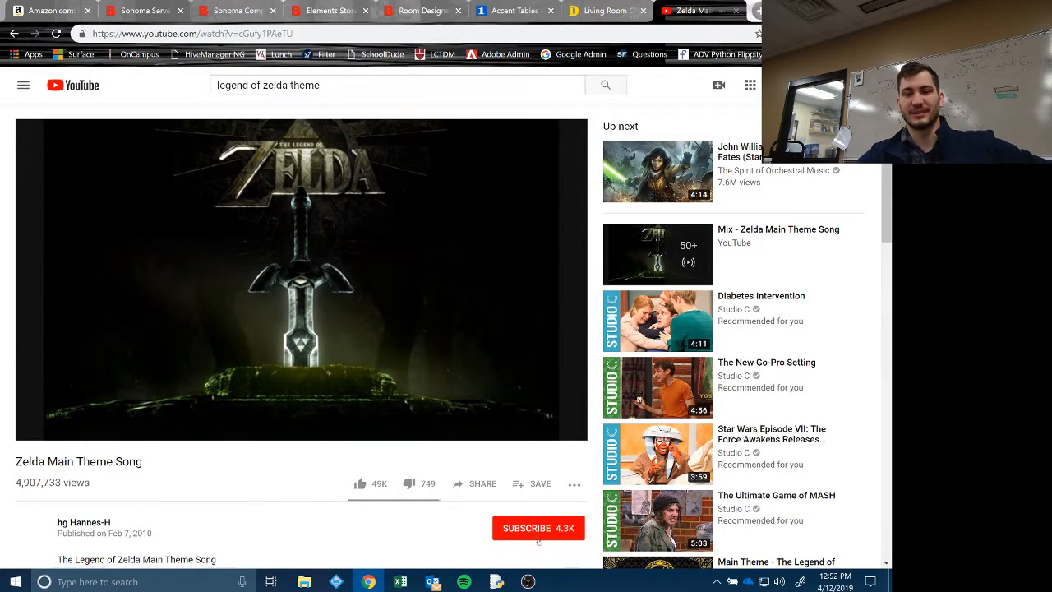
left_click(302, 279)
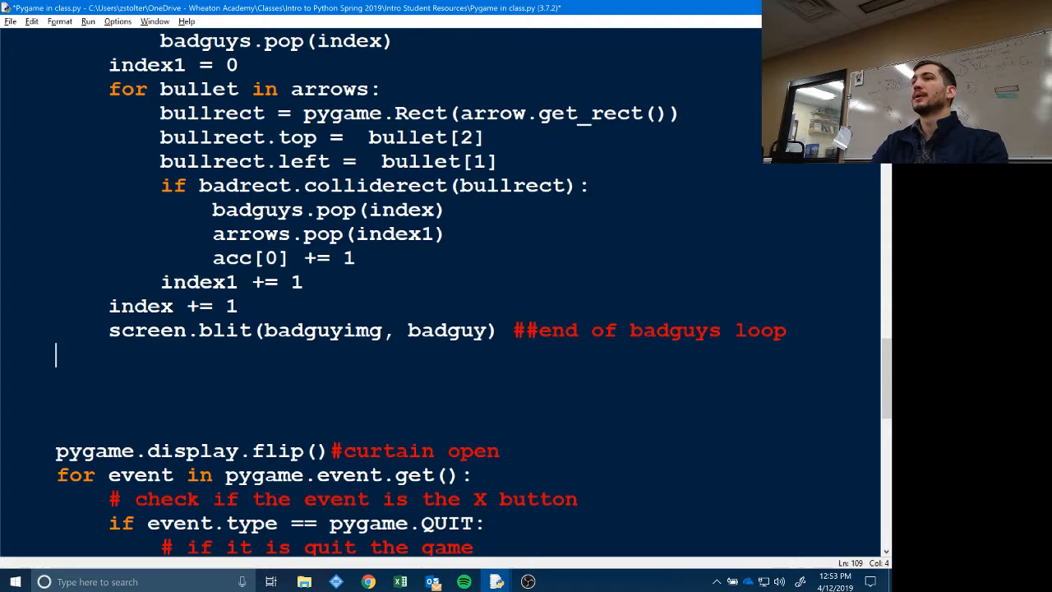
- Write screen.blit(healthbar, (5,5)) after the badguys loop to draw the health bar
type("s")
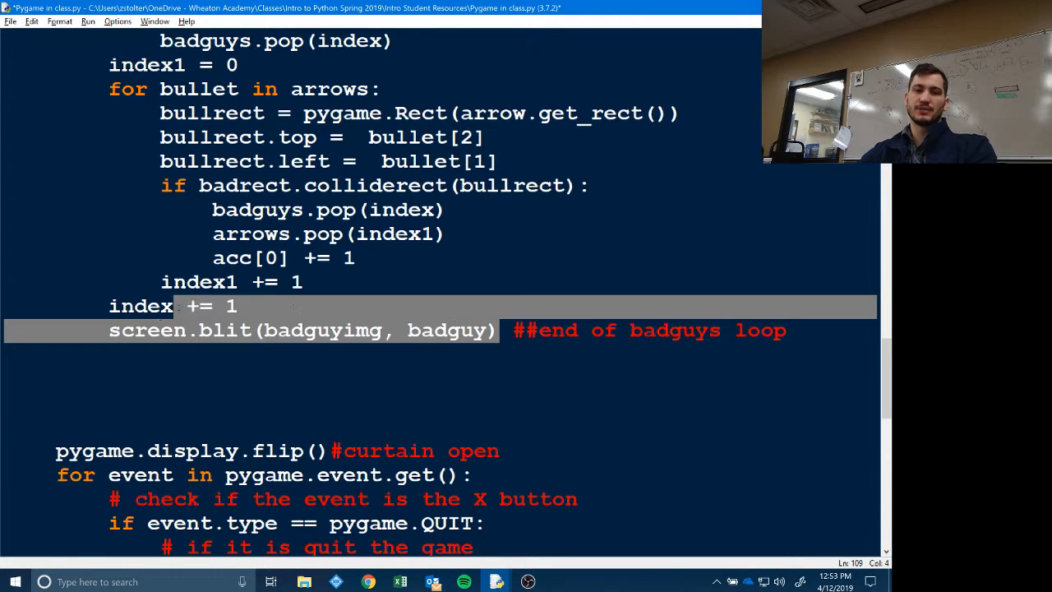
type("s")
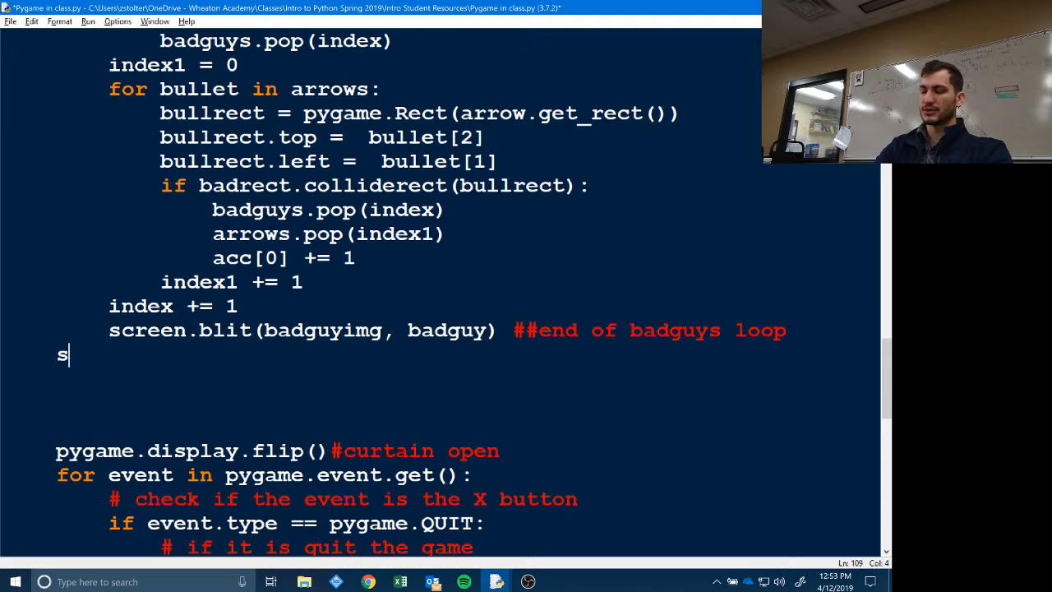
type("creen")
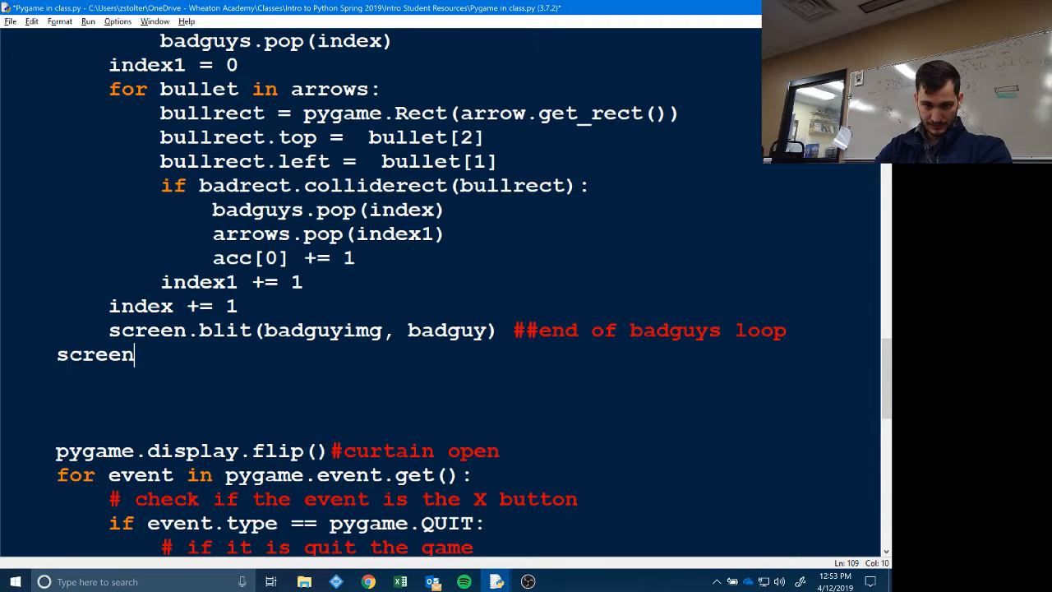
type(".blit()")
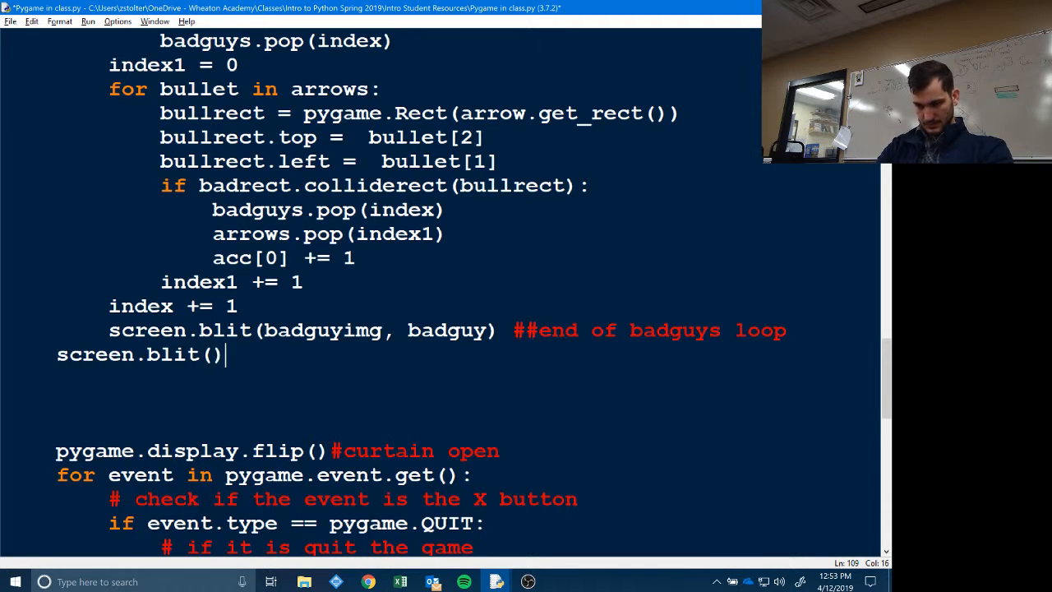
type("healthbar")
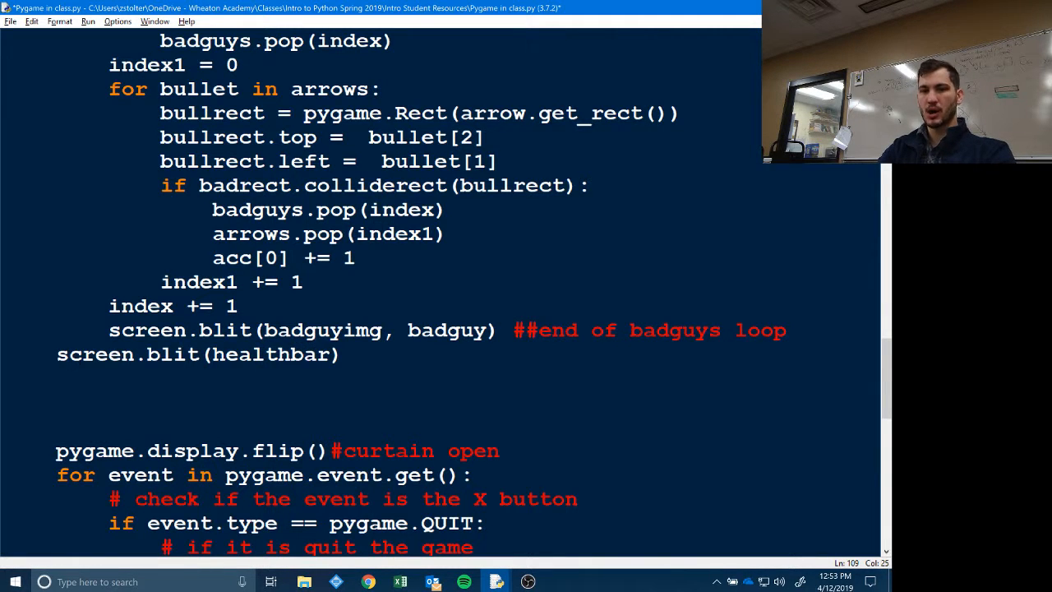
key("alt+tab")
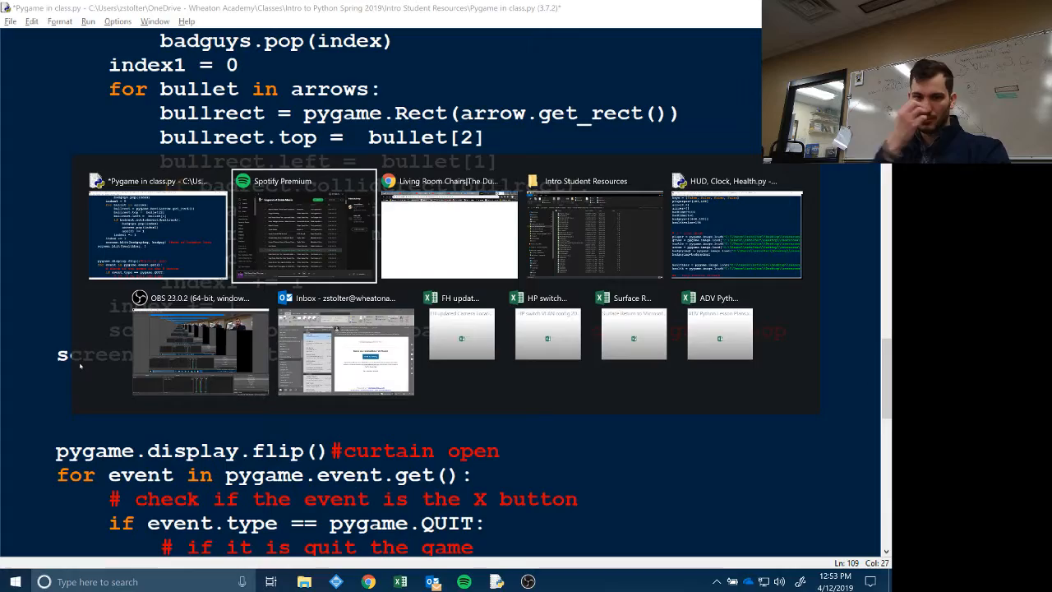
left_click(736, 230)
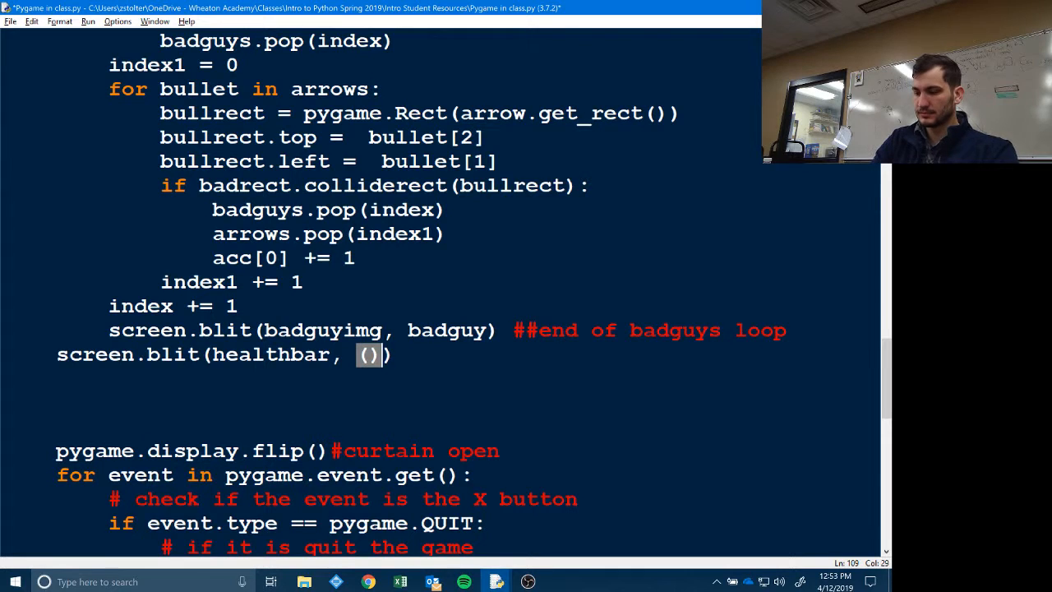
type("5,5")
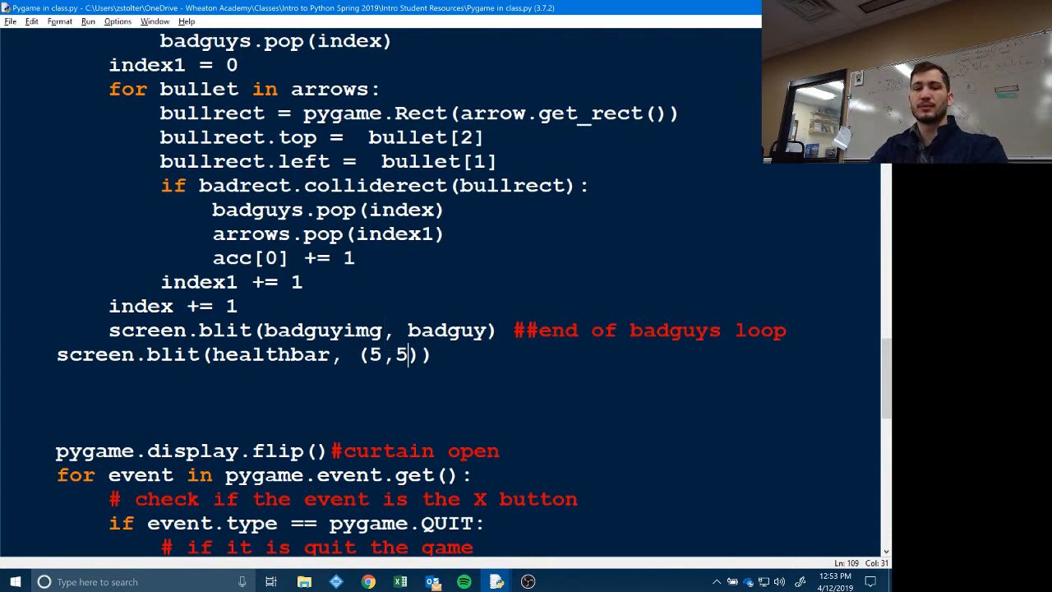
key("alt+tab")
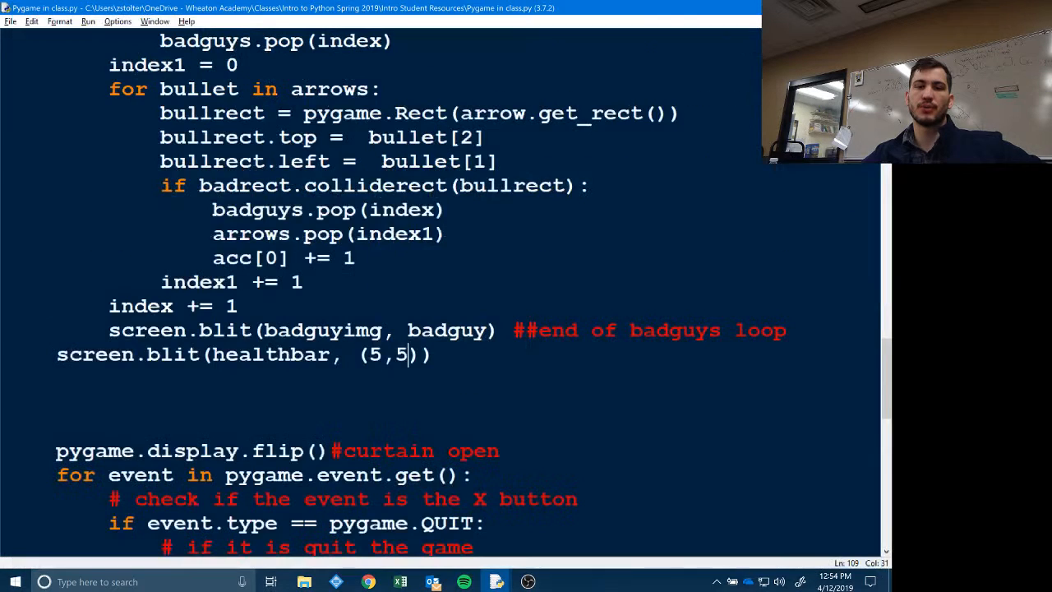
- Write for health1 in range(healthvalue): with screen.blit(health, (health1+8, 8)) inside it
type("for health")
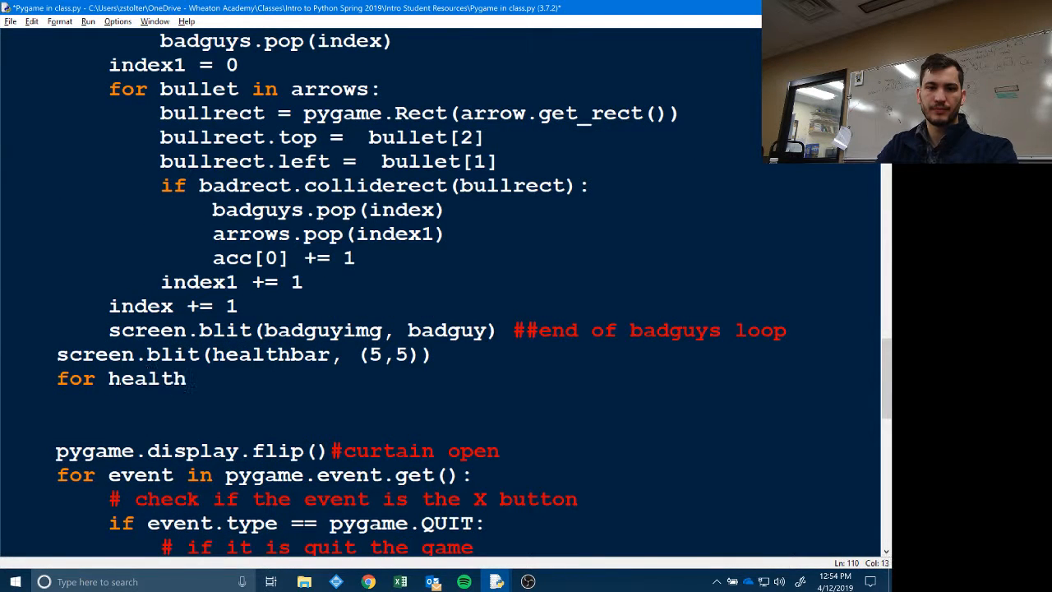
type("1")
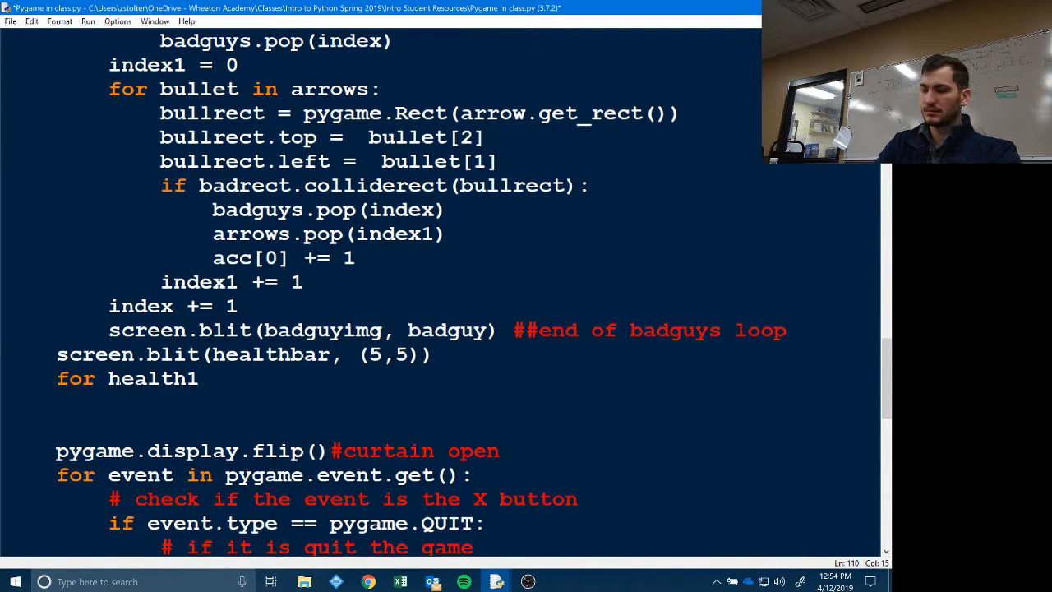
type("in range(hera")
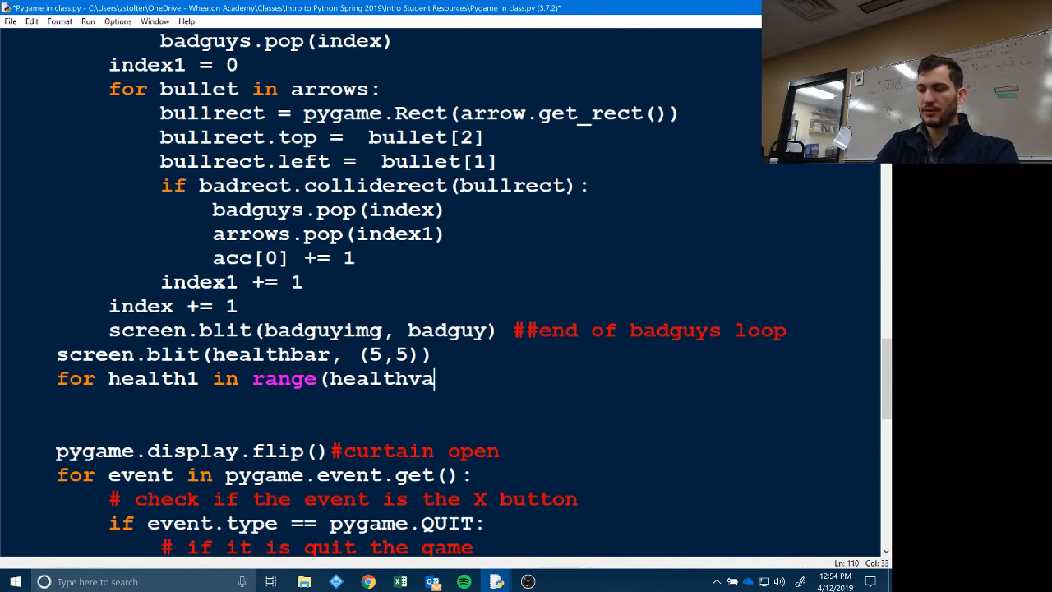
type("lue):")
type("screen.blit(")
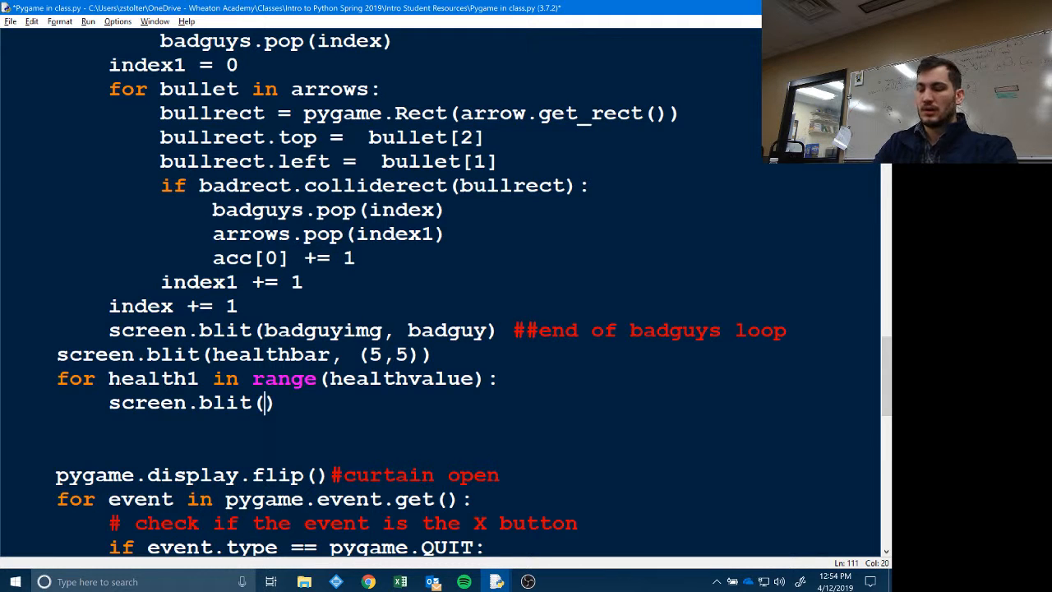
type("health, (")
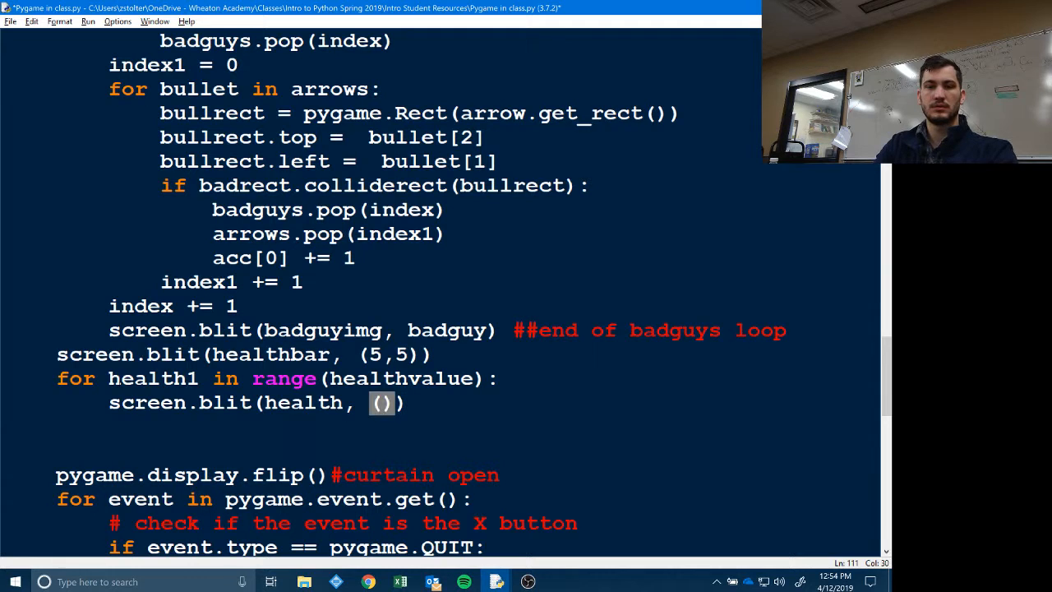
type("h")
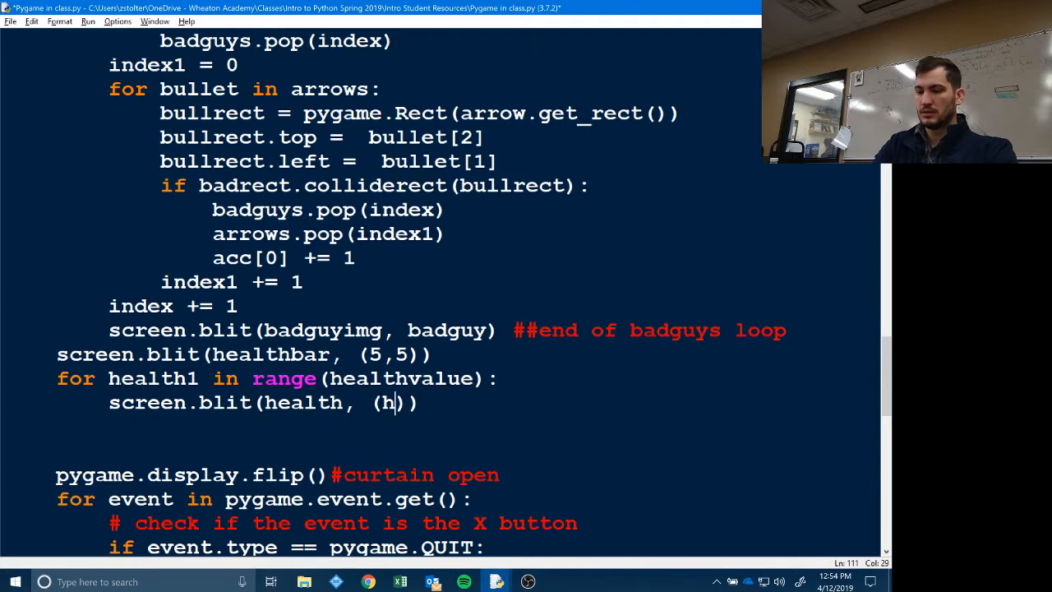
type("ealth1+8, 8")
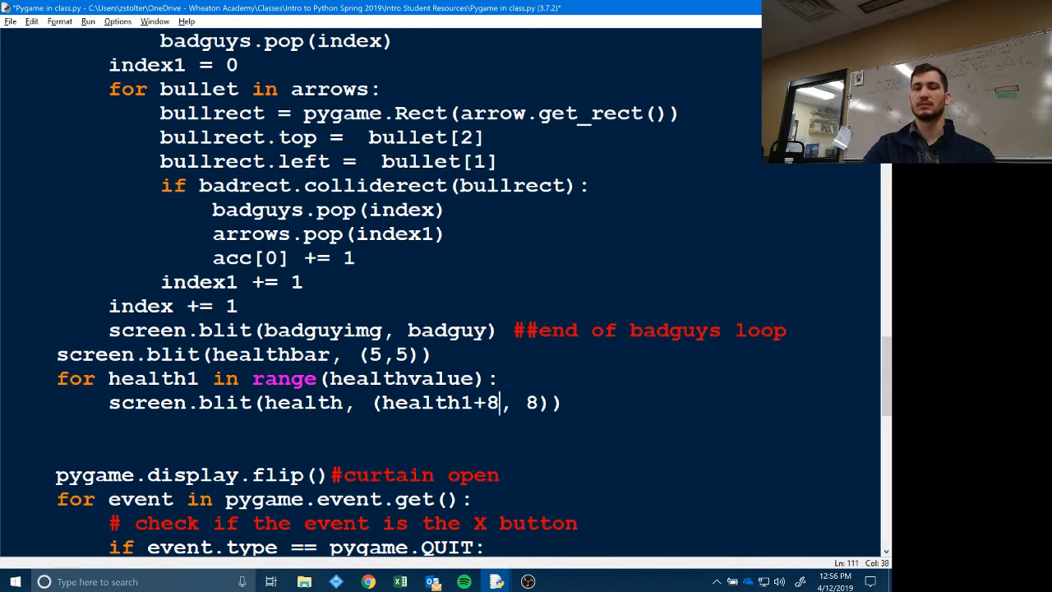
- Finish the health blit at (health1+8, 8) and launch the game to test it
key("BackSpace")
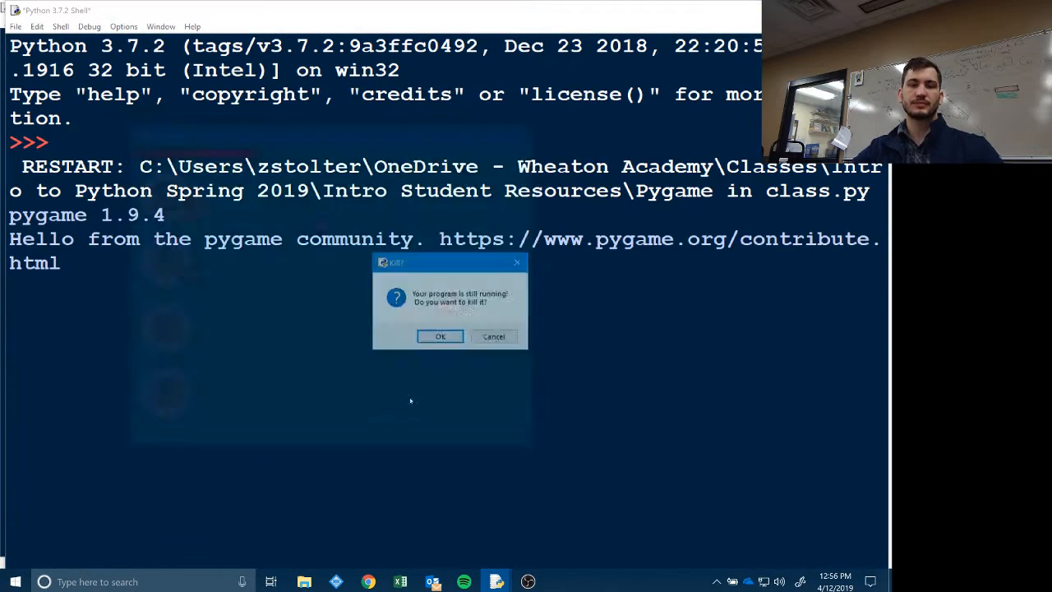
- Dismiss the kill prompt and rerun the script so the game window shows the green-and-red health bar
left_click(441, 335)
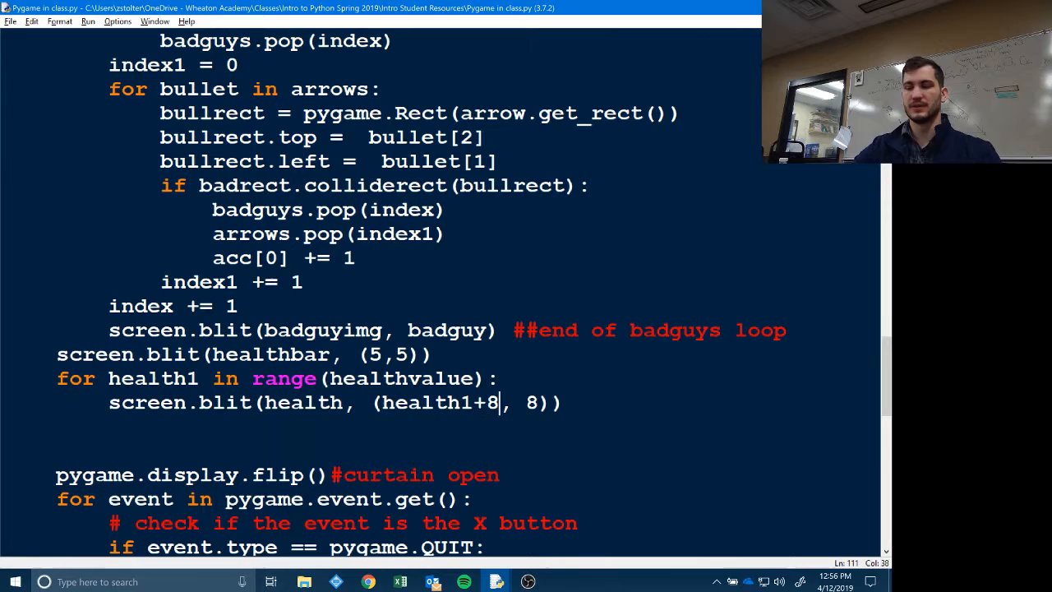
key("alt+tab")
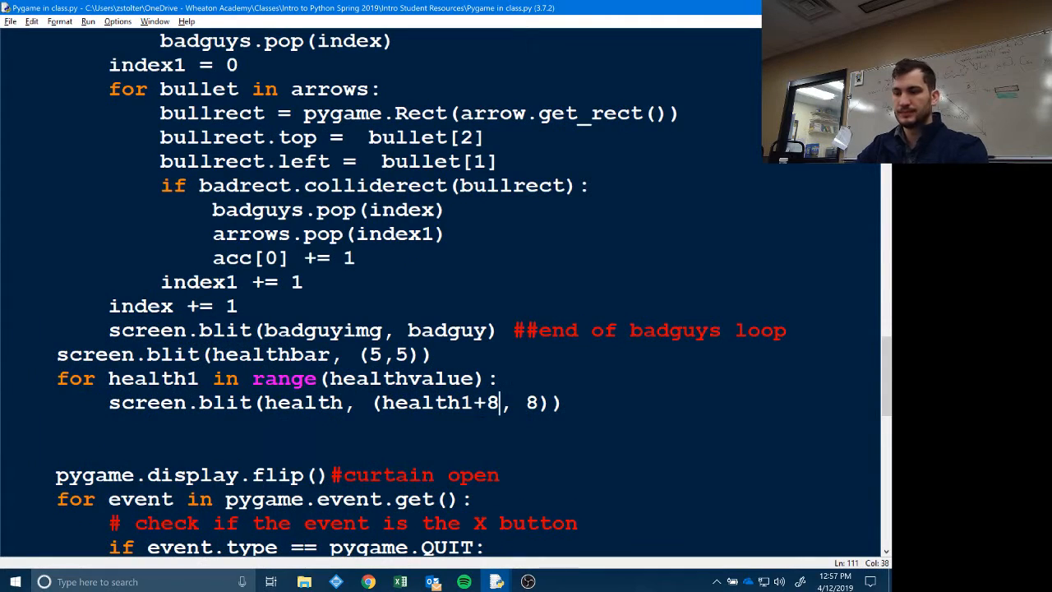
key("F5")
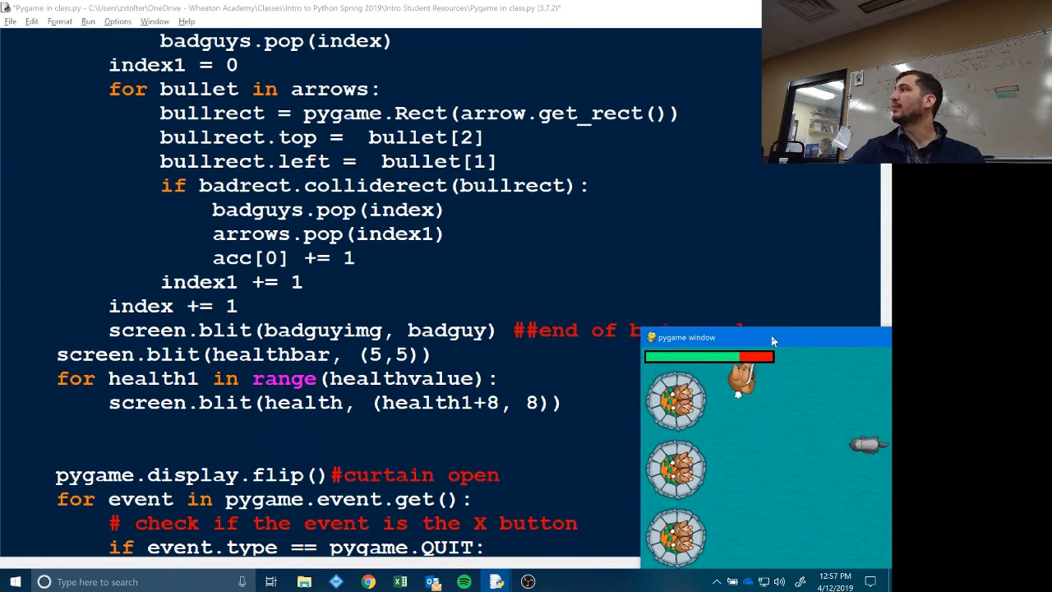
left_click_drag(687, 337, 628, 271)
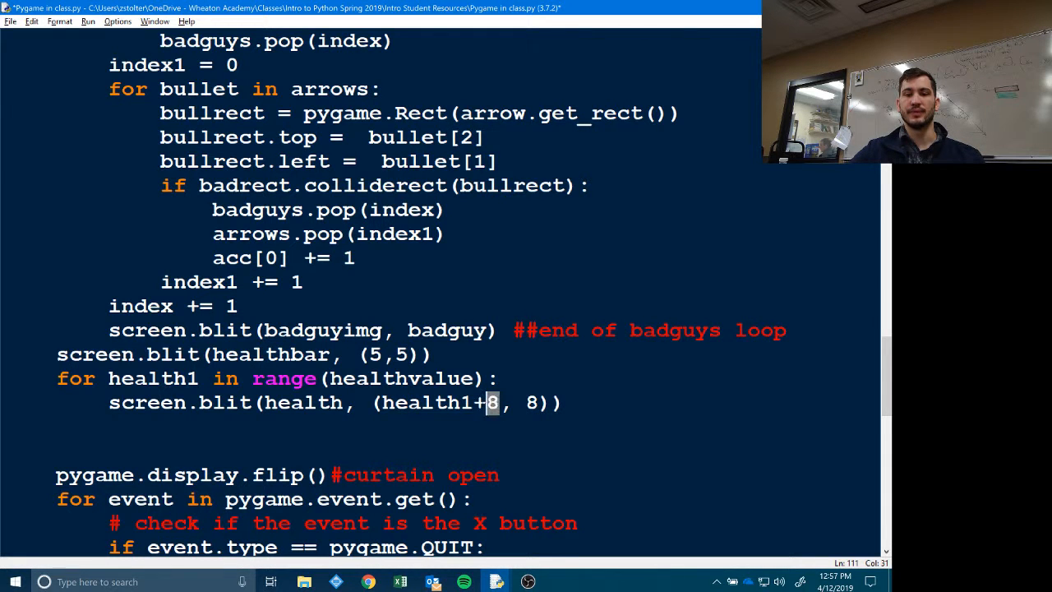
key("F5")
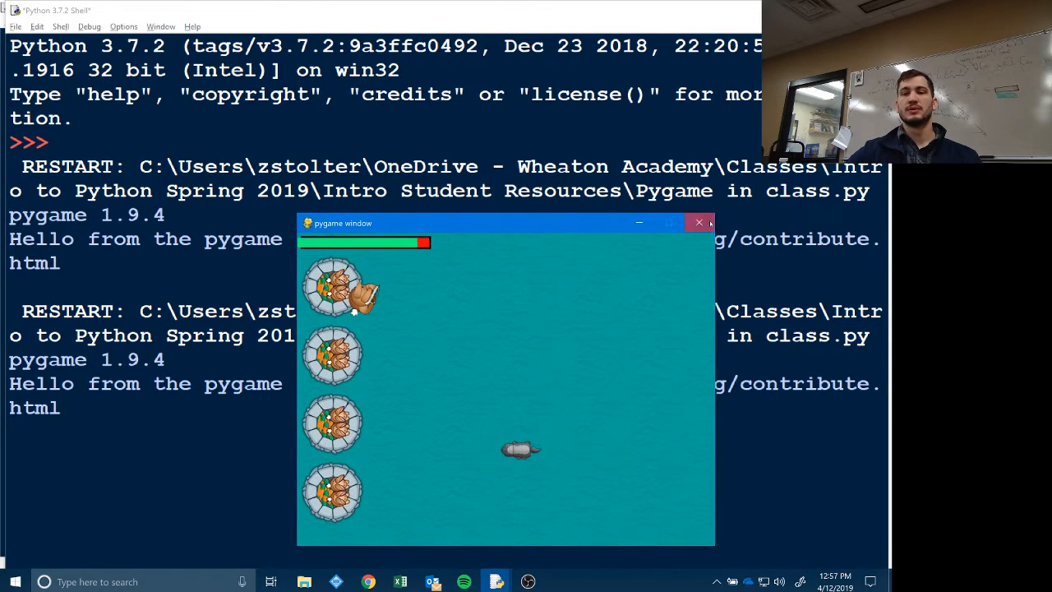
- Tweak the health x offset, save and rerun, then close the game and confirm killing it
left_click(700, 223)
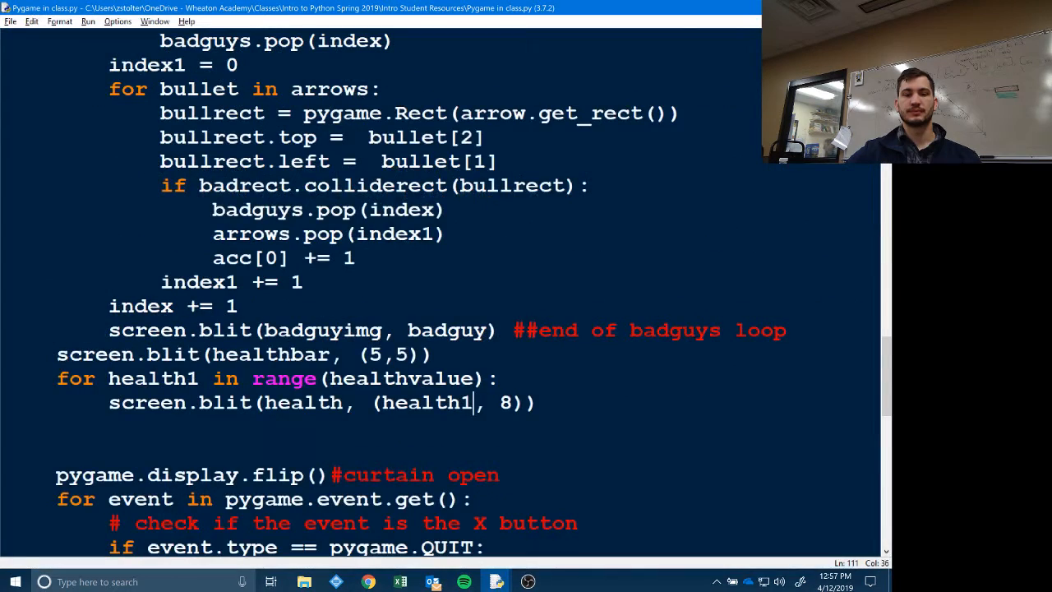
type("+")
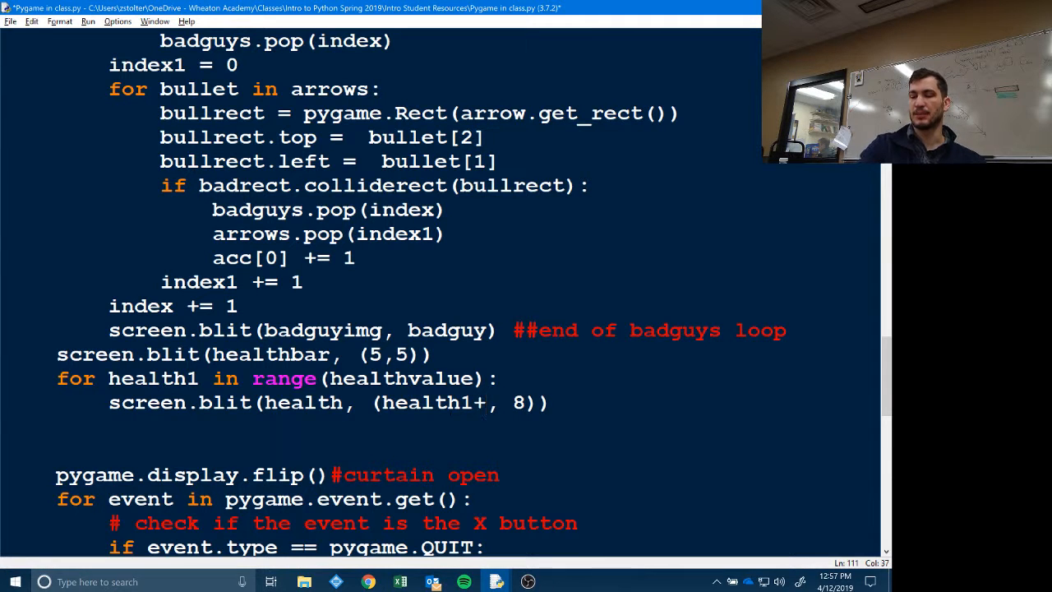
type("+3")
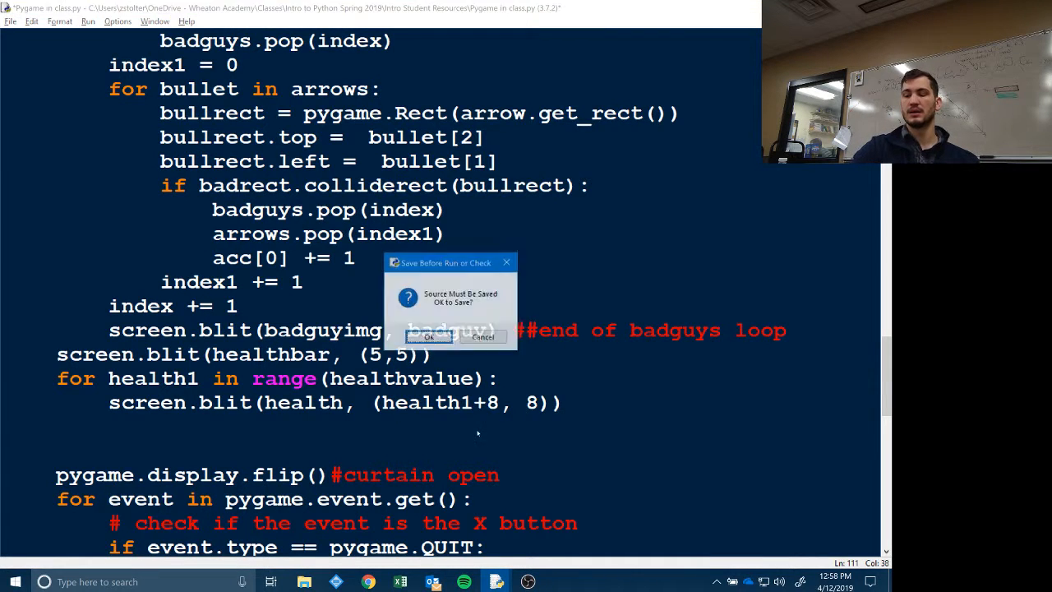
left_click(427, 337)
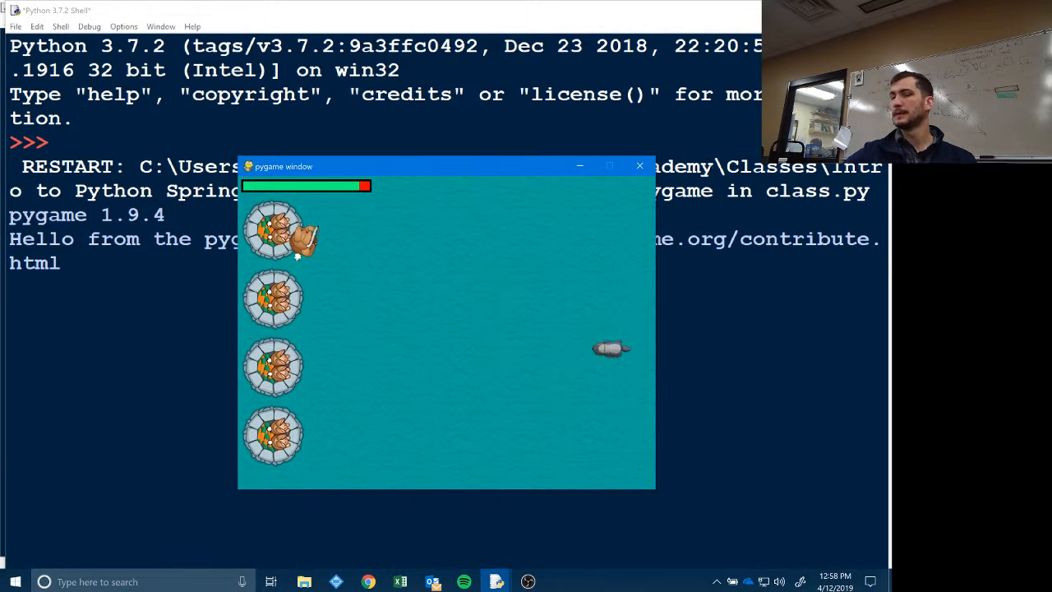
left_click(639, 165)
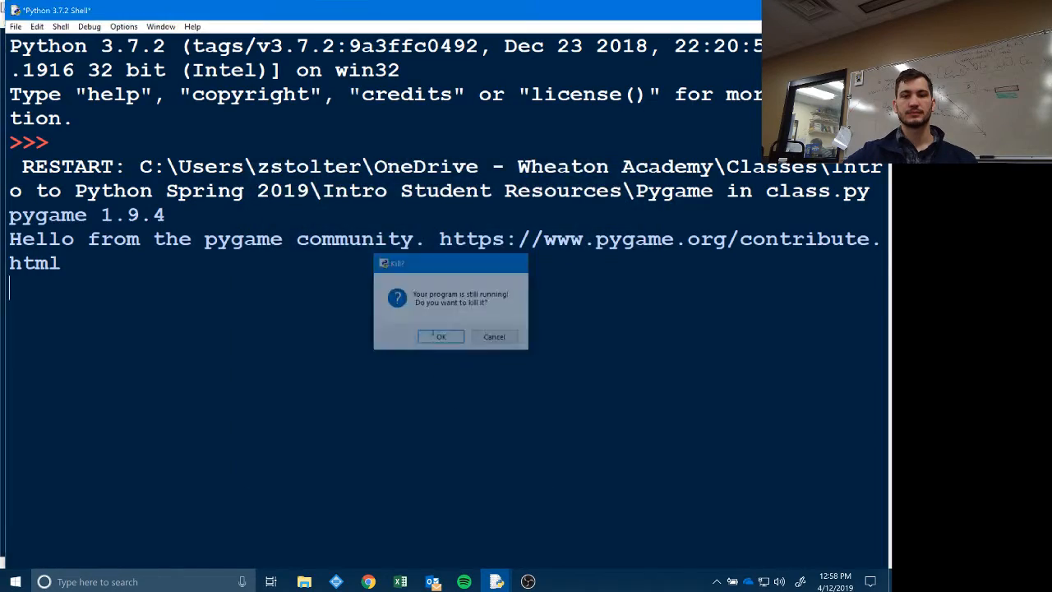
left_click(440, 336)
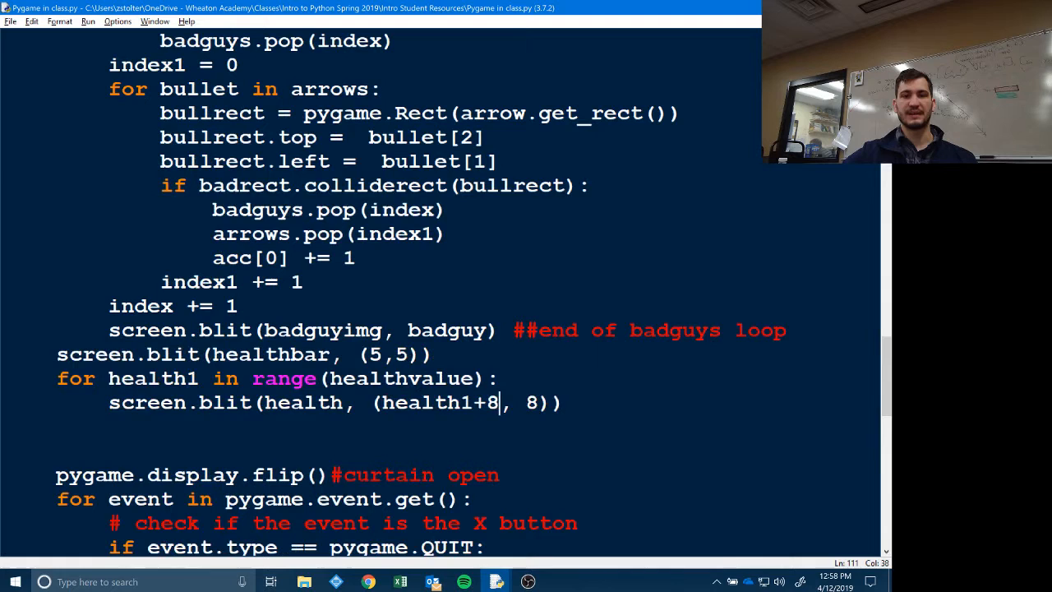
- Scroll the editor to the while 1: loop and its KEYDOWN/KEYUP event handling
left_click_drag(56, 355, 499, 403)
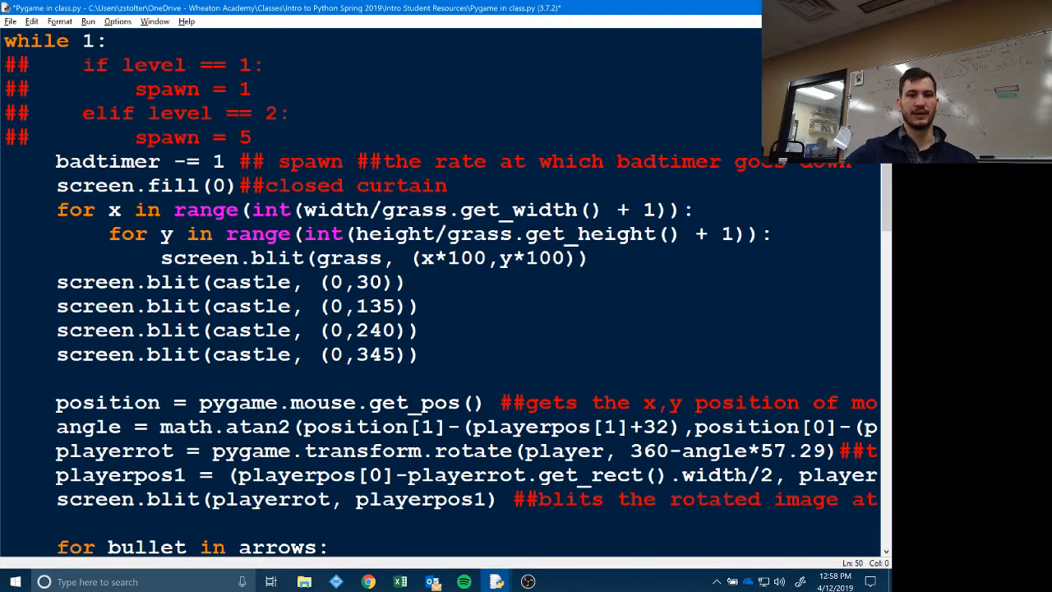
scroll("down", 3)
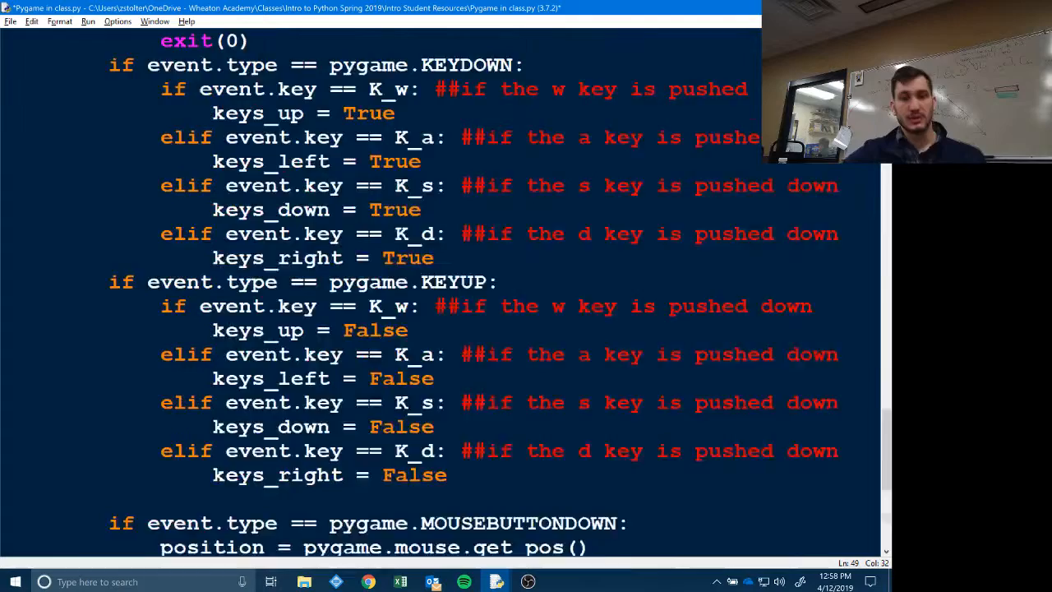
scroll("down", 3)
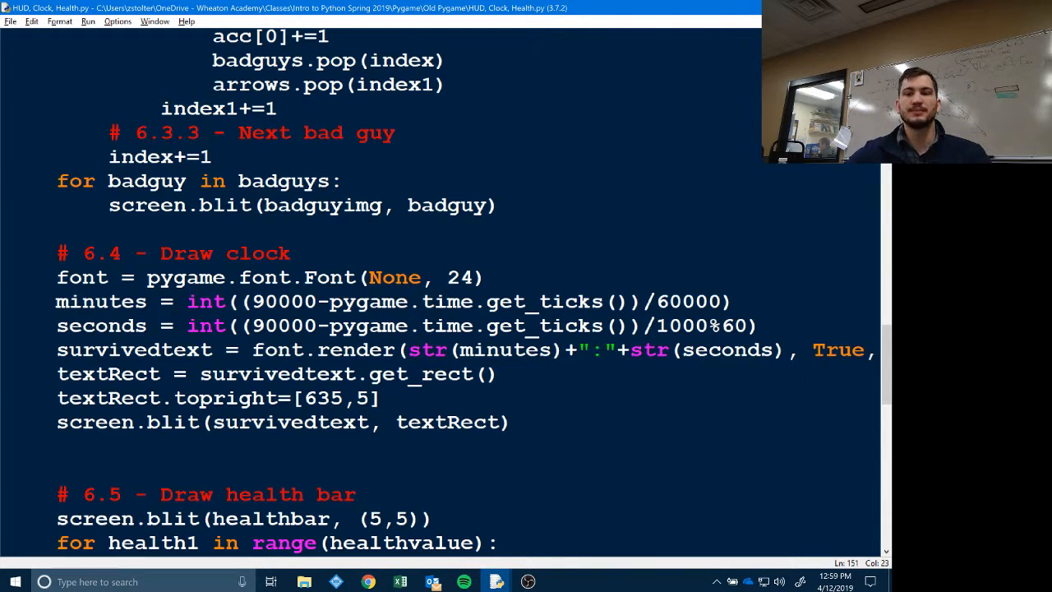
left_click_drag(56, 276, 508, 420)
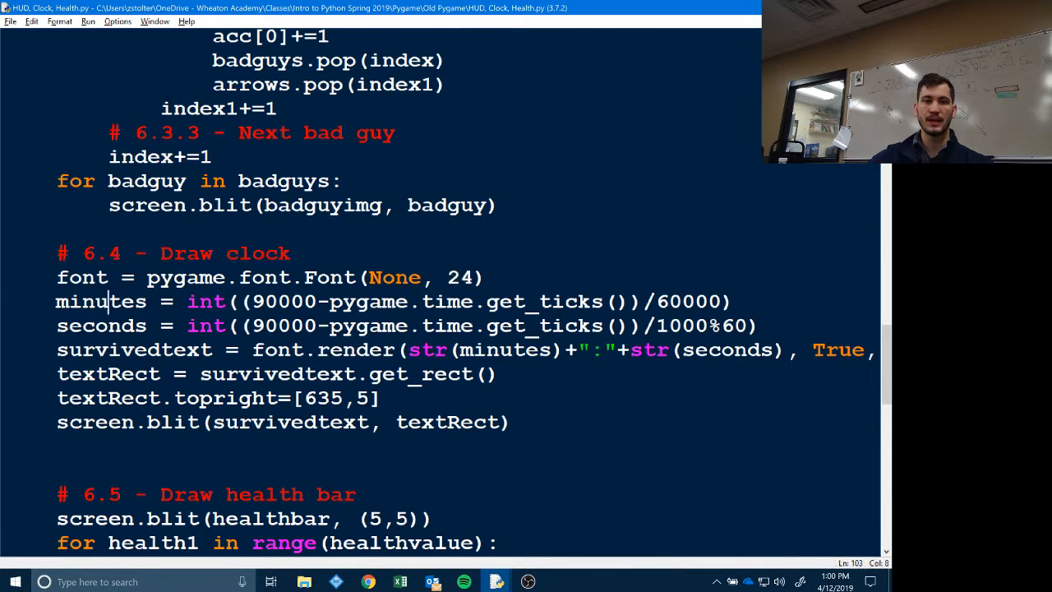
double_click(98, 300)
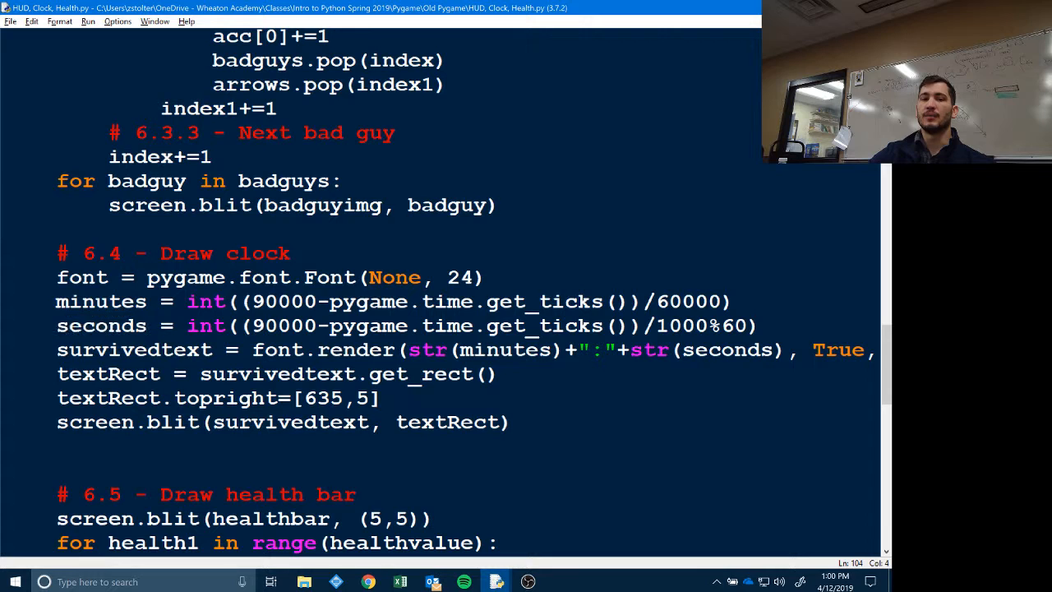
left_click_drag(329, 301, 497, 301)
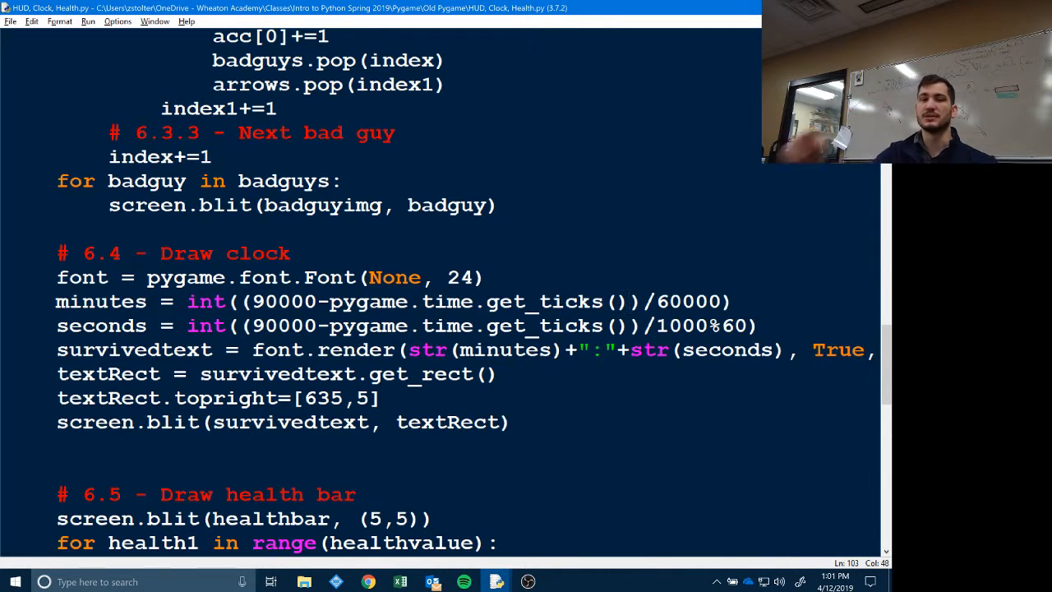
double_click(282, 301)
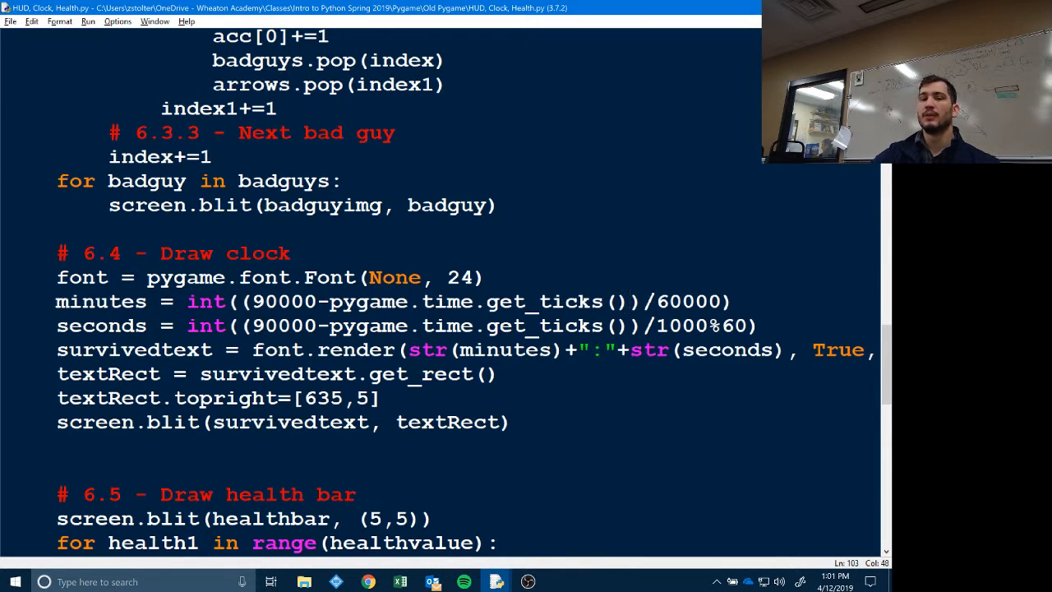
double_click(693, 301)
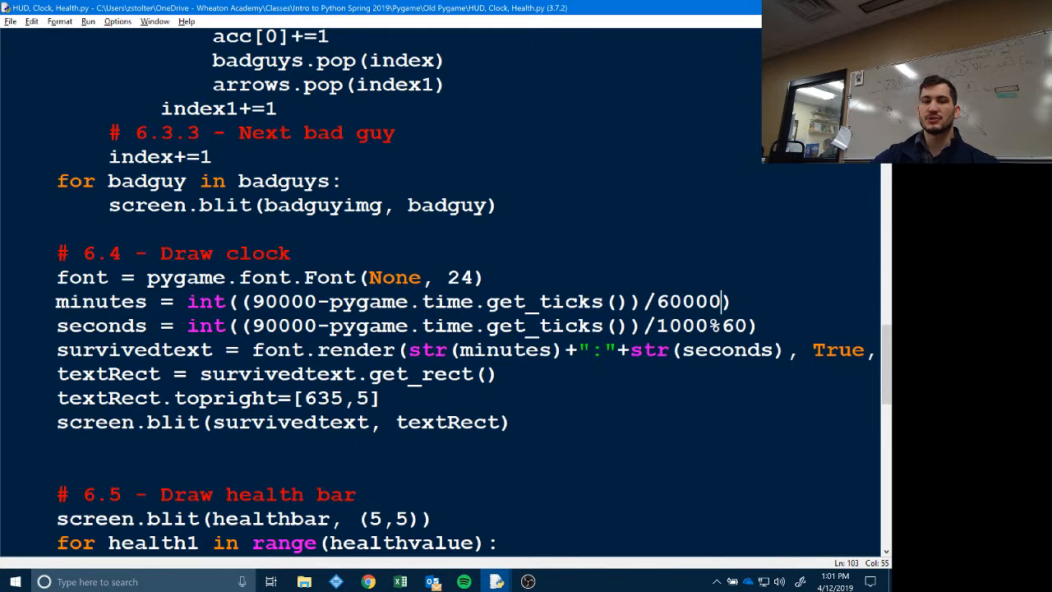
double_click(206, 300)
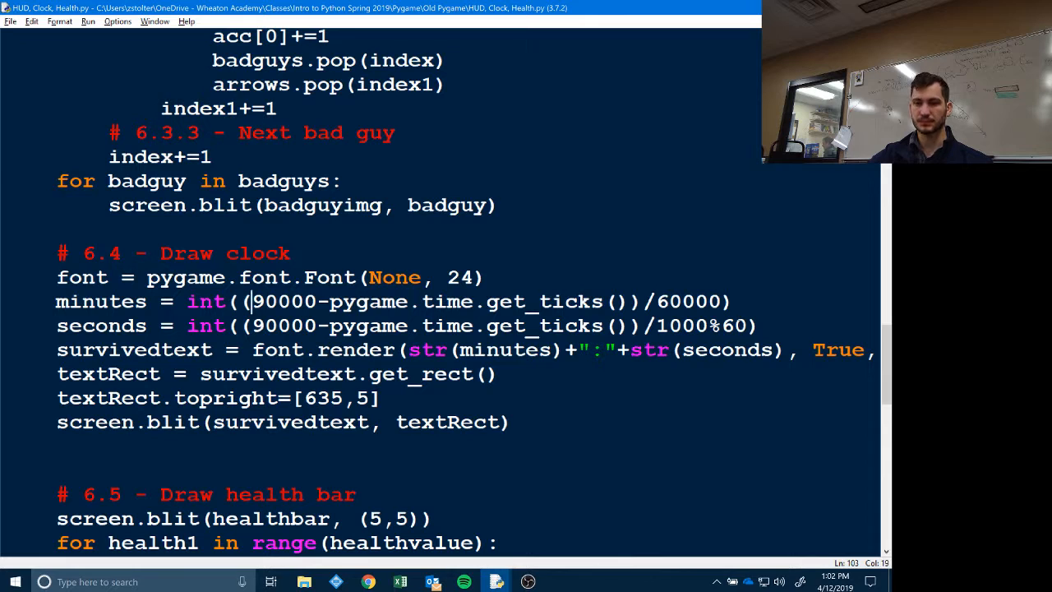
left_click_drag(253, 326, 747, 325)
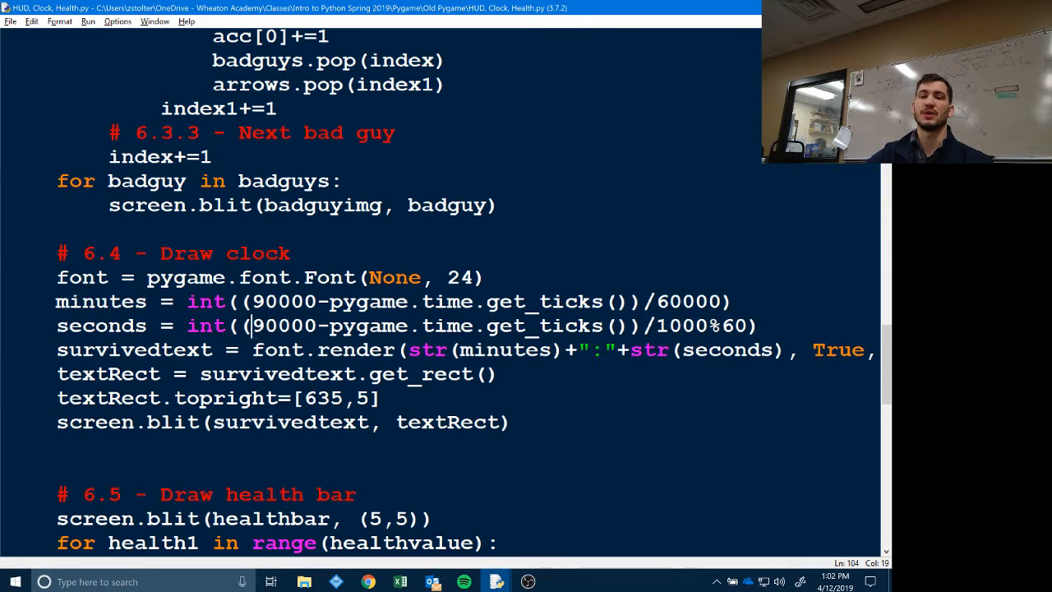
left_click_drag(254, 326, 644, 326)
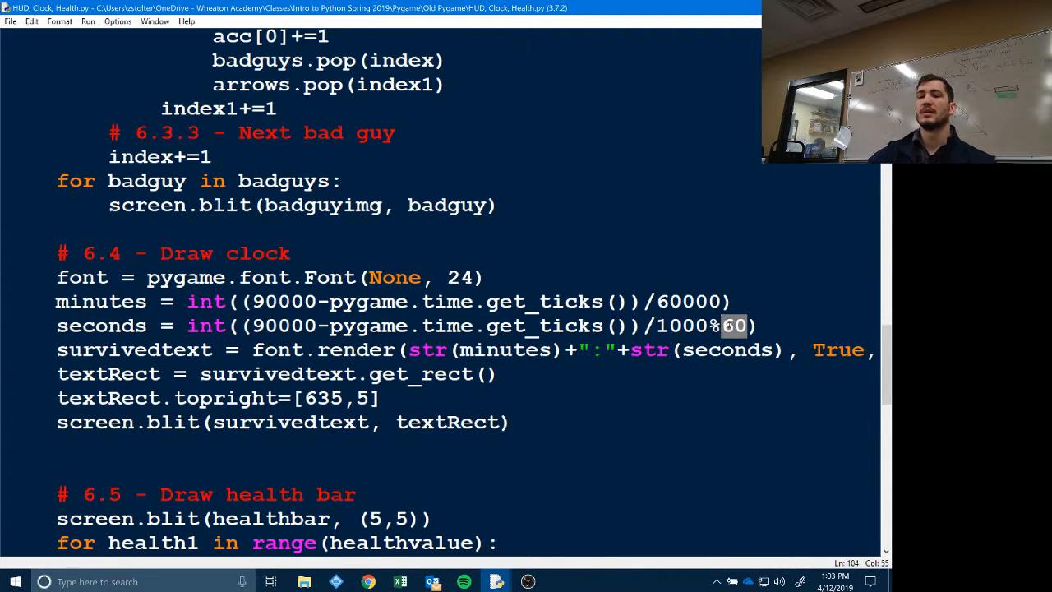
left_click(731, 326)
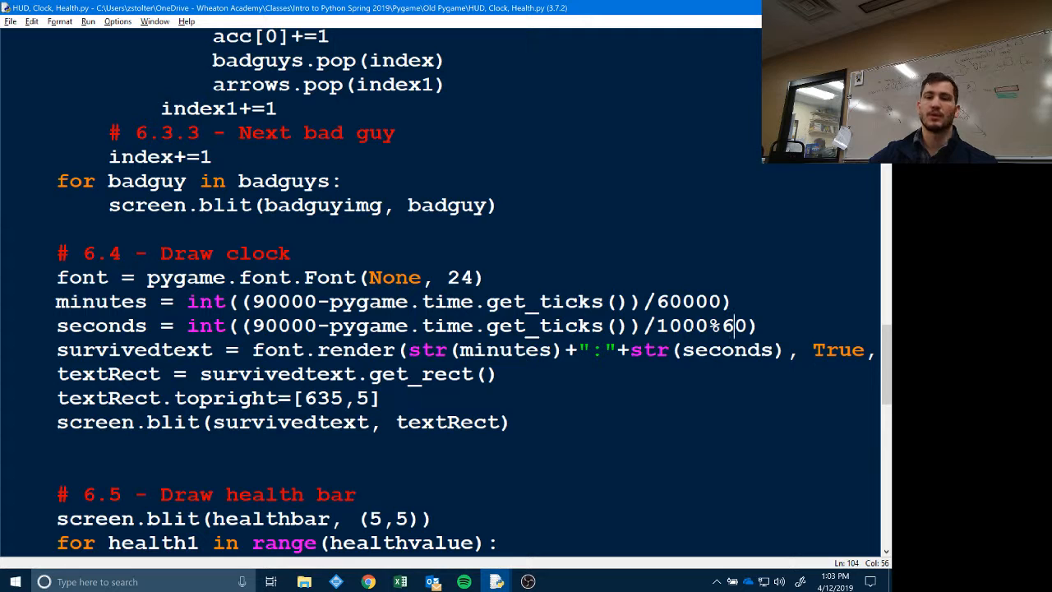
double_click(678, 326)
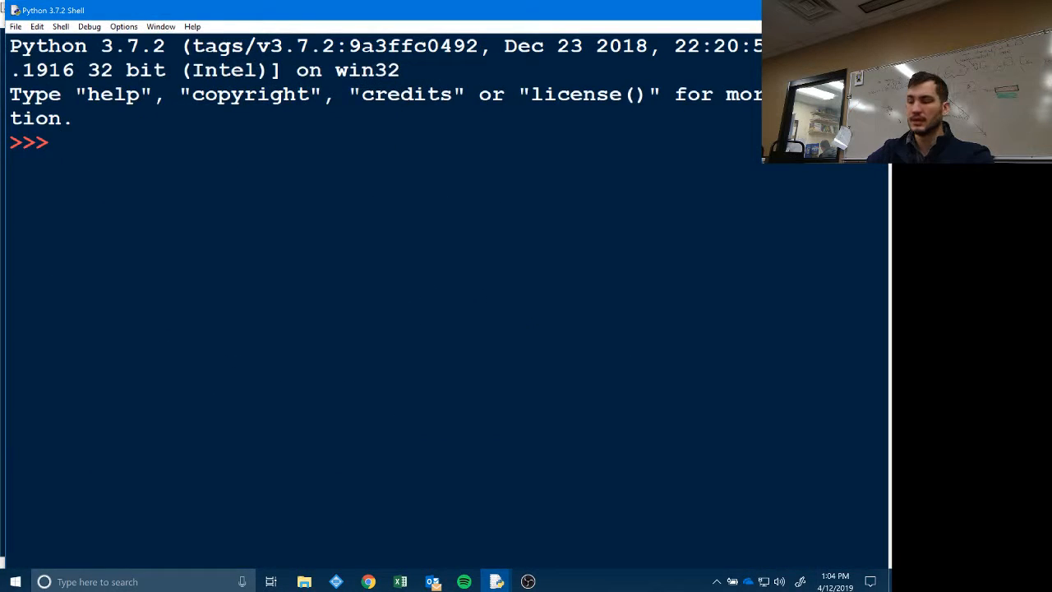
- Compute 90000 - 15000 = 75000 and 75000/1000 = 75.0 in the shell
type("90000")
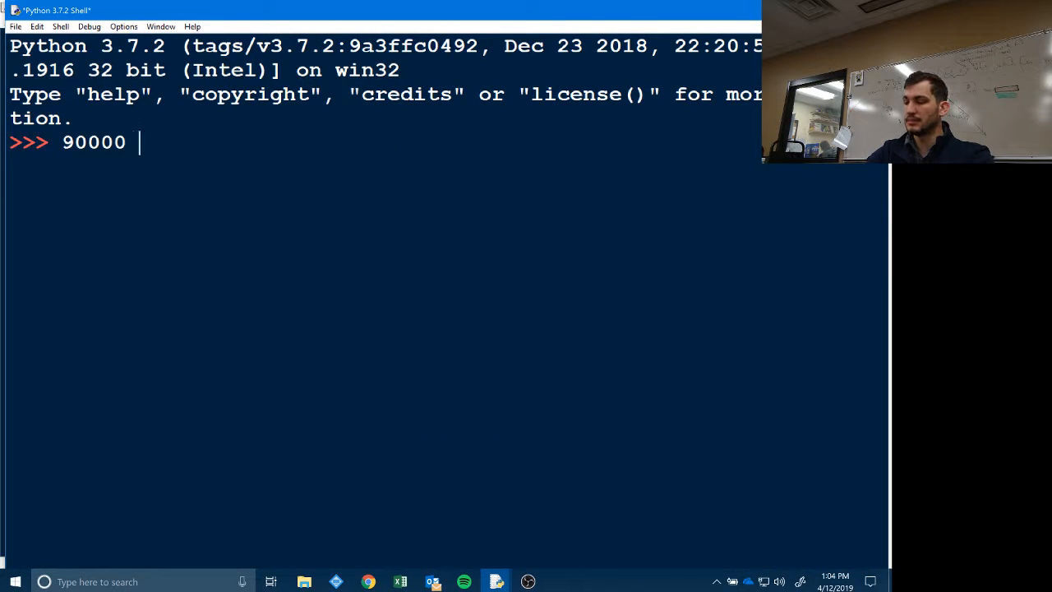
type("- 15000")
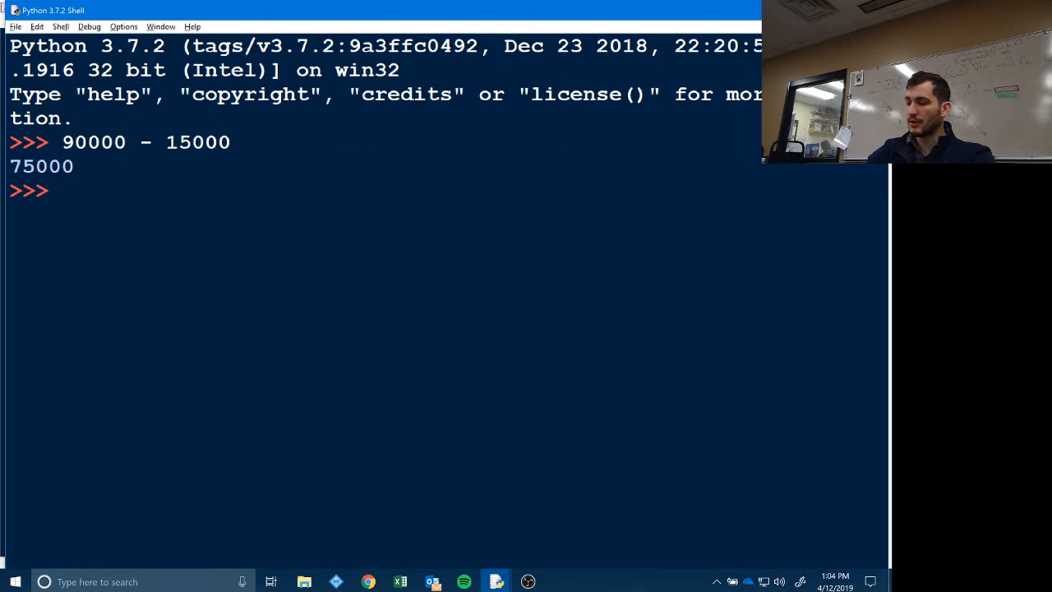
type("75000")
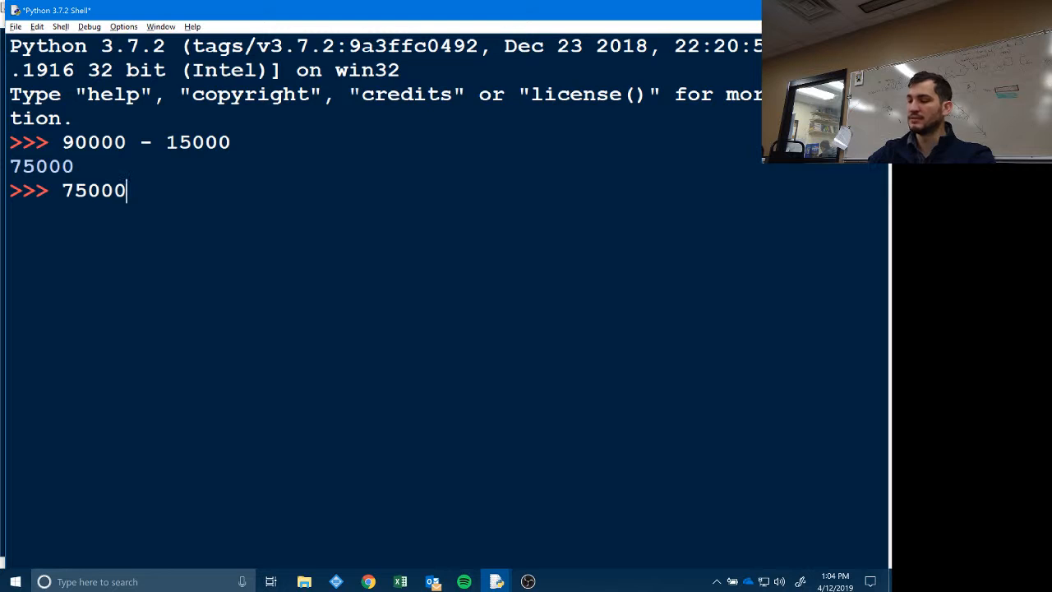
type("/1000")
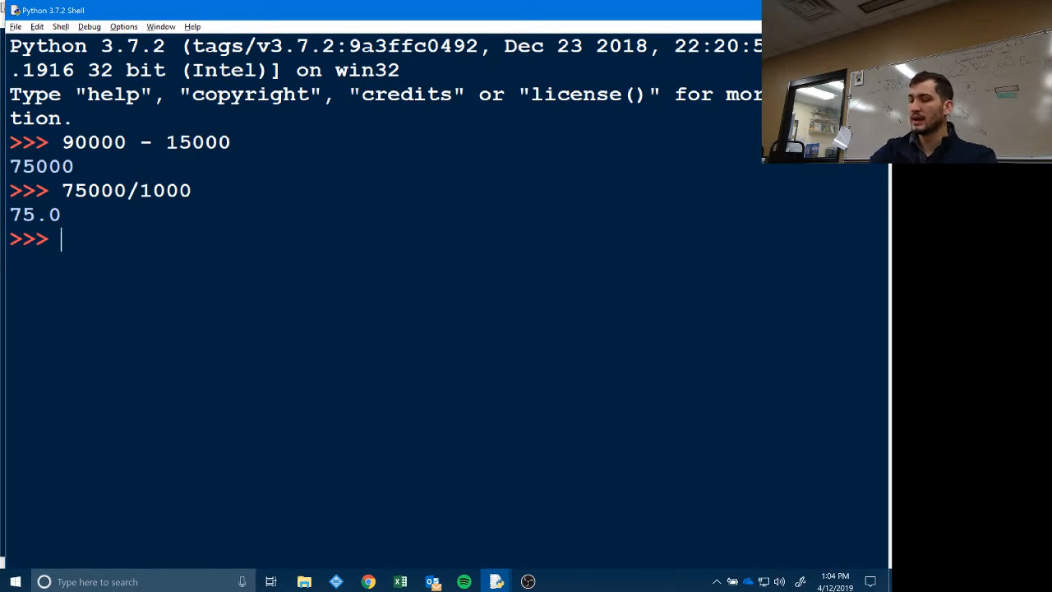
type("75%")
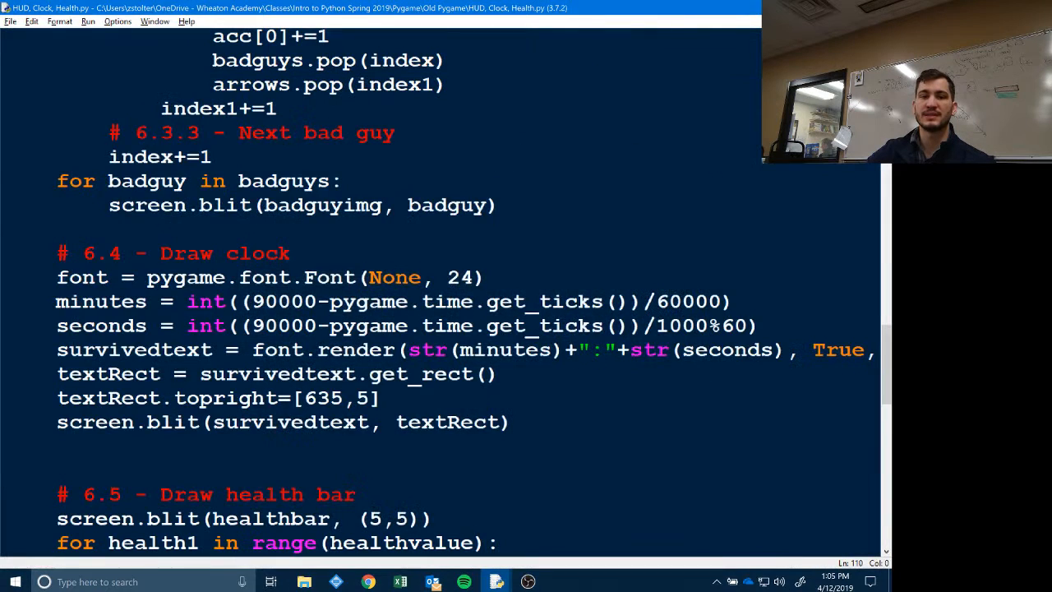
- Highlight survivedtext and the font.render line to reveal the (0,0,255) blue colour argument
double_click(207, 326)
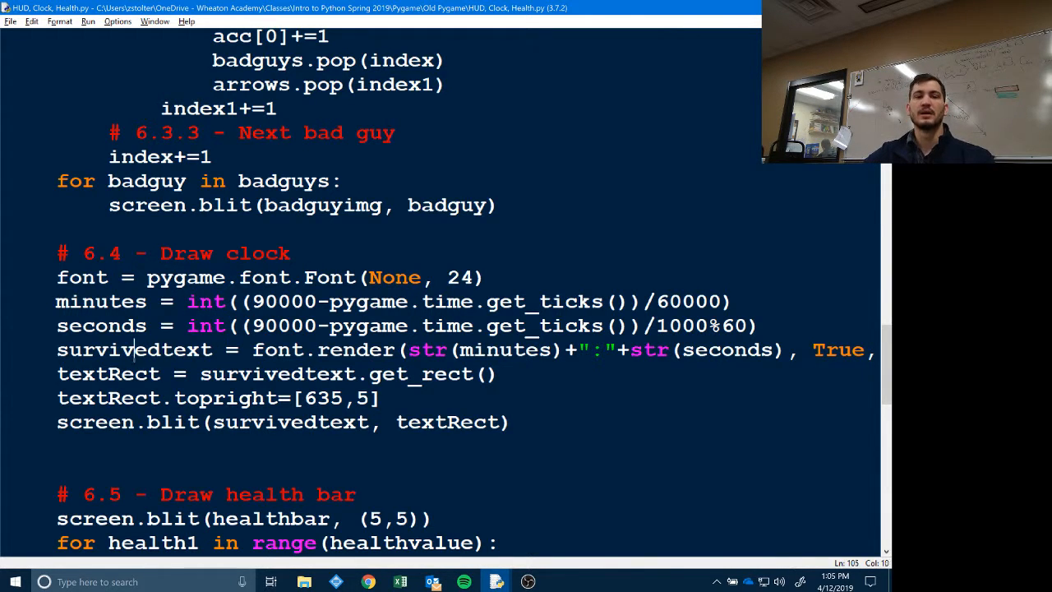
double_click(135, 348)
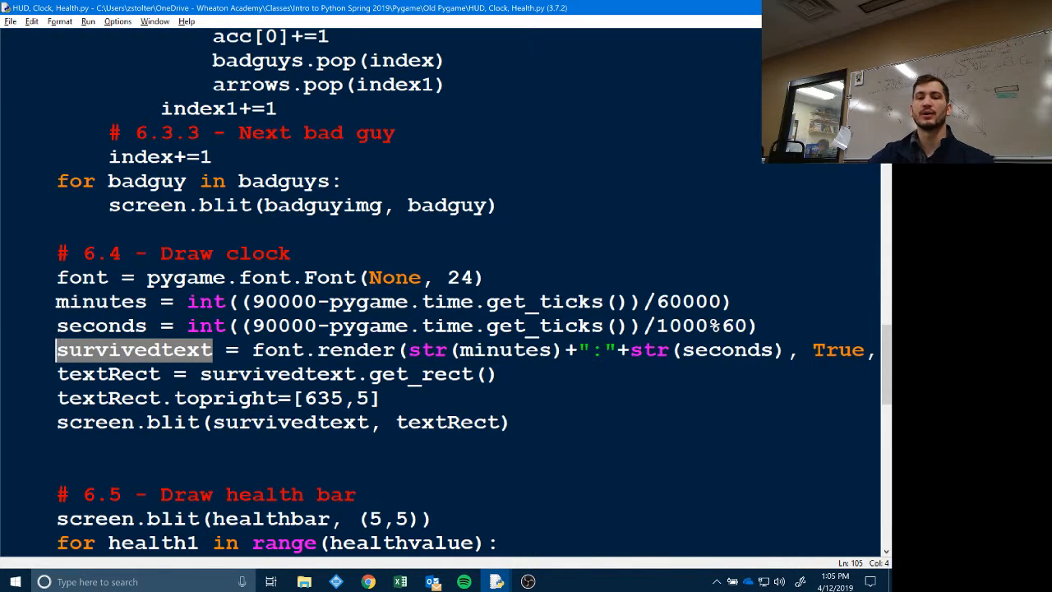
left_click(397, 348)
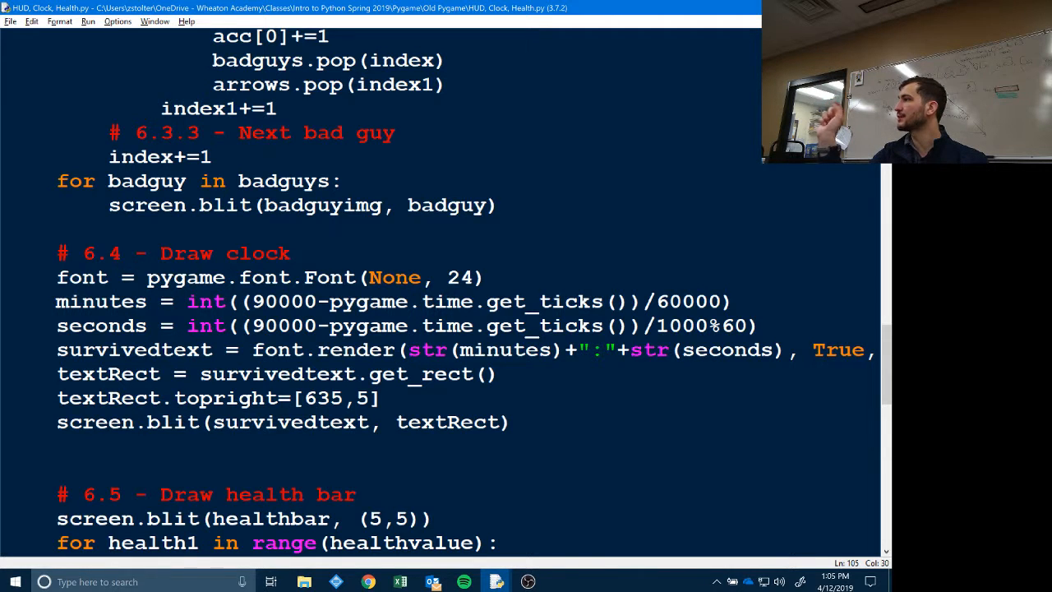
left_click(304, 348)
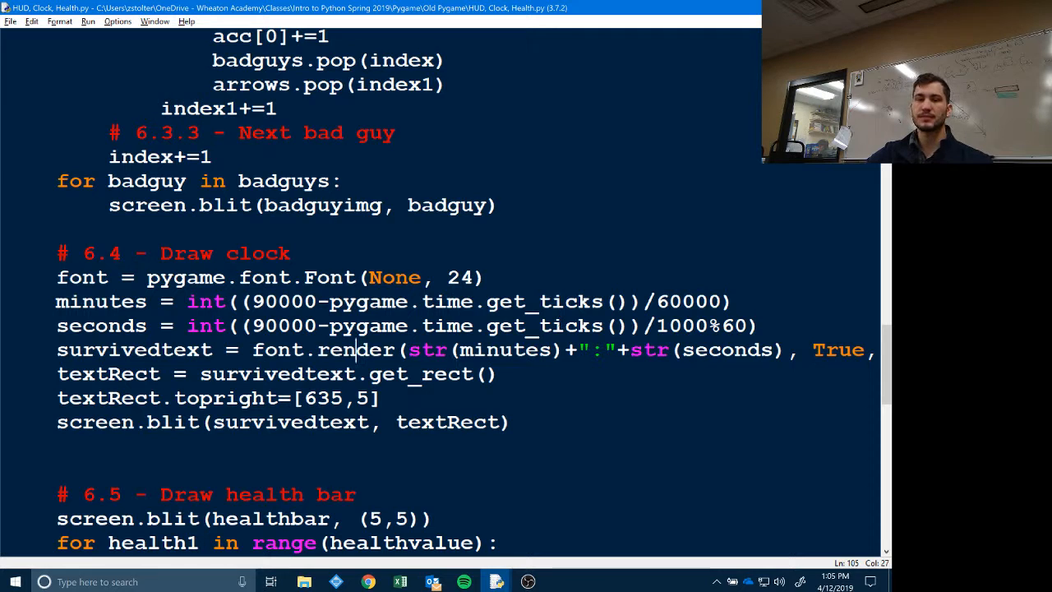
left_click_drag(408, 349, 566, 348)
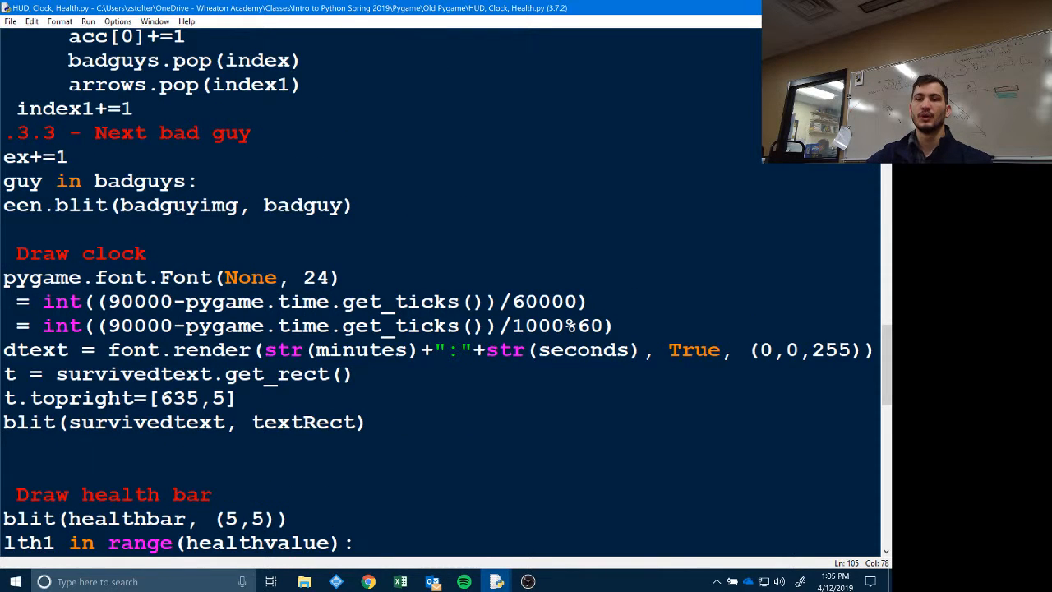
double_click(693, 349)
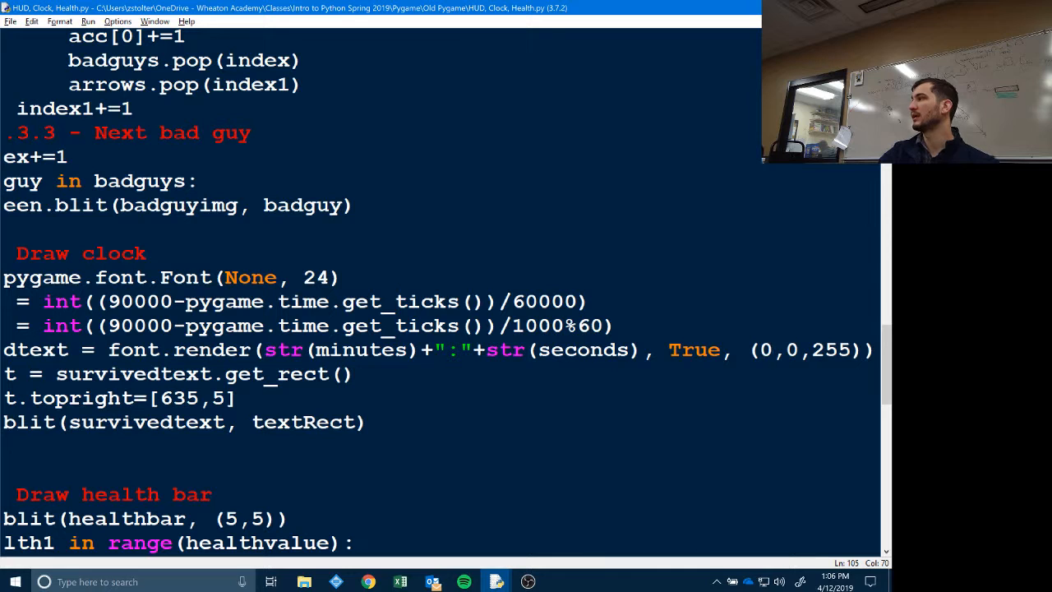
left_click(768, 348)
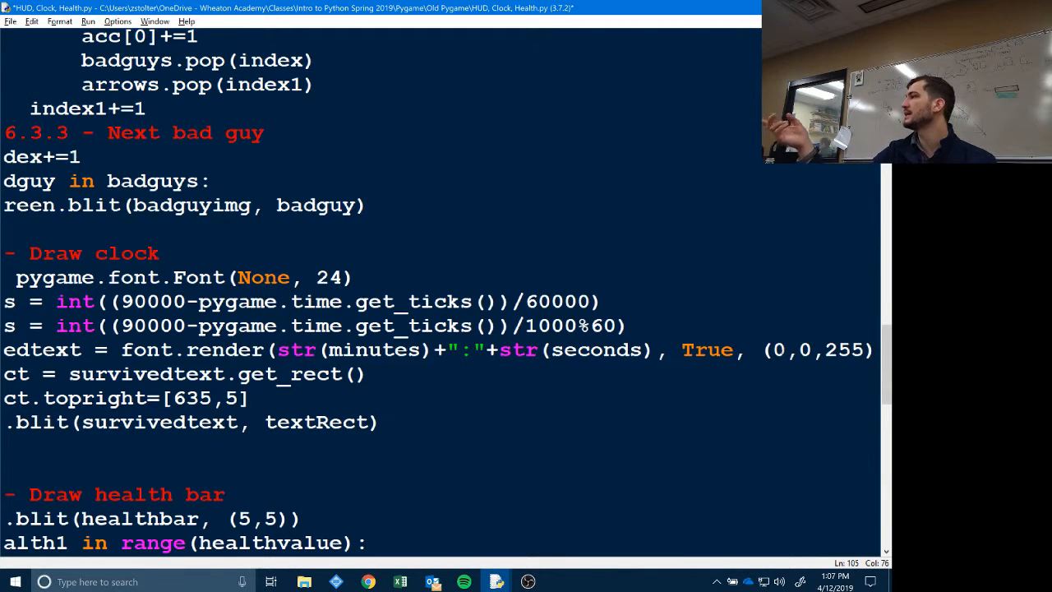
left_click(368, 581)
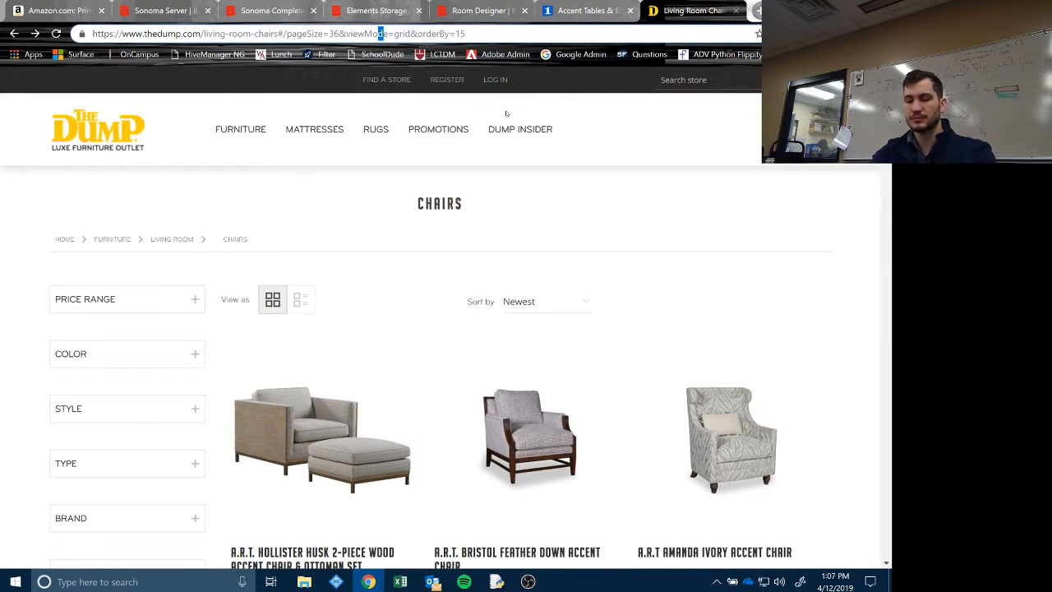
- Search 'rgb', open RapidTables' maroon colour codes and select the maroon and darkred RGB values
type("rgb value maroon")
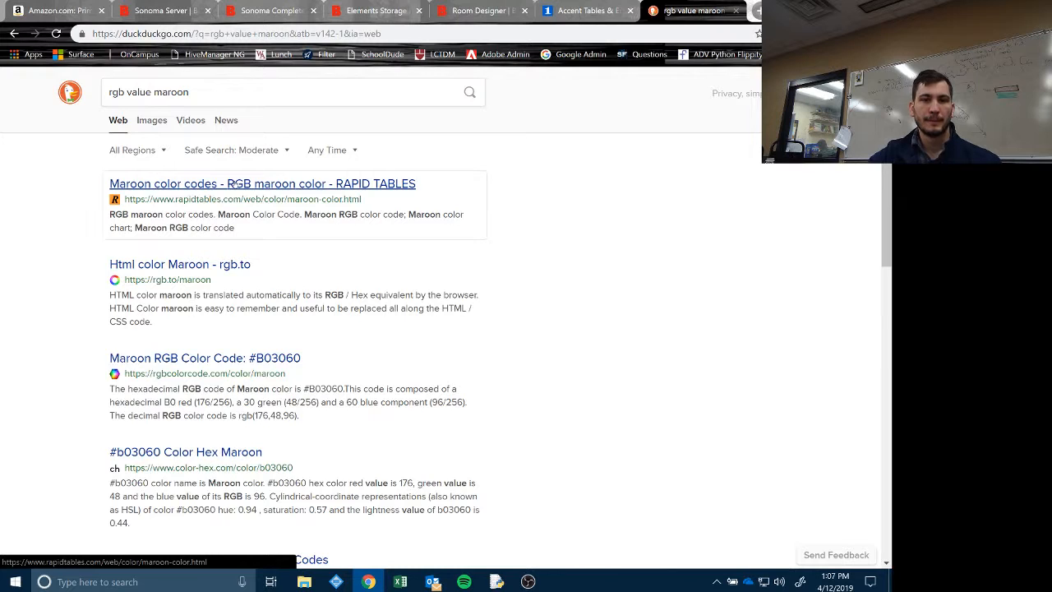
left_click(263, 184)
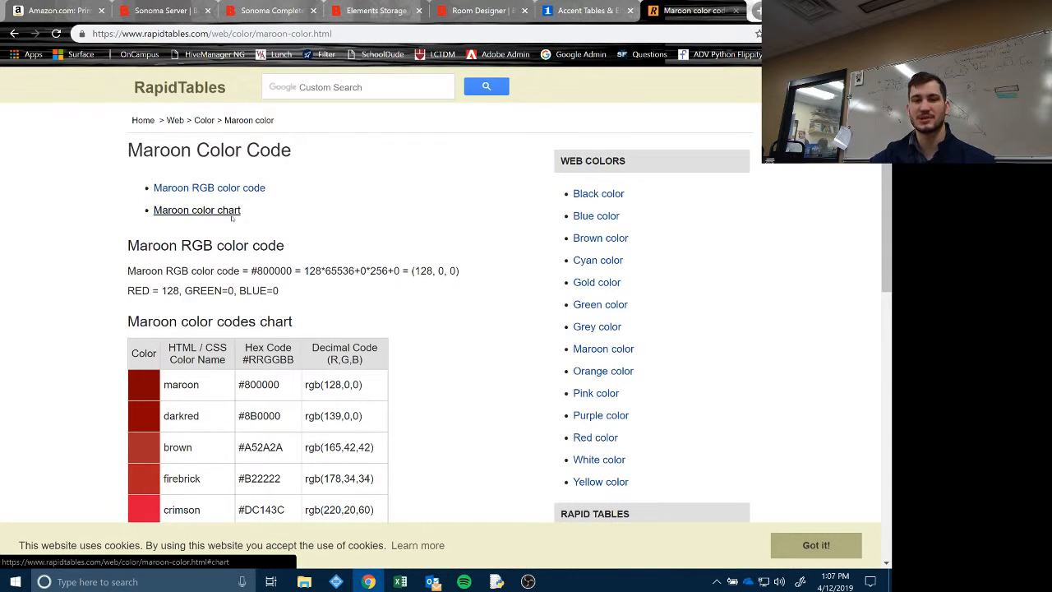
scroll("down", 3)
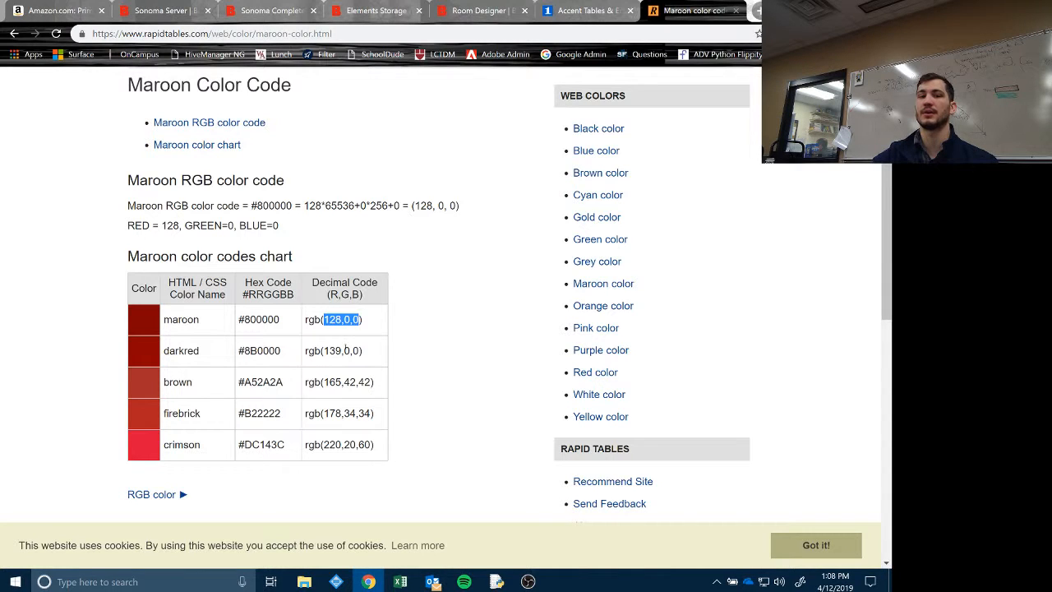
double_click(181, 350)
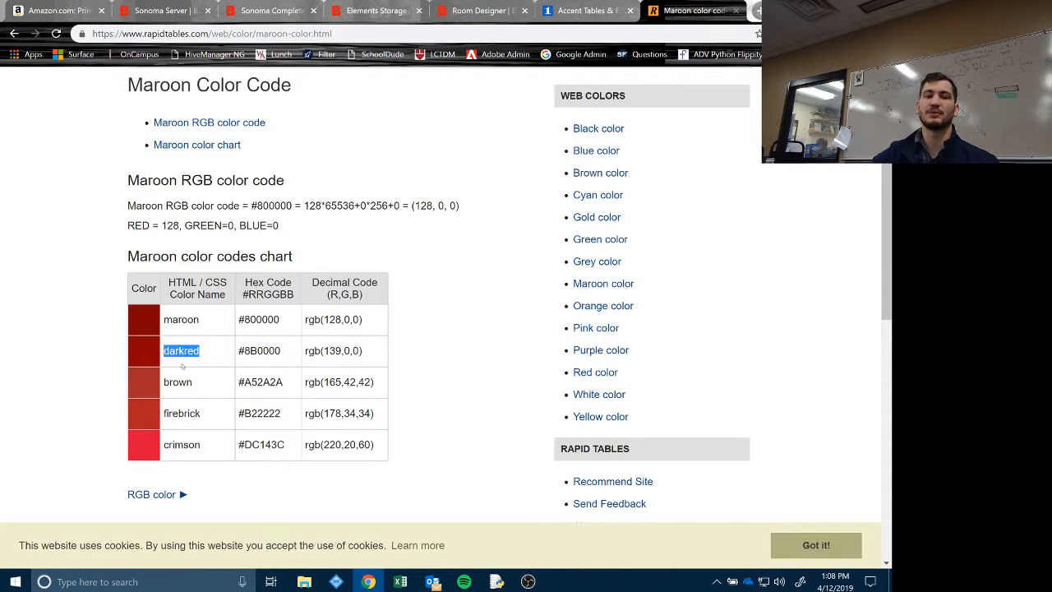
double_click(177, 381)
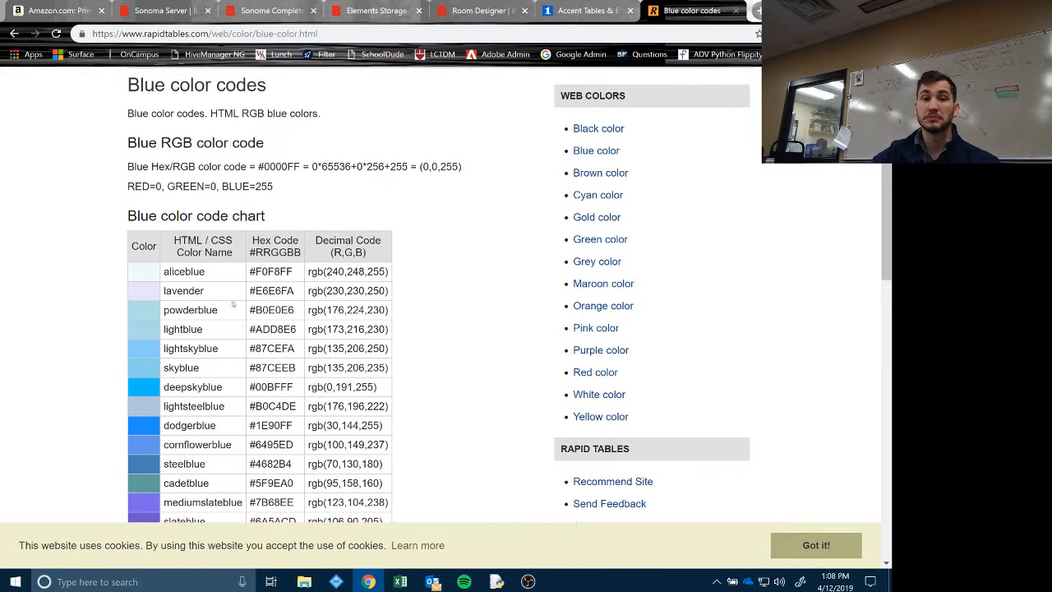
- Scroll through the blue colour code chart, then return to the code editor
scroll("down", 3)
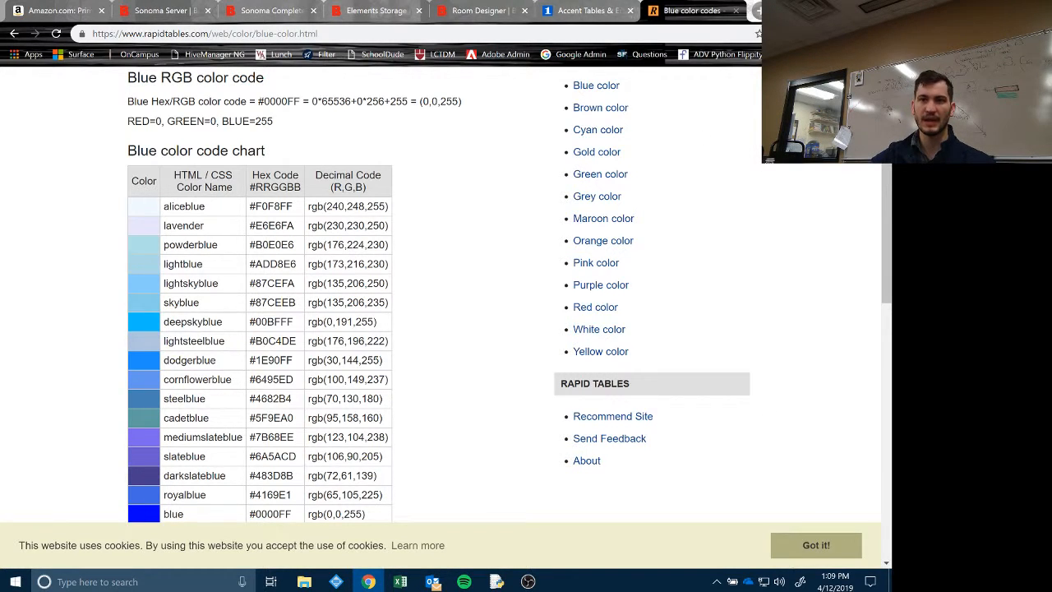
left_click(496, 582)
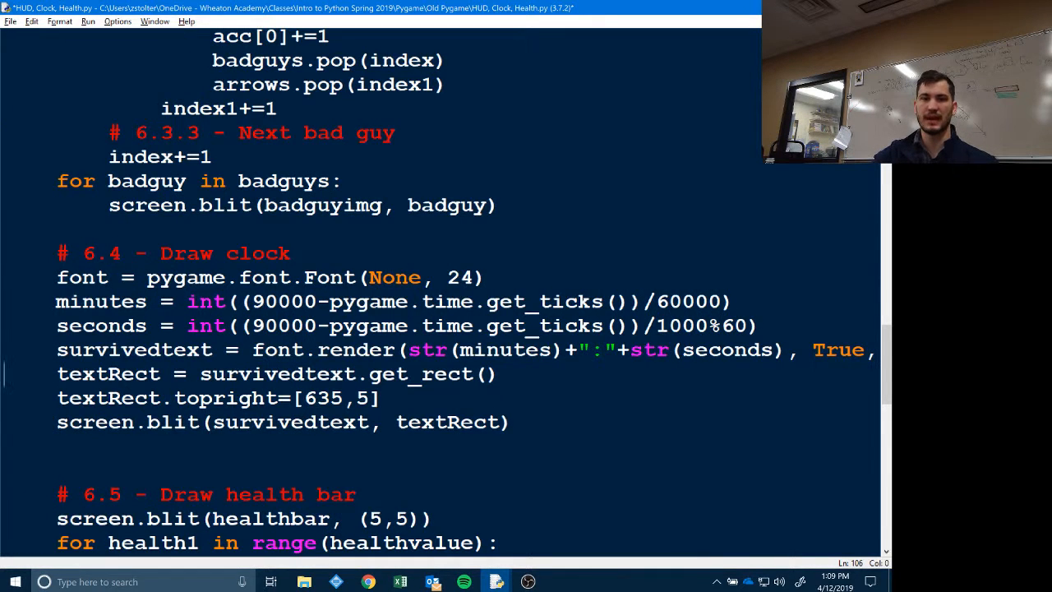
double_click(108, 373)
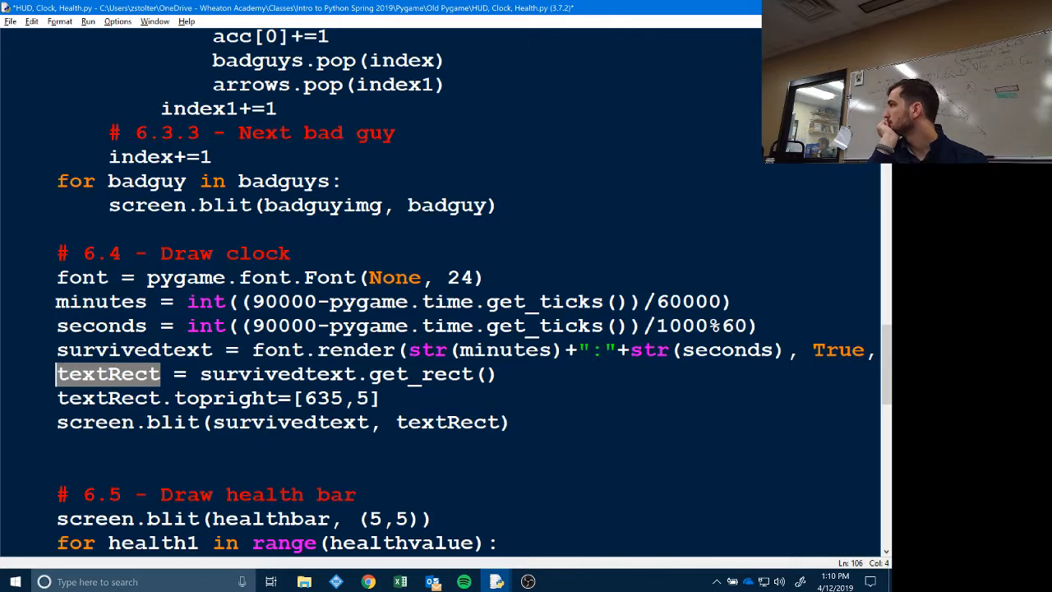
key("Win+Tab")
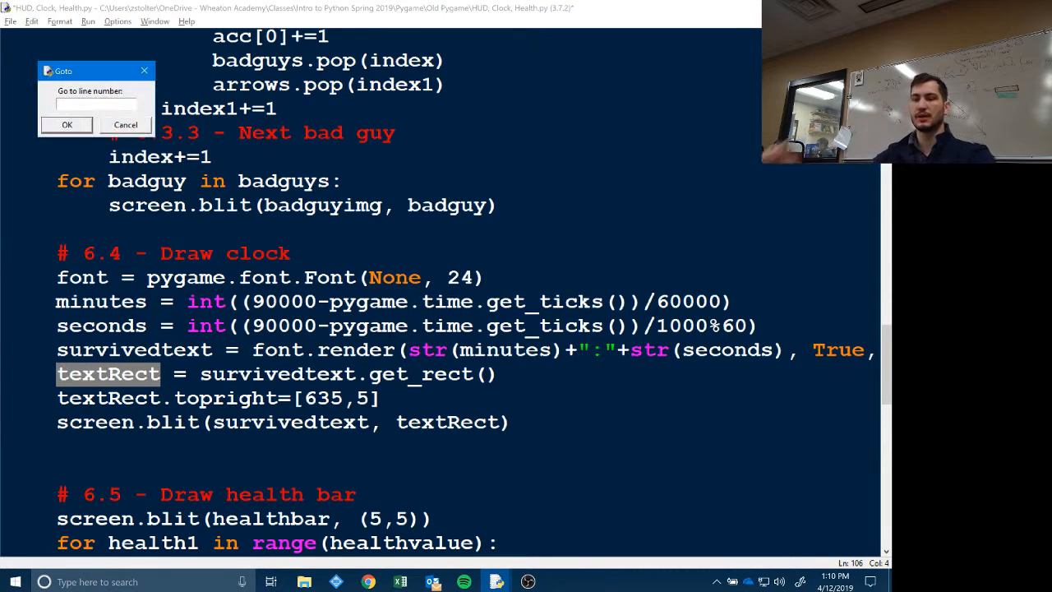
left_click(125, 125)
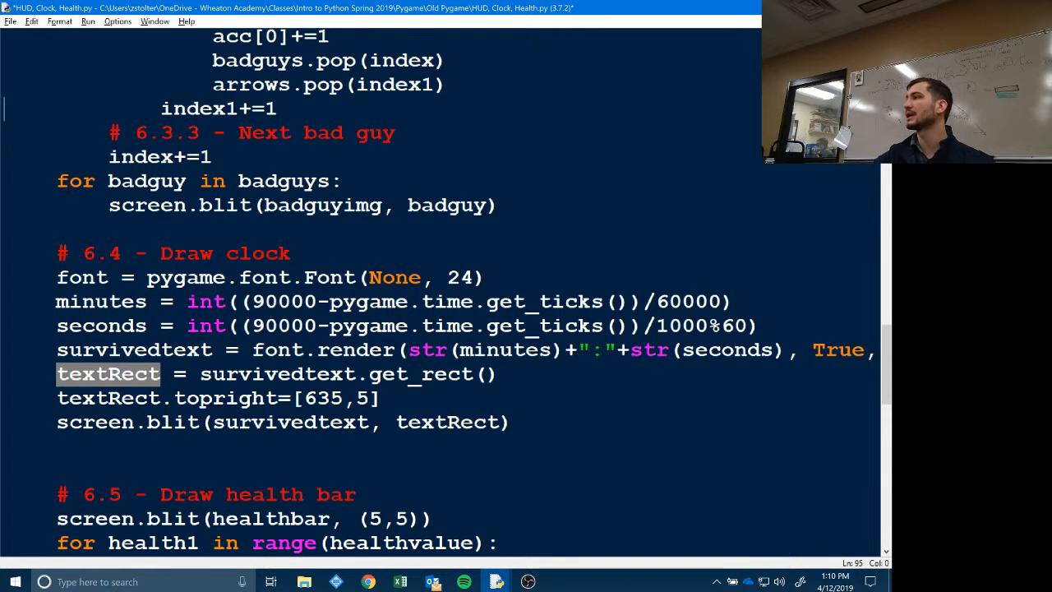
scroll("down", 3)
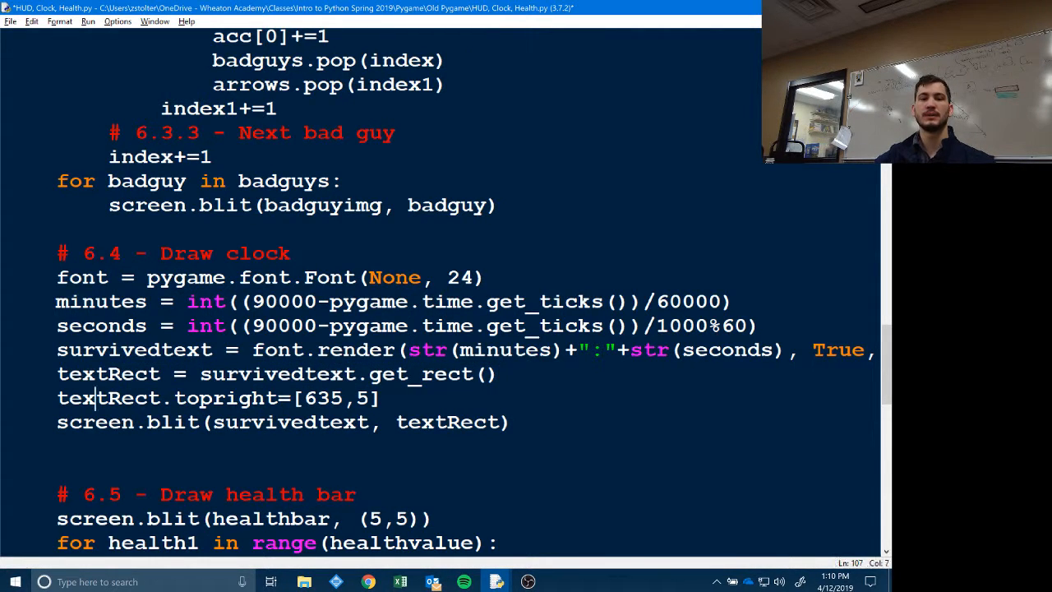
double_click(227, 398)
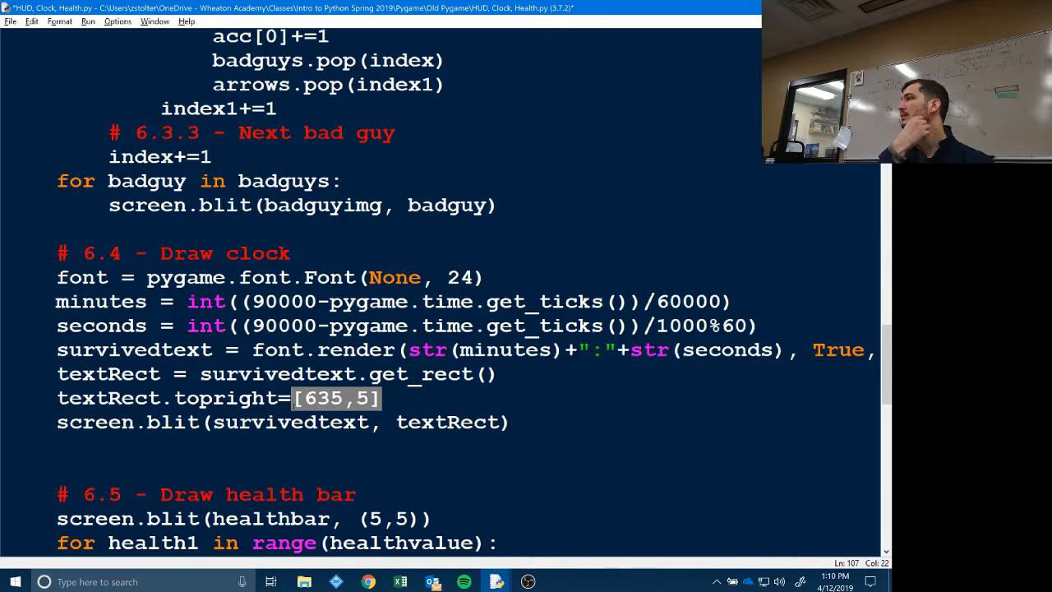
double_click(290, 421)
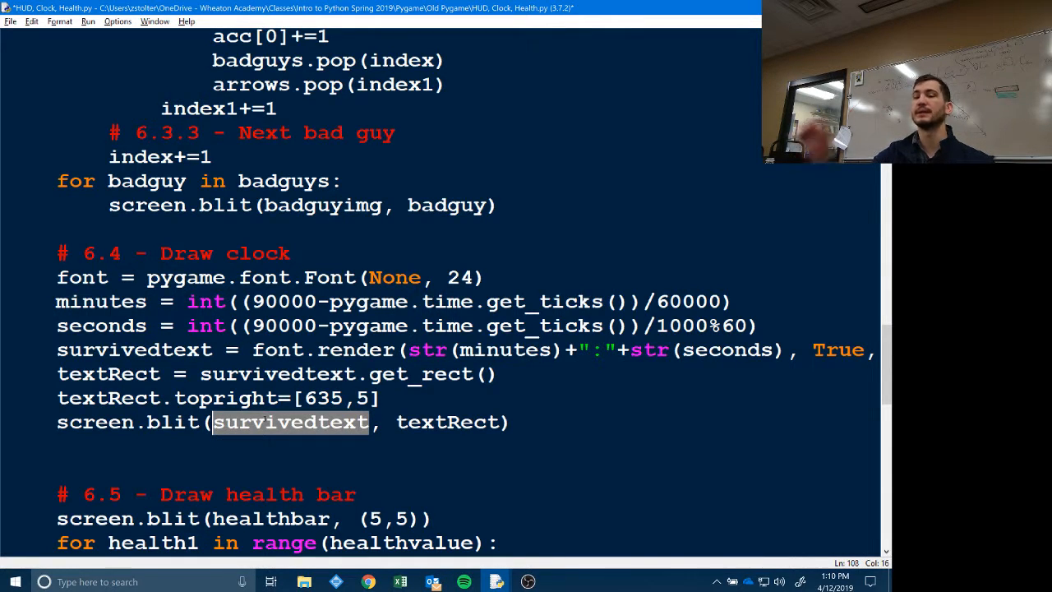
left_click(263, 421)
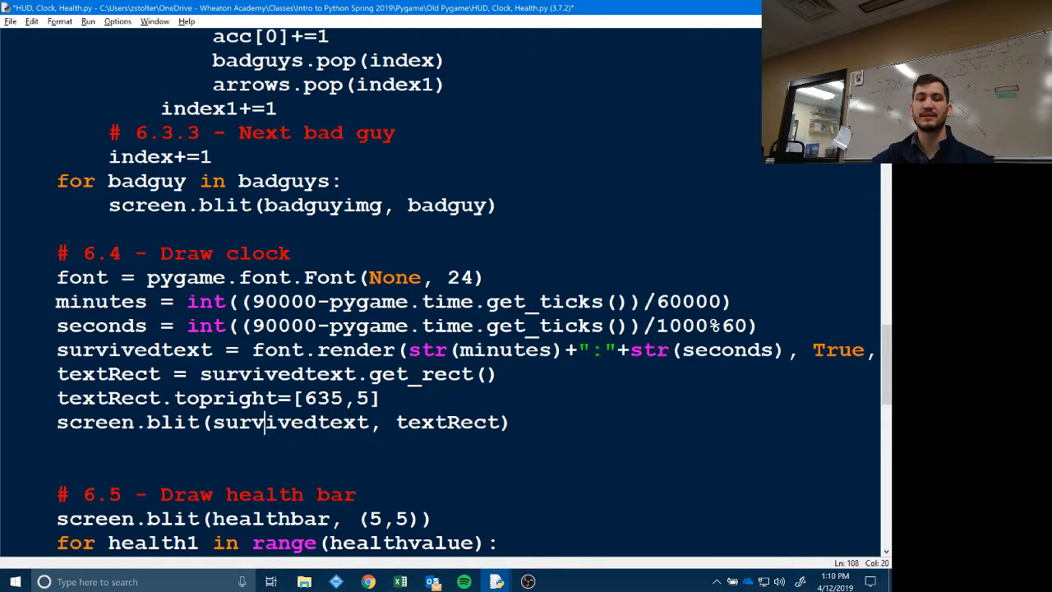
double_click(291, 421)
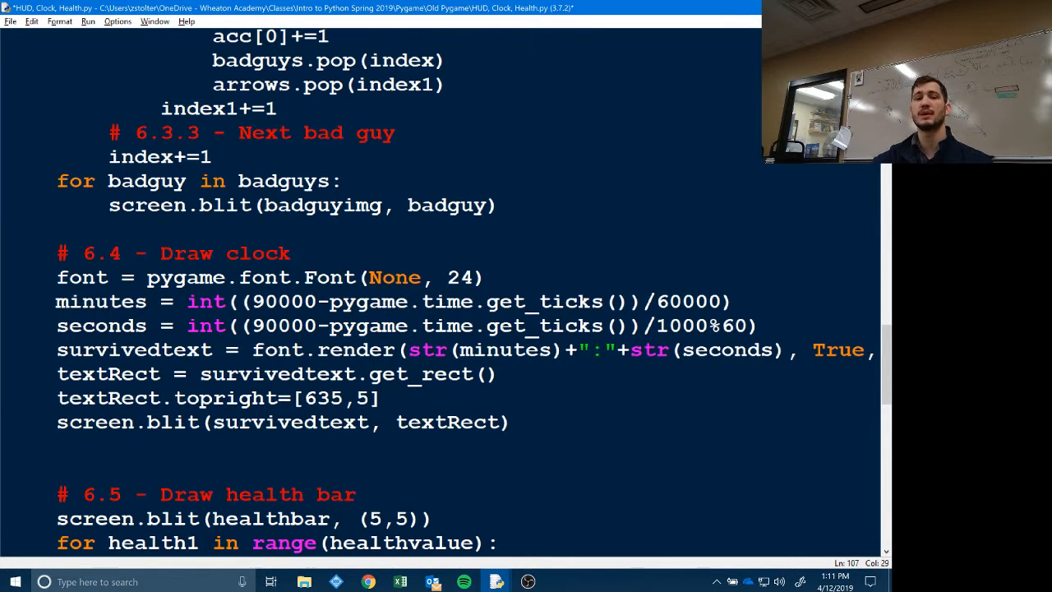
left_click_drag(58, 276, 508, 421)
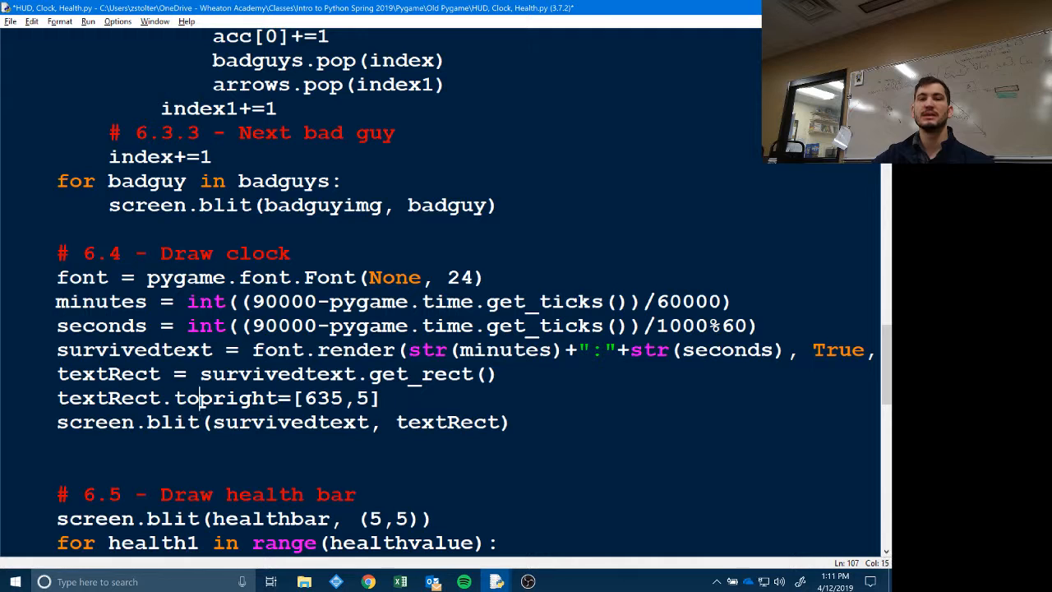
double_click(225, 398)
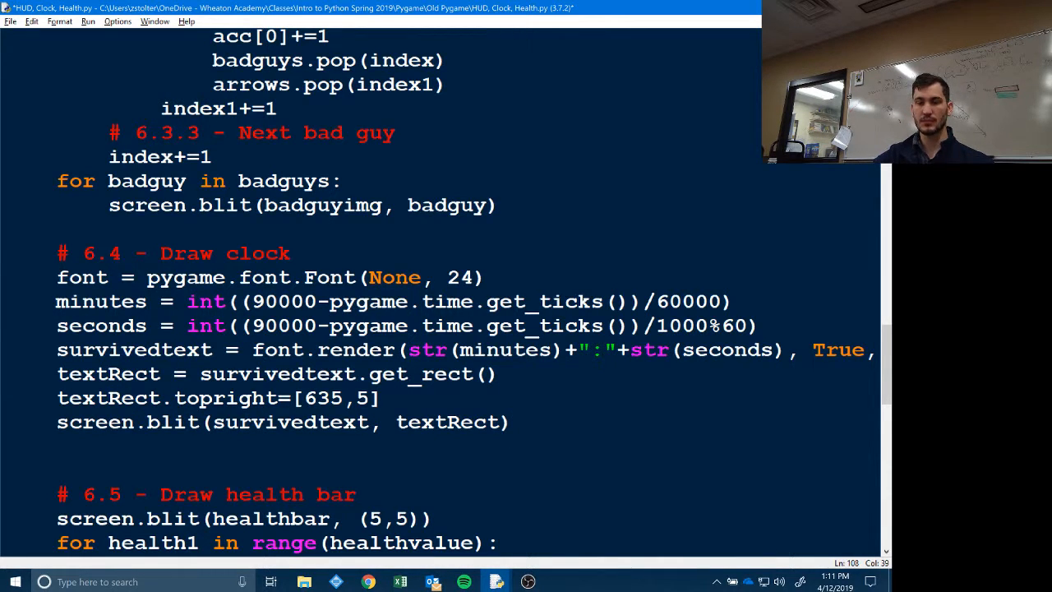
left_click_drag(57, 375, 510, 420)
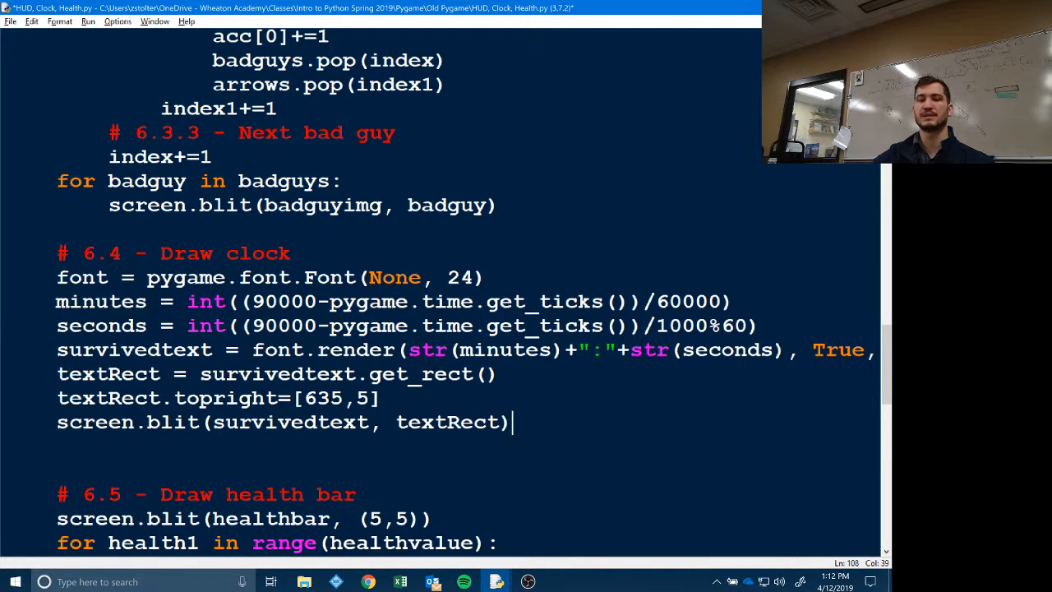
double_click(462, 276)
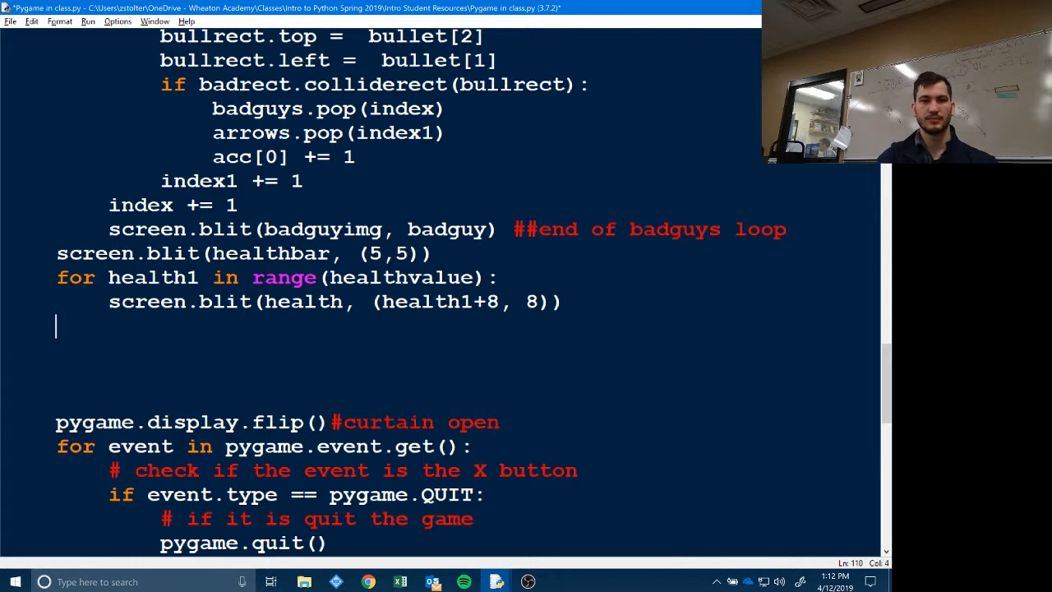
- Paste the clock code after the health loop, starting with font = pygame.font.Font(None, 24)
type("font = pygame.font.Font(None, 24)")
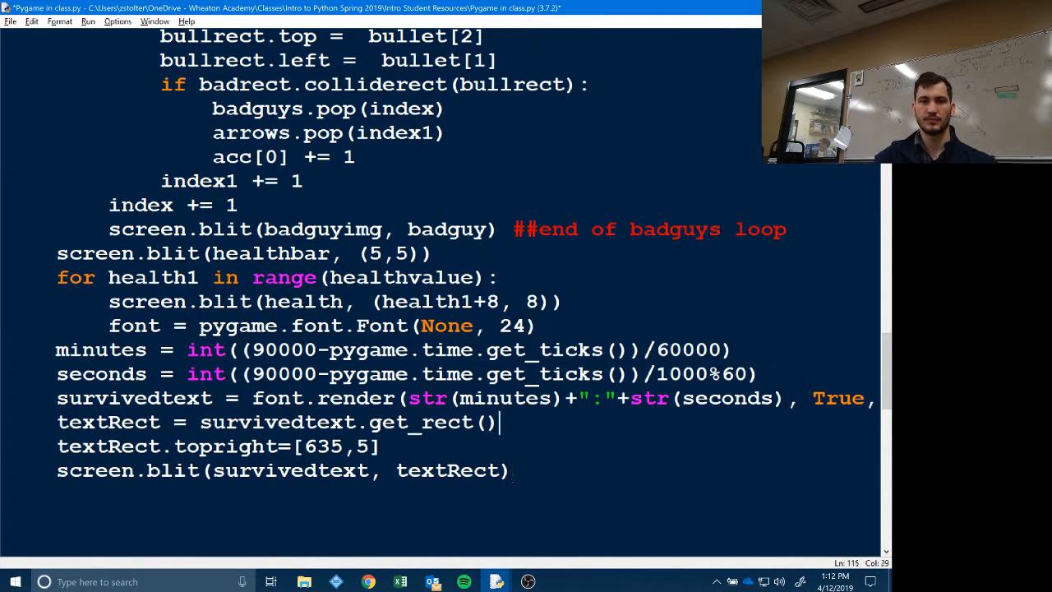